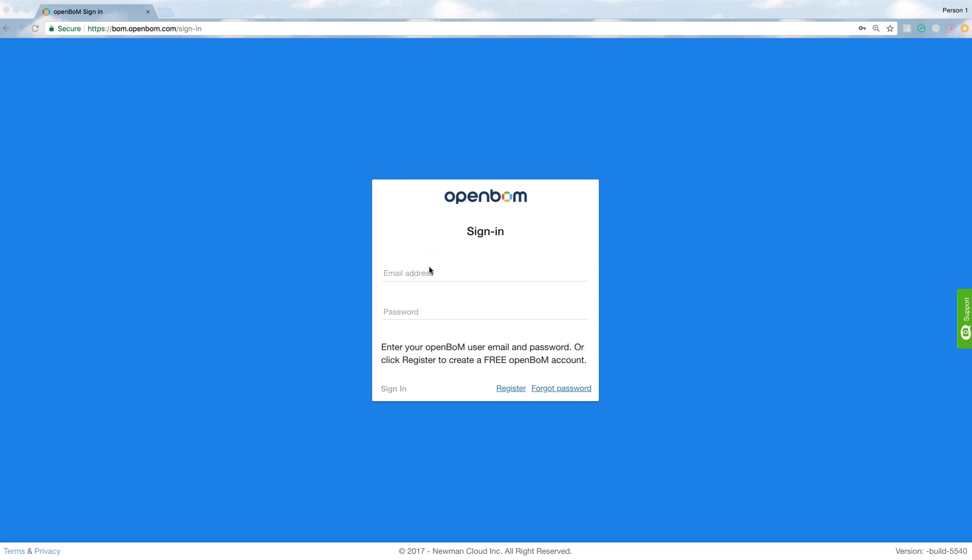
mouse_move(439, 277)
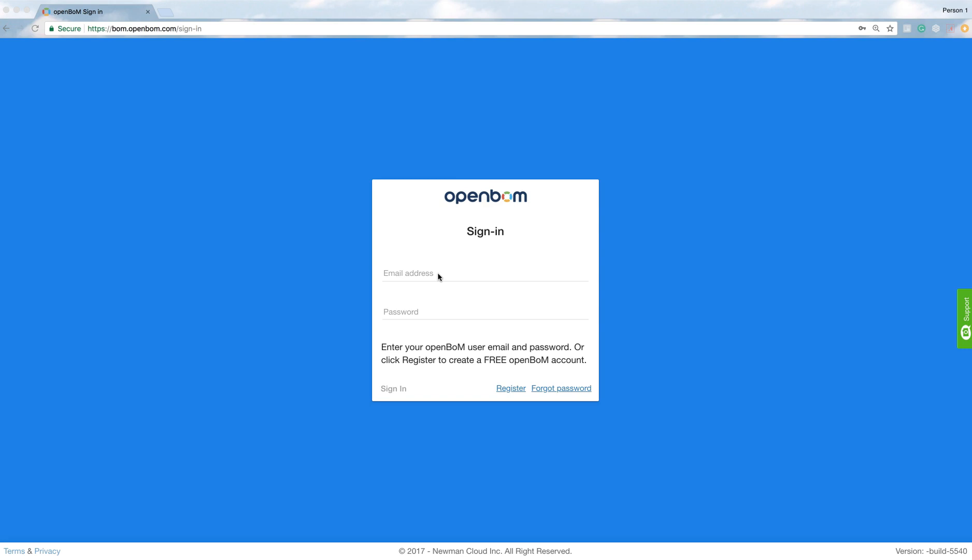
mouse_move(436, 273)
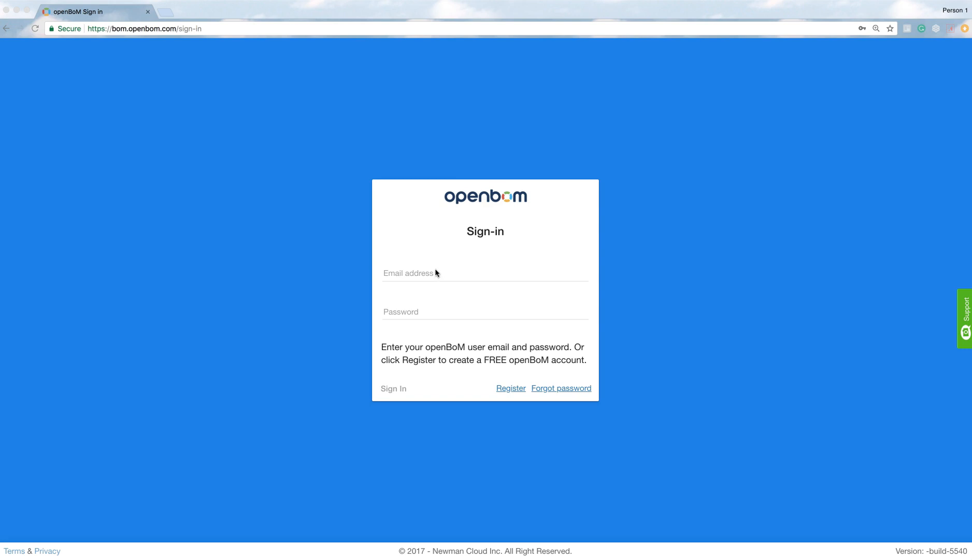
- Sign in with the saved vic+engineer account email and password to reach the dashboard
click(435, 274)
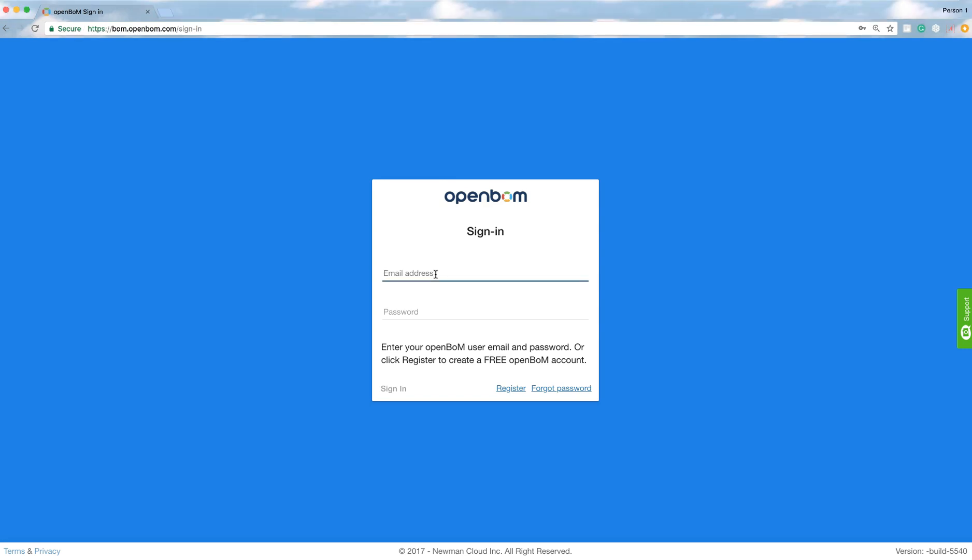
text(vic+engineer)
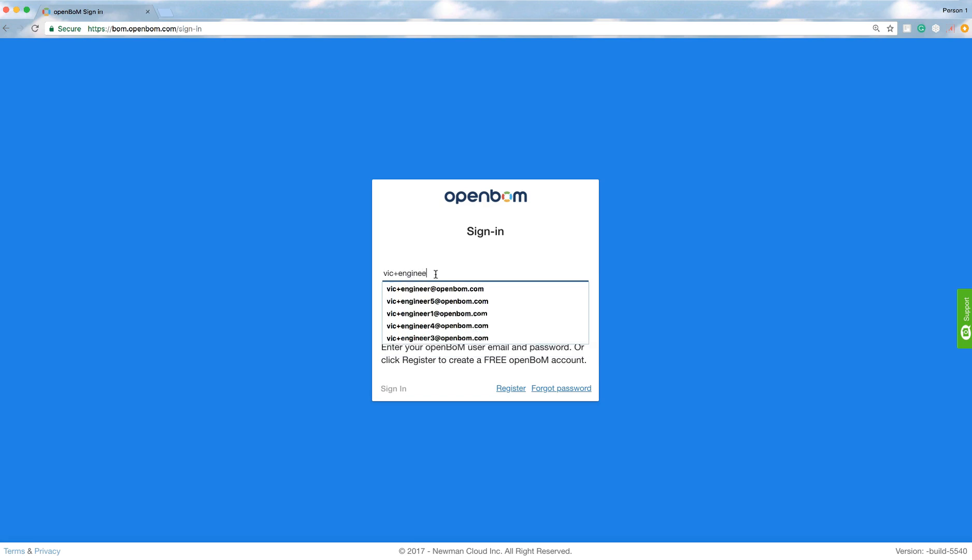
click(438, 302)
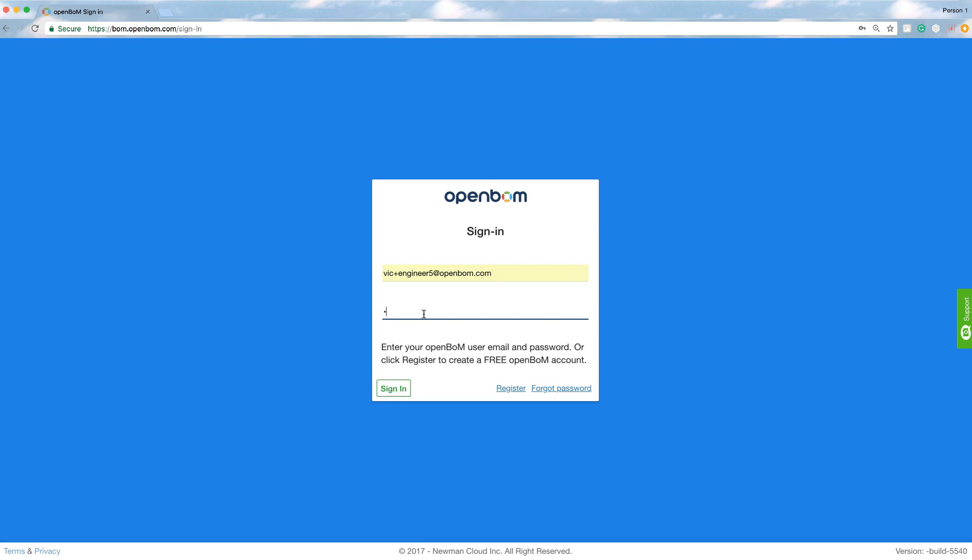
text(password)
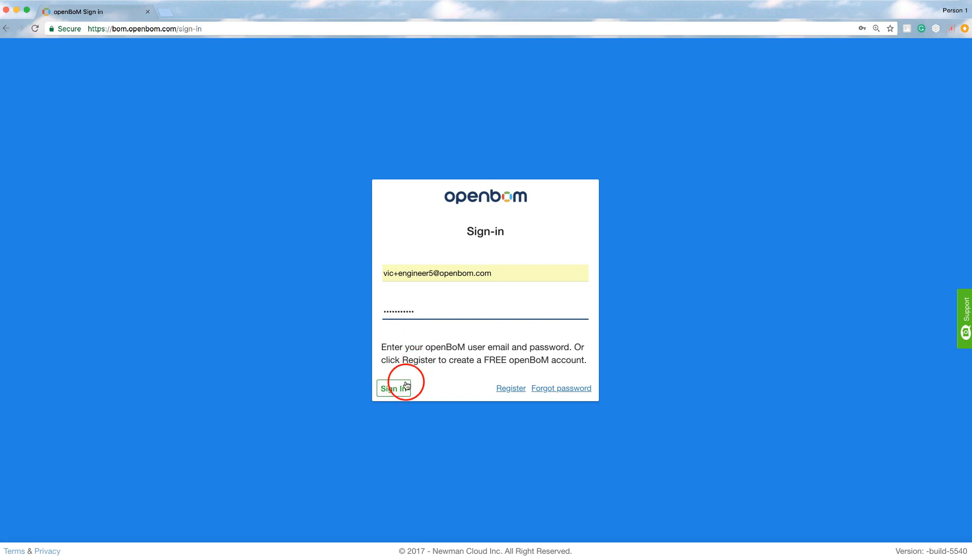
click(395, 388)
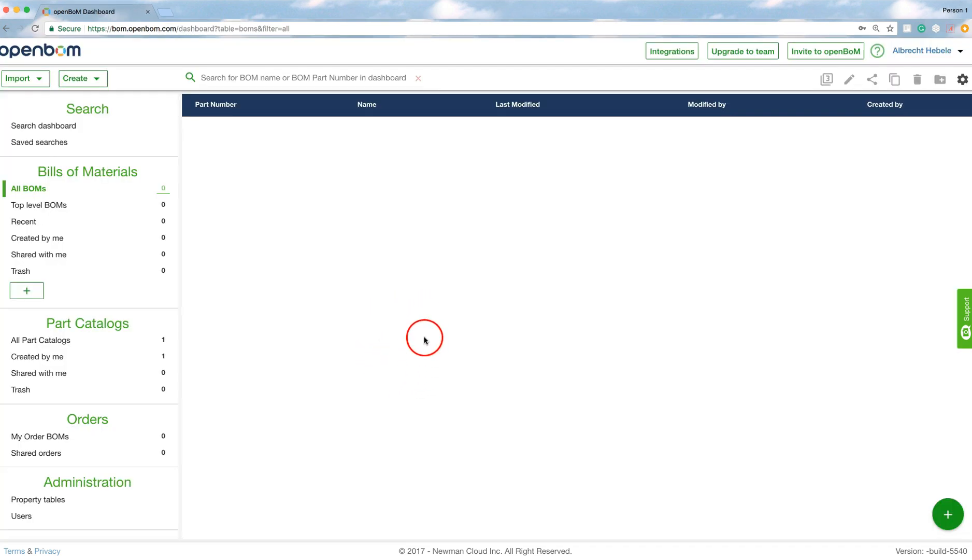
mouse_move(418, 330)
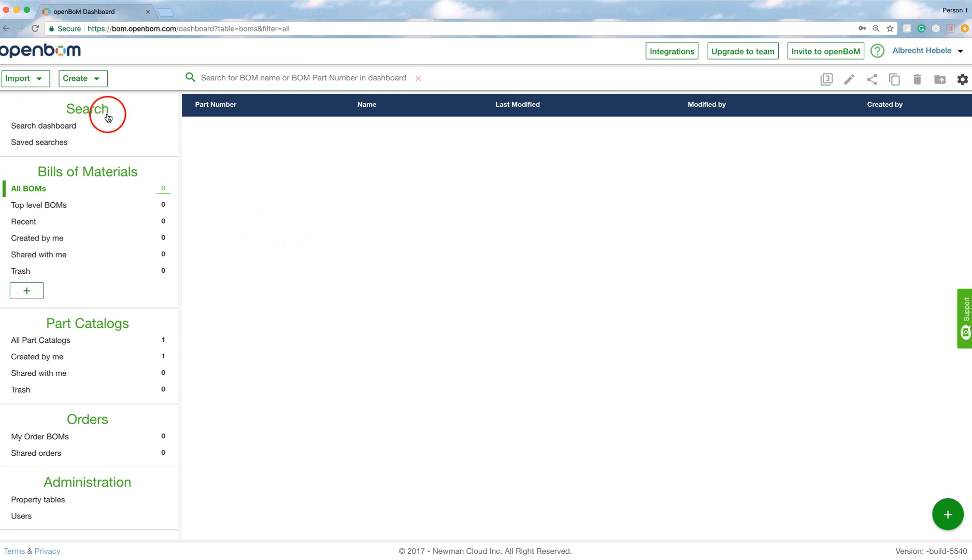
- Create a new blank BOM named eBike v2 from the Create menu and open it
click(78, 77)
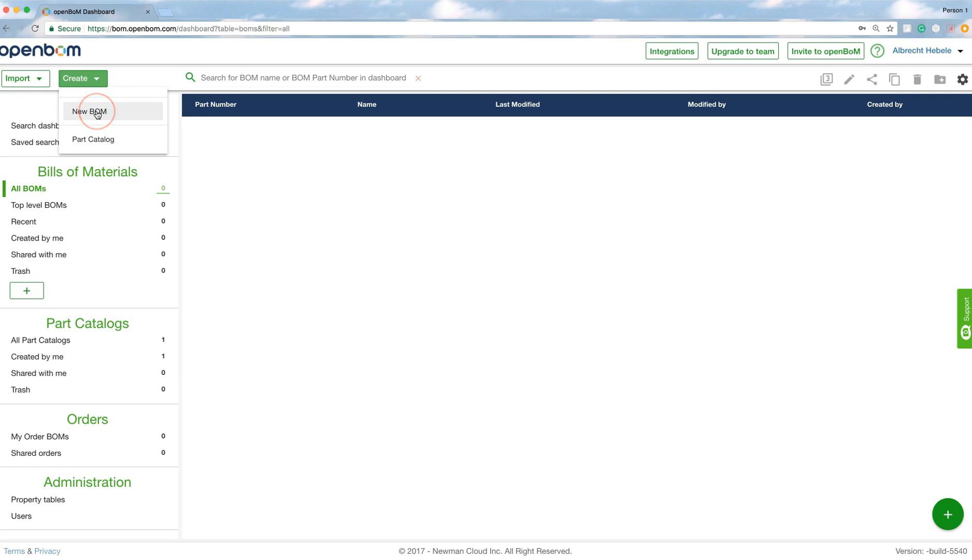
click(89, 112)
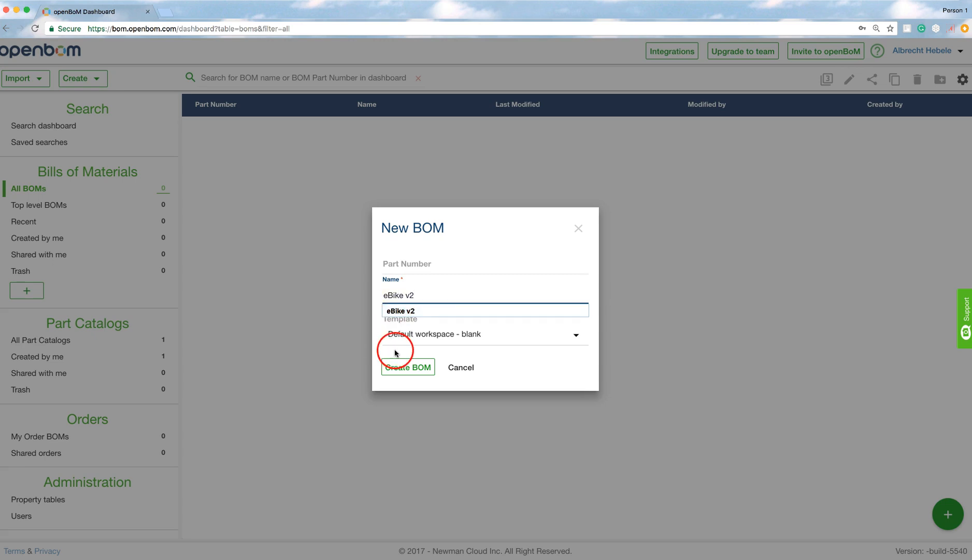
click(407, 367)
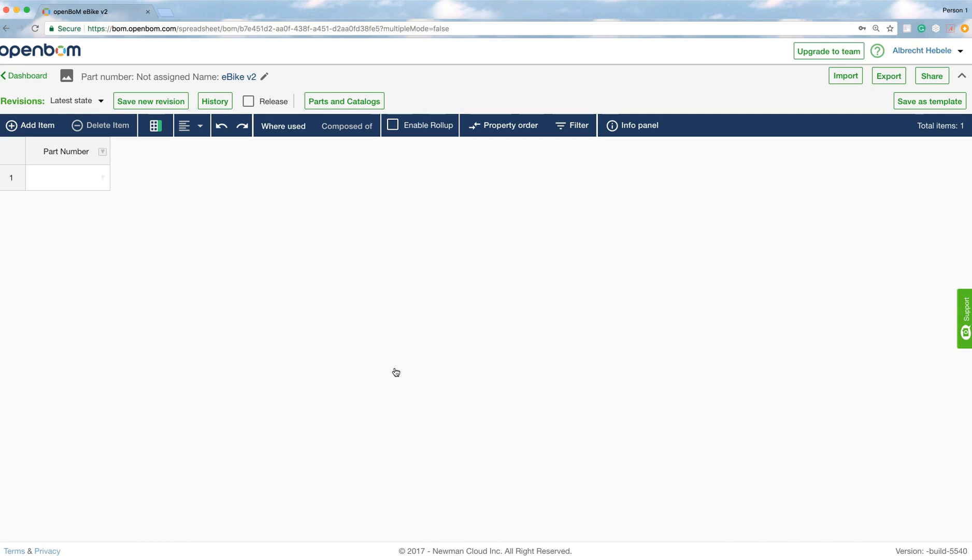
mouse_move(229, 221)
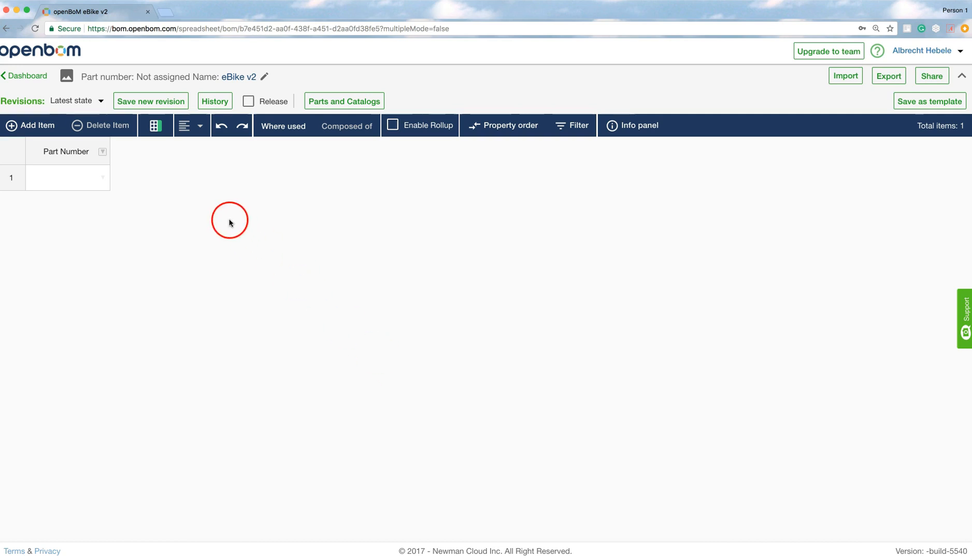
mouse_move(181, 175)
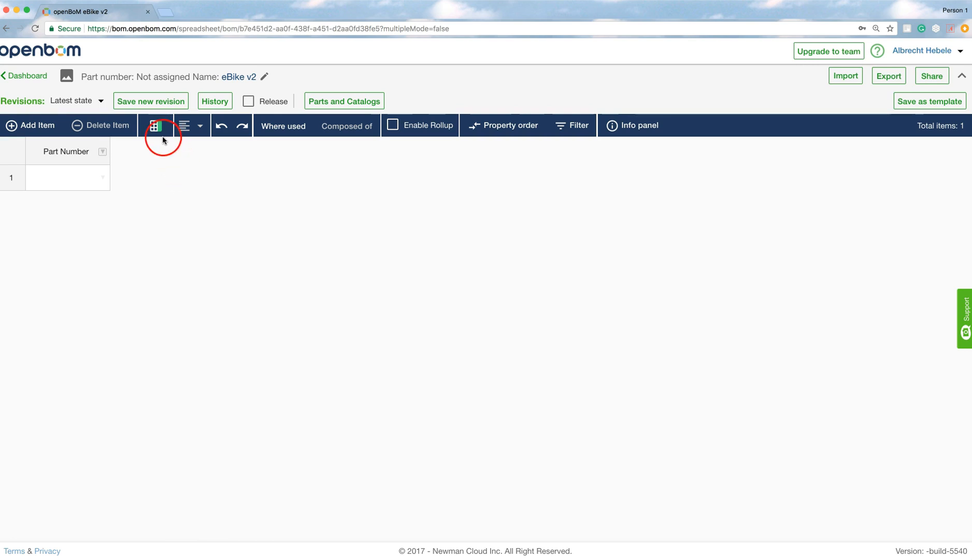
mouse_move(156, 126)
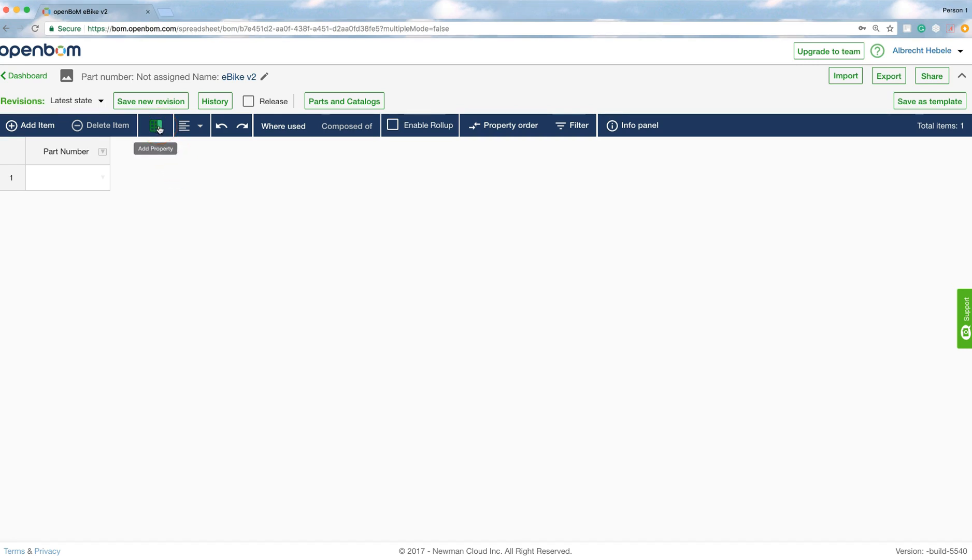
- Add the Quantity property as a new column beside Part Number
click(156, 125)
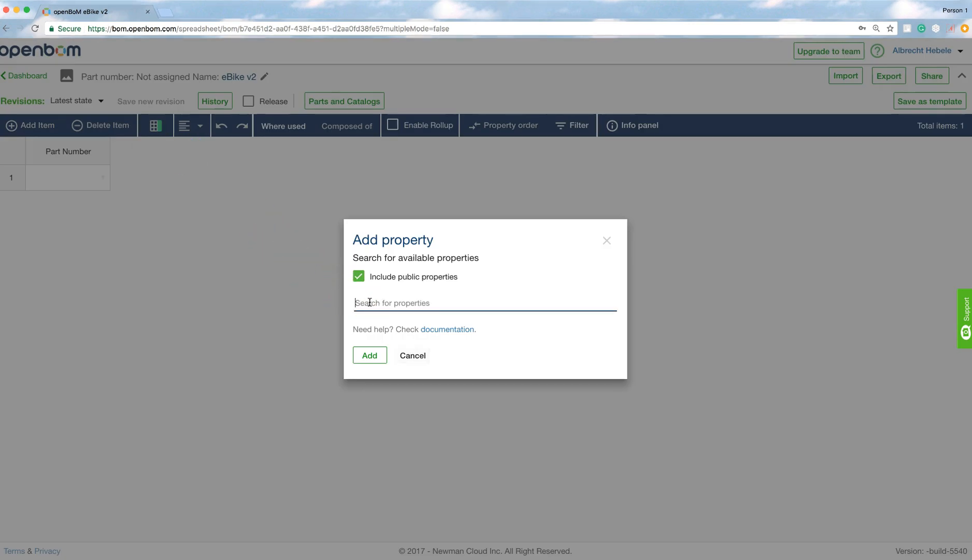
text(Quantity)
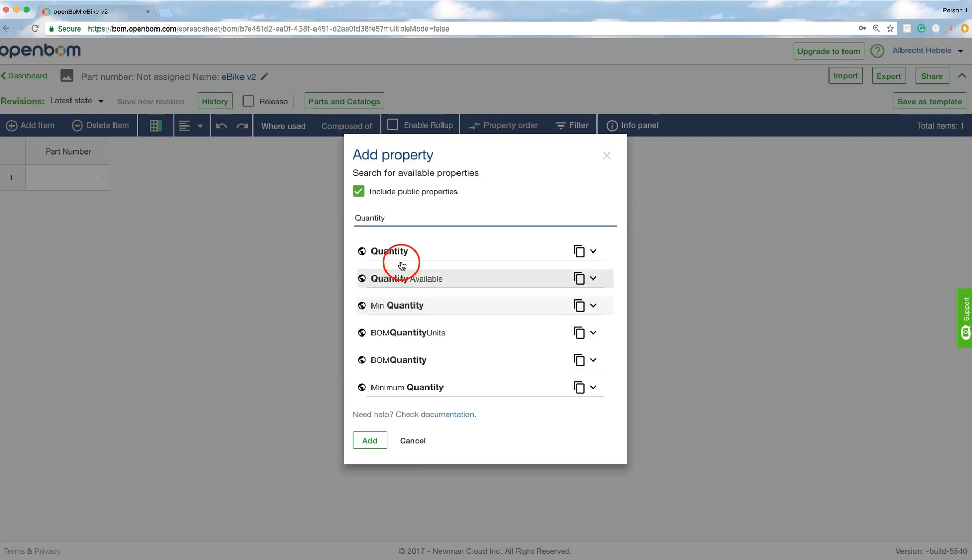
click(390, 251)
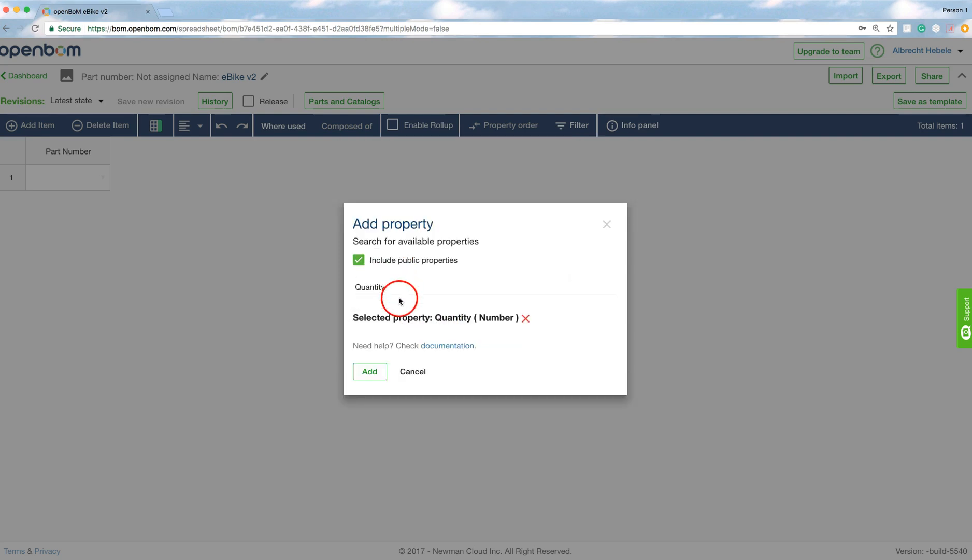
click(369, 371)
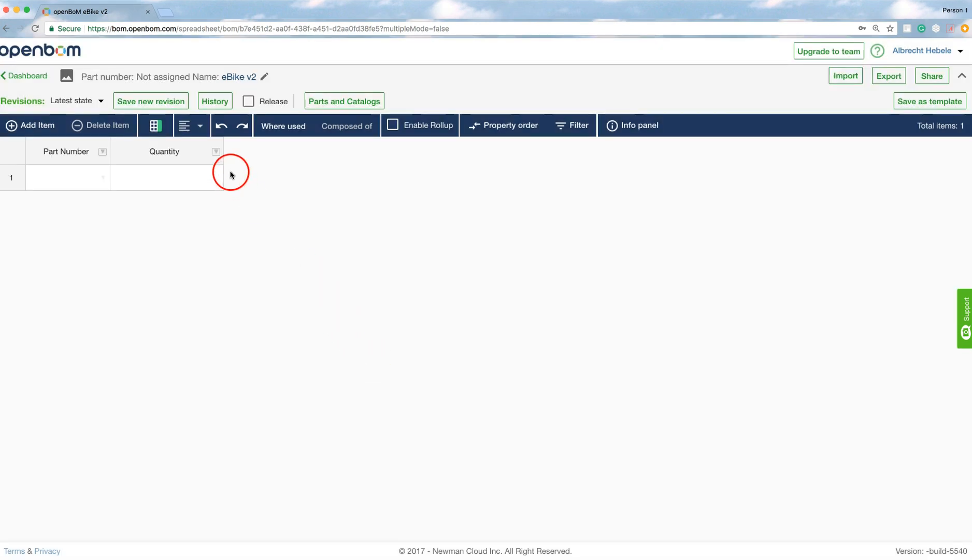
- Insert the Description property as a column to the right of Quantity
click(215, 152)
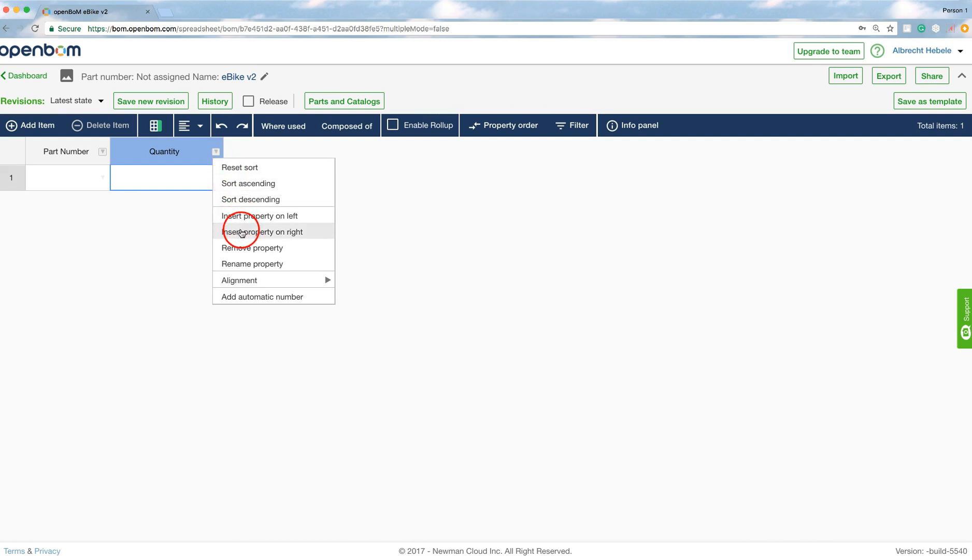
click(262, 231)
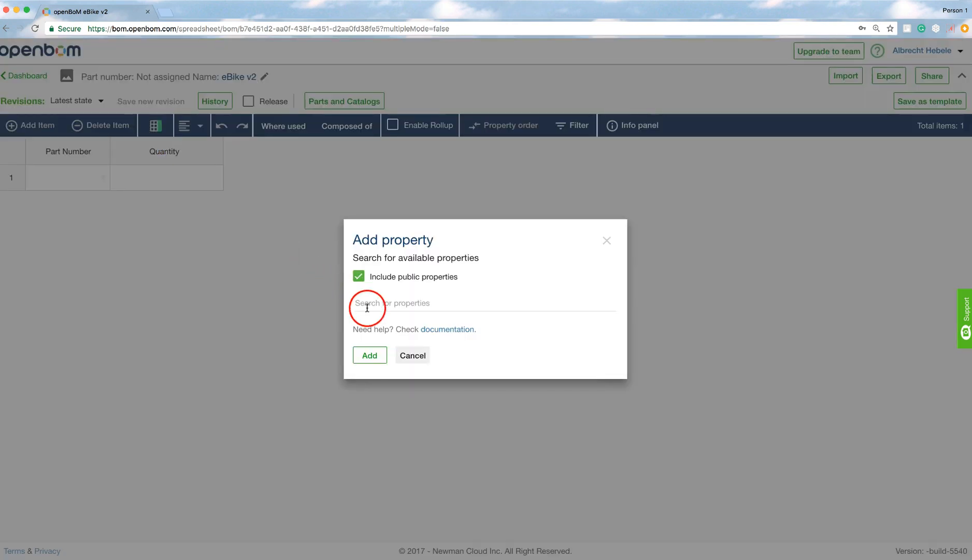
click(391, 303)
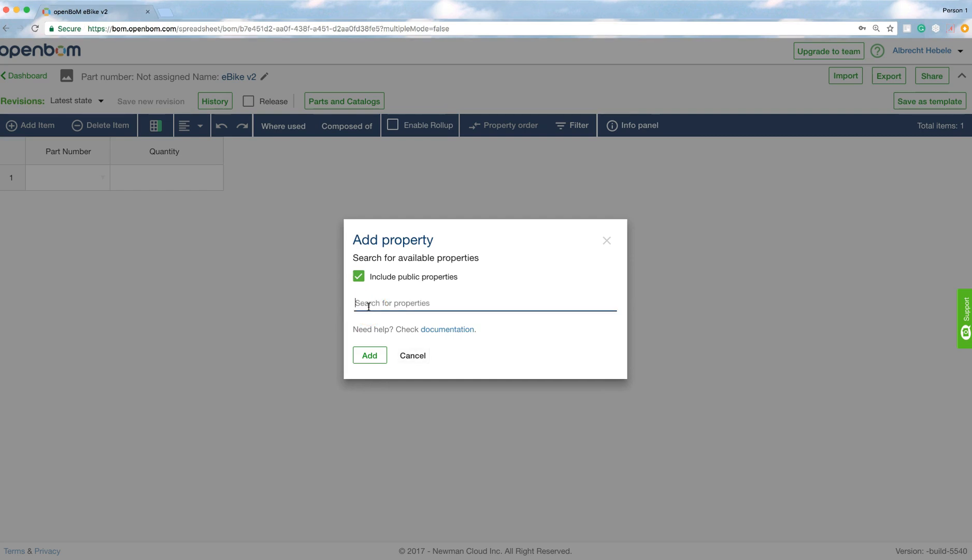
text(Descr)
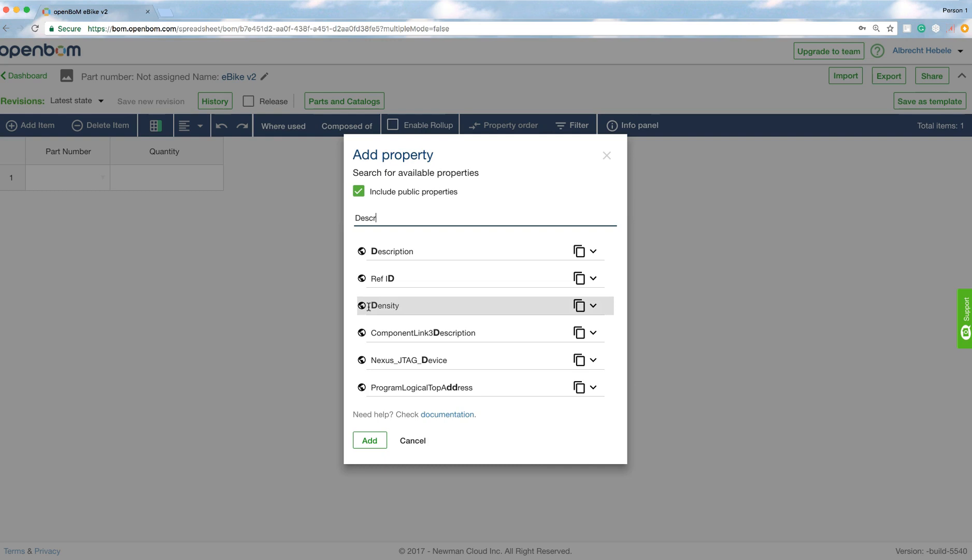
text(iption)
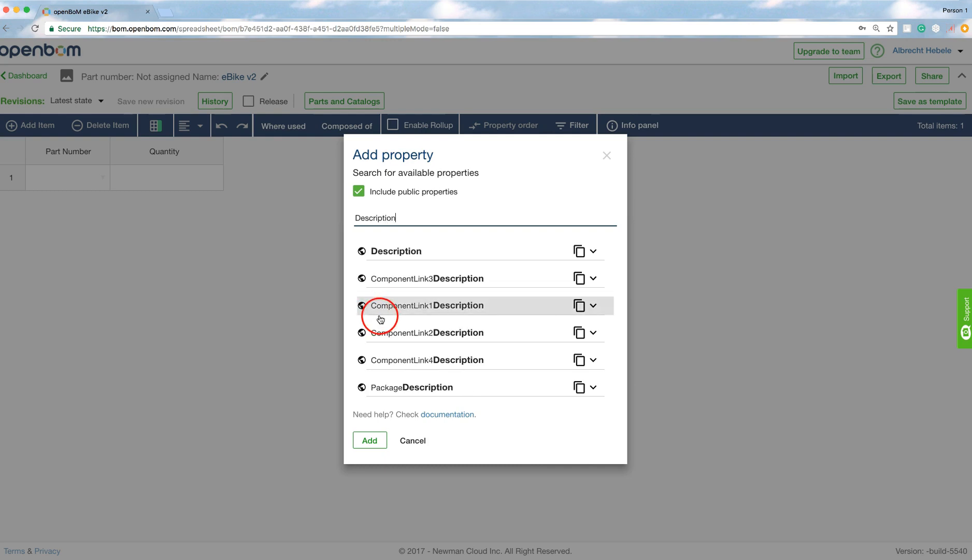
click(397, 251)
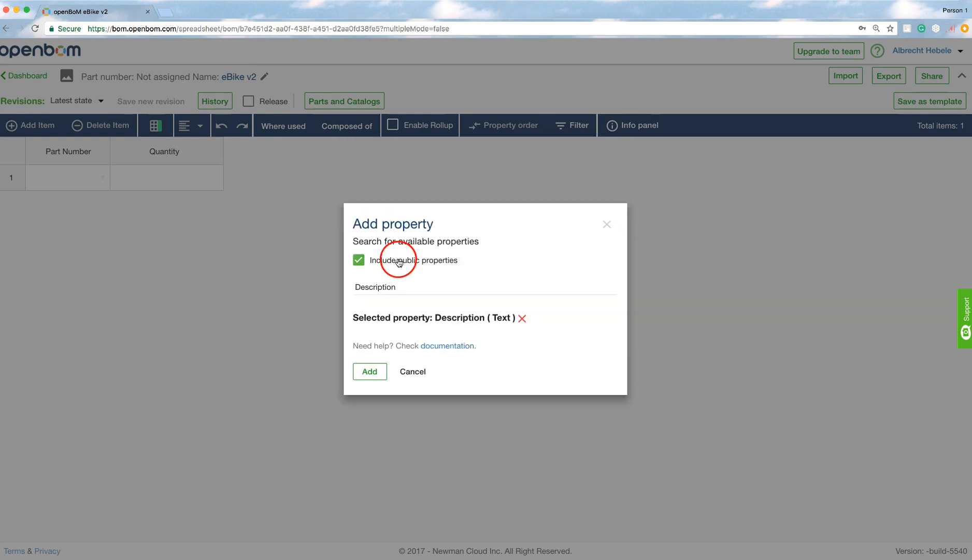
mouse_move(369, 371)
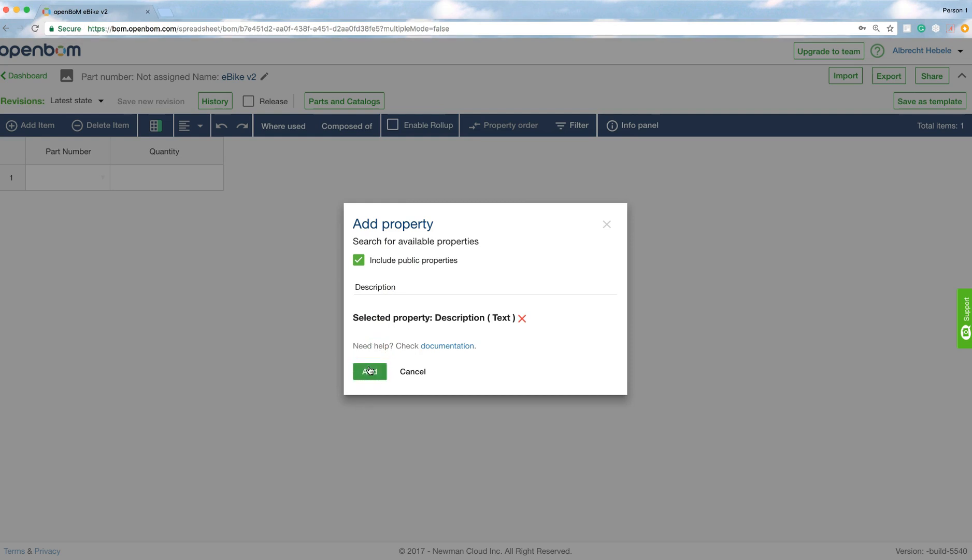
click(369, 371)
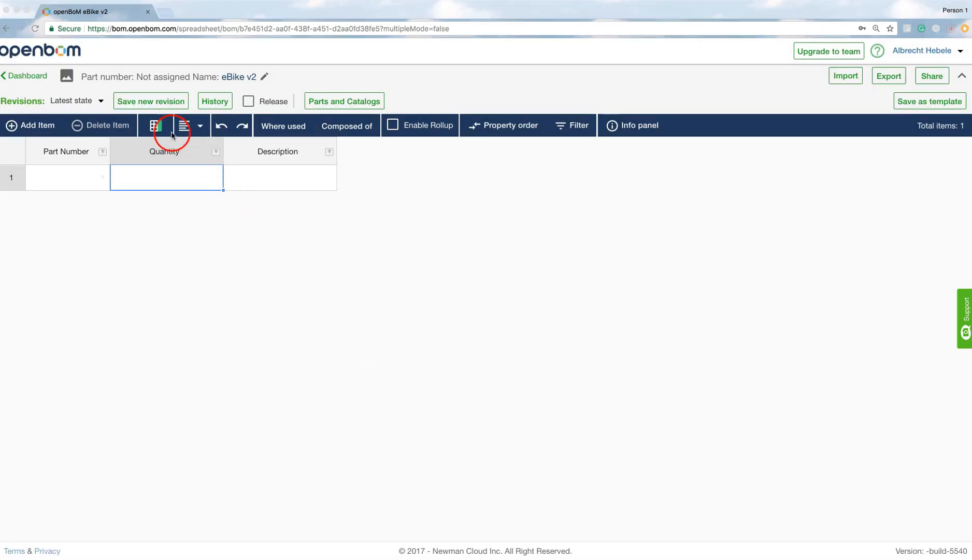
- Add the Catalog Part Number property as a fourth column after Description
click(156, 126)
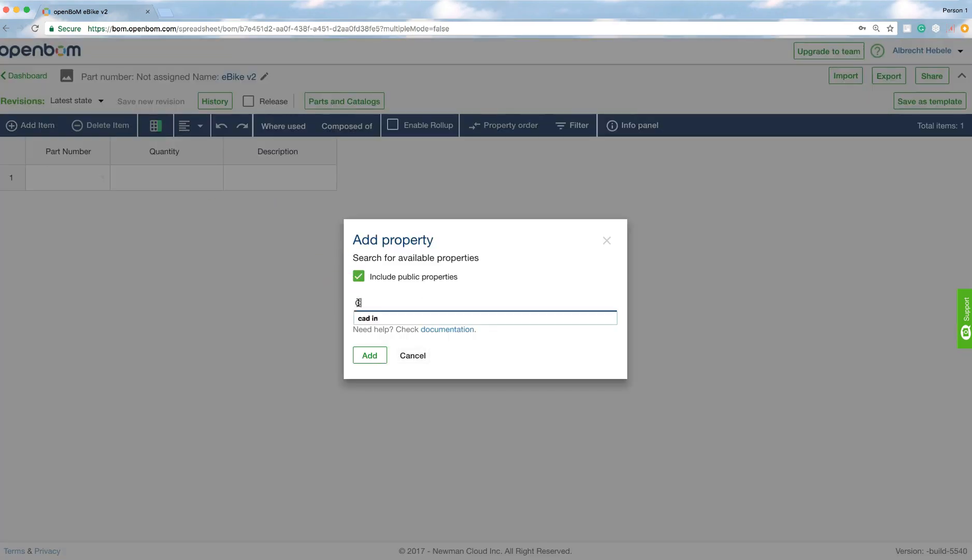
text(Catalog Part N)
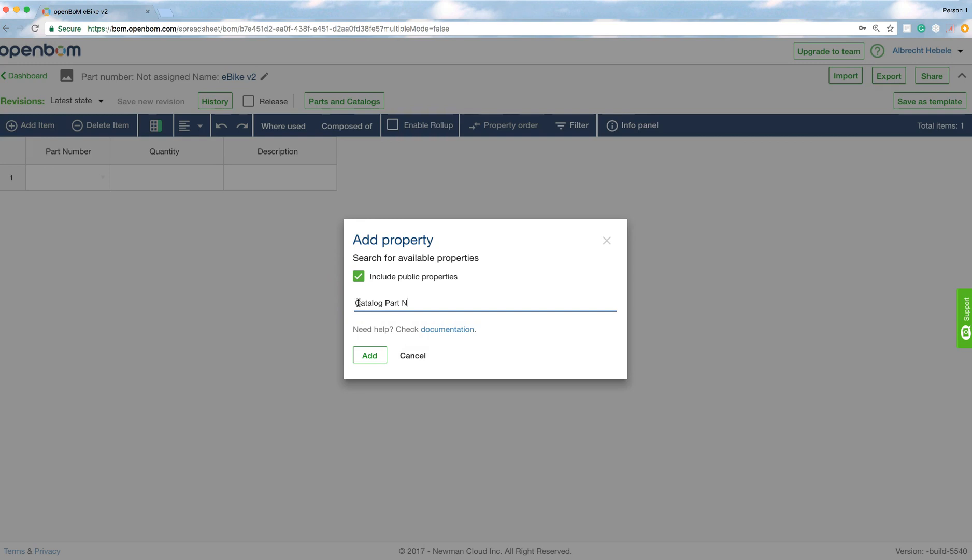
text(umber)
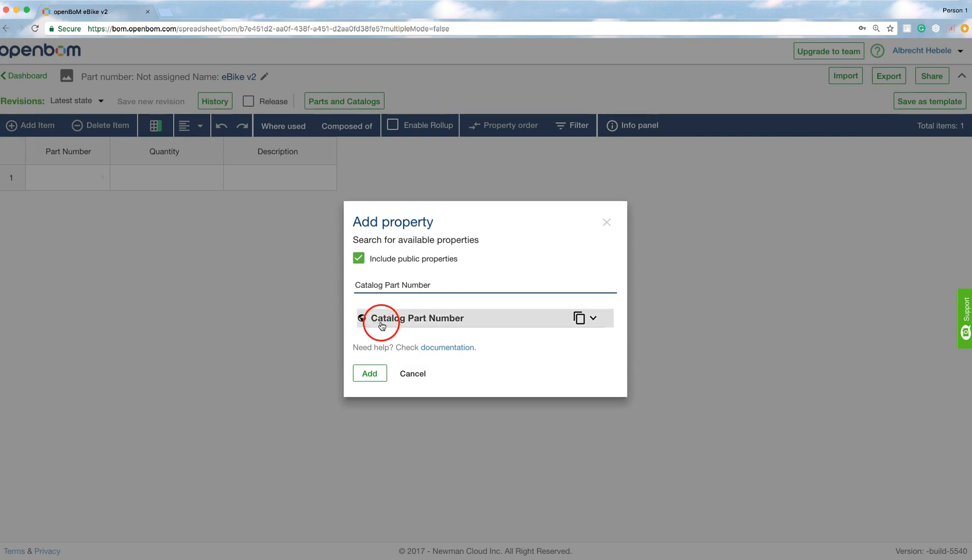
click(382, 322)
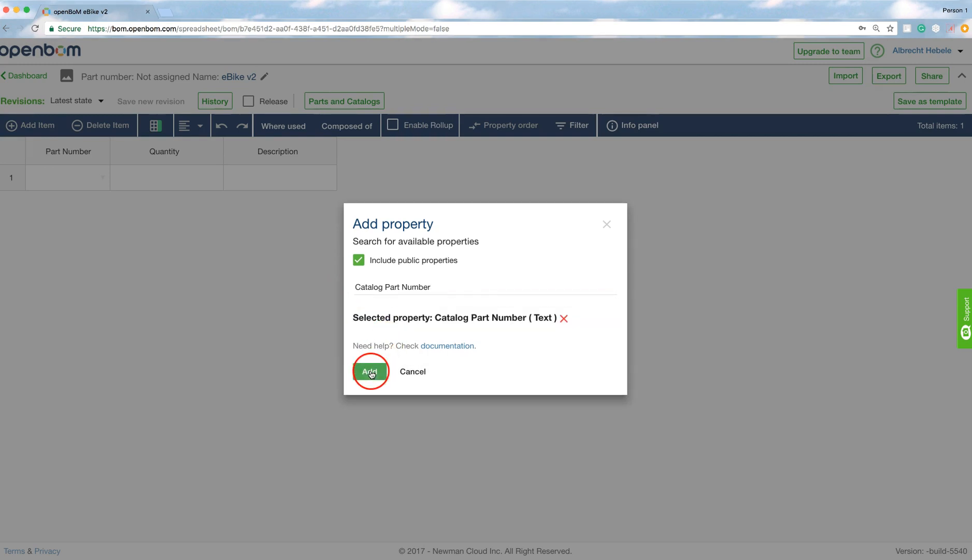
click(370, 371)
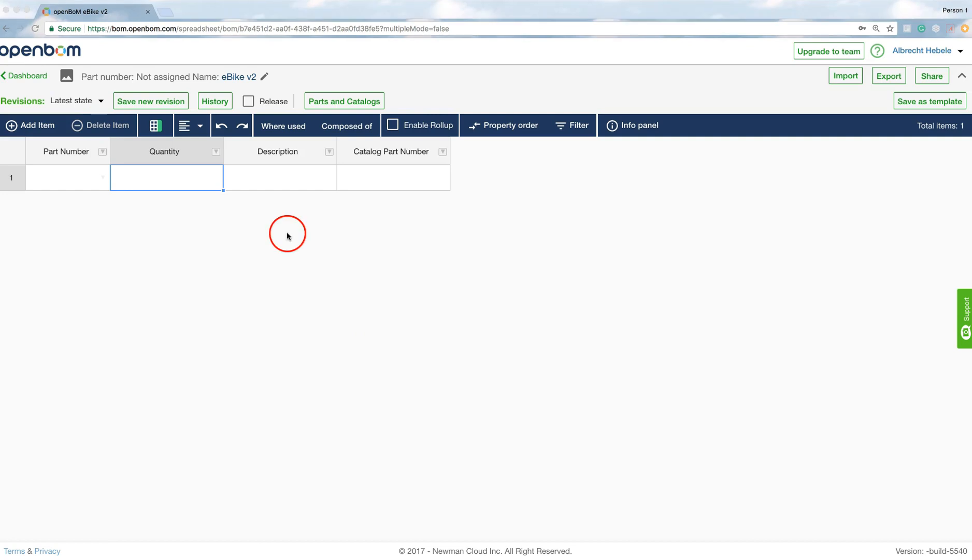
mouse_move(67, 182)
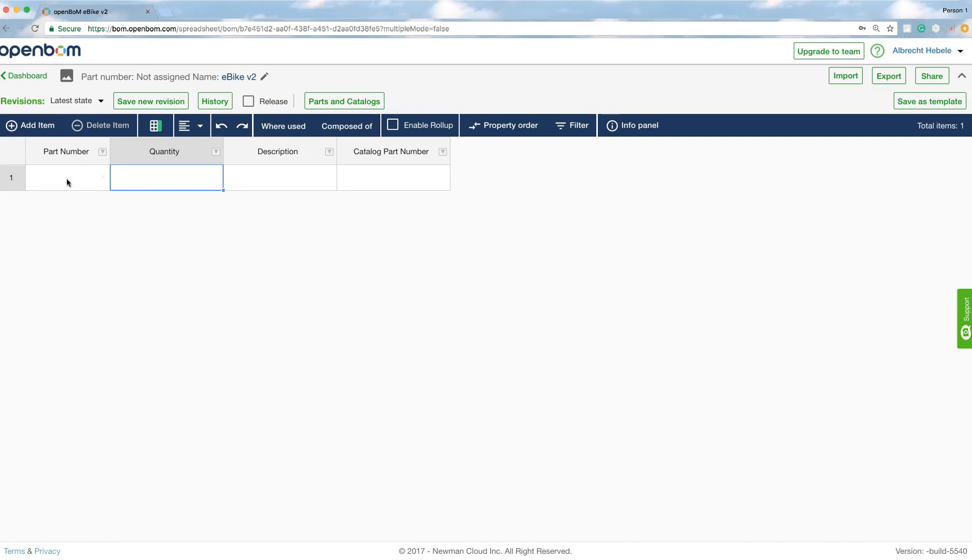
- Enter the first item EB100-S Seat with quantity 1
text(EB1)
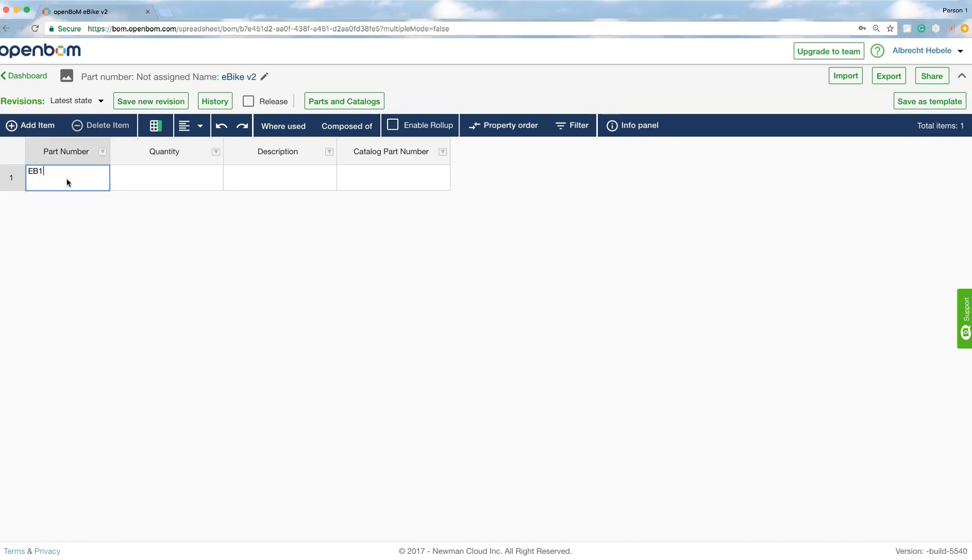
text(00-)
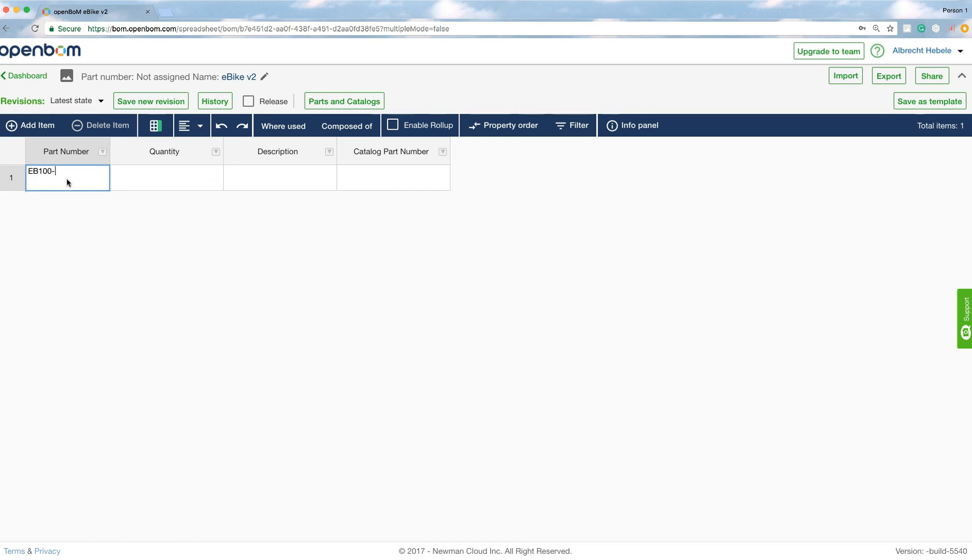
text(S)
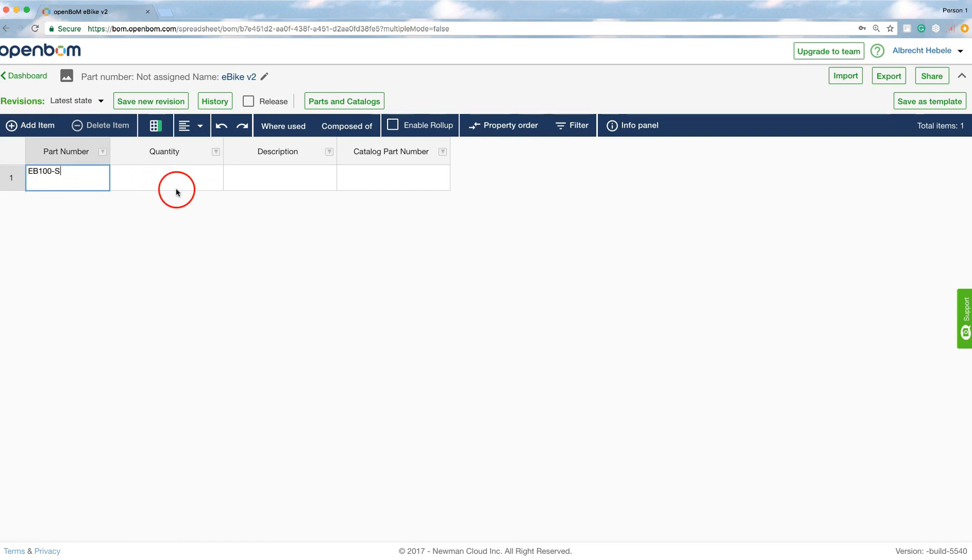
click(166, 178)
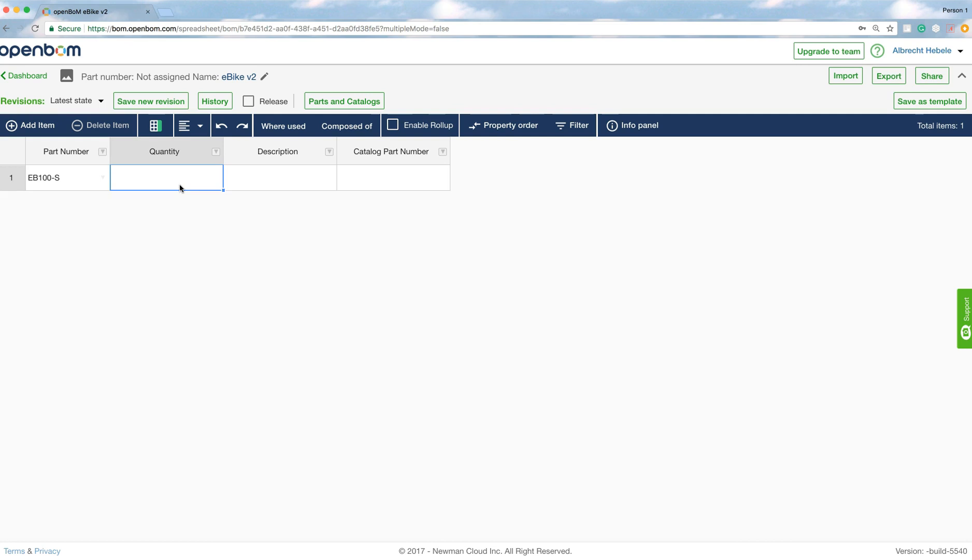
text(1)
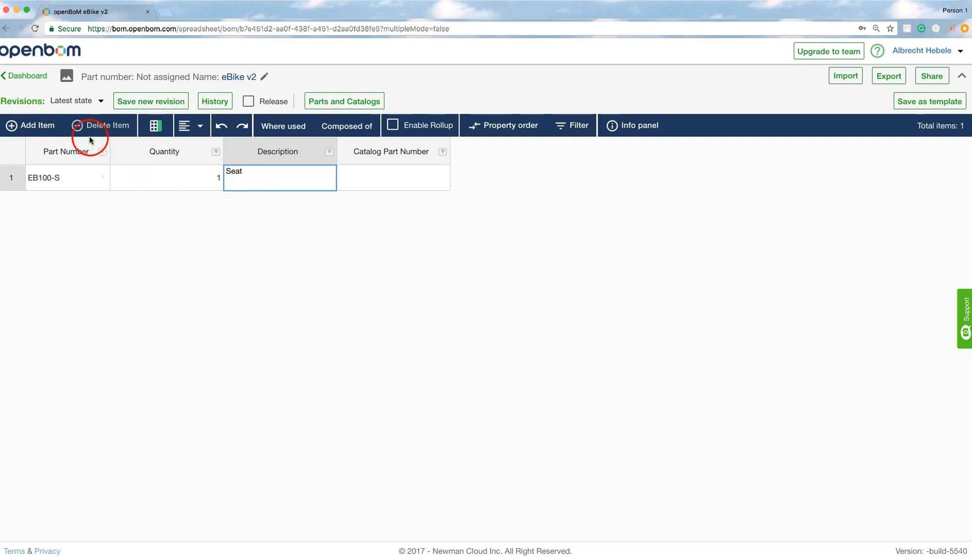
- Add rows for EB110-F Frame and EB120-W Wheels with quantity 2
click(31, 125)
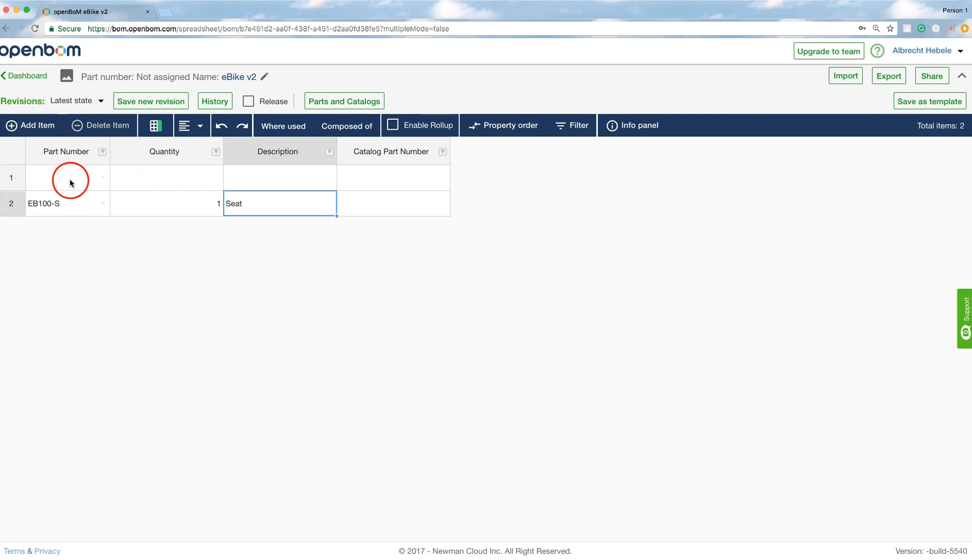
text(EB)
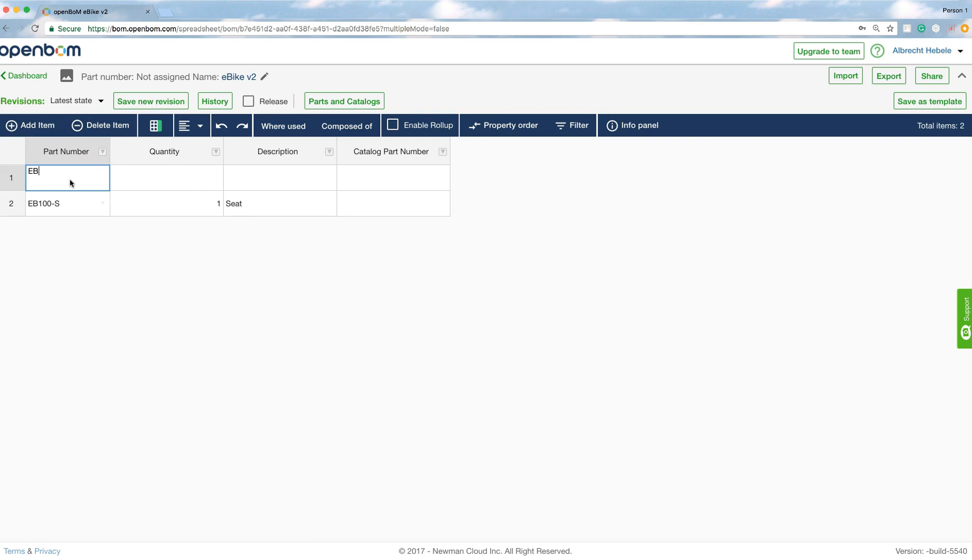
text(1)
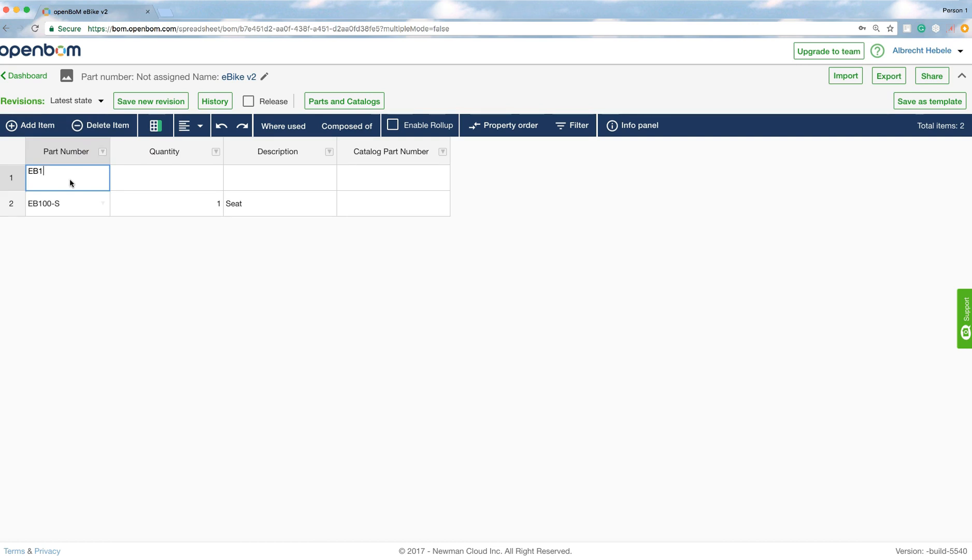
text(10-)
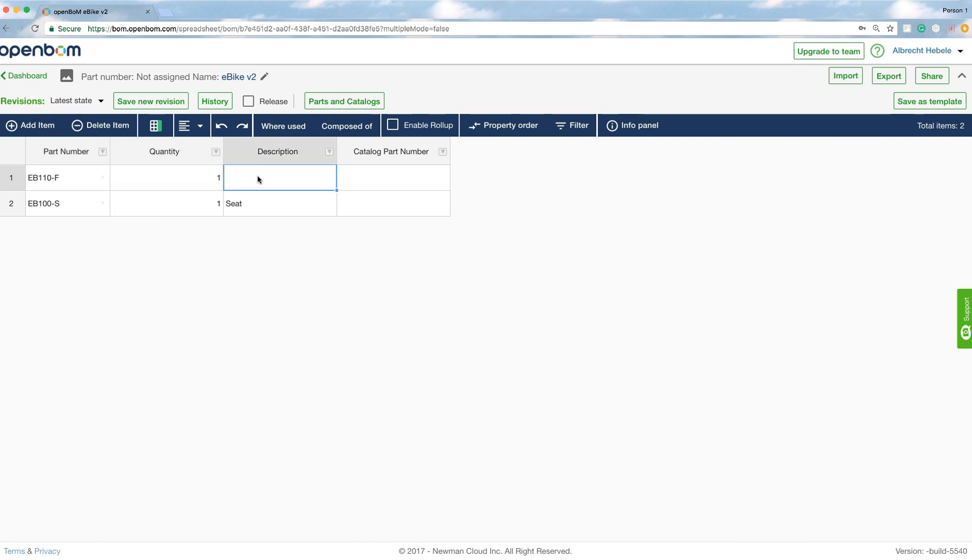
text(Frame)
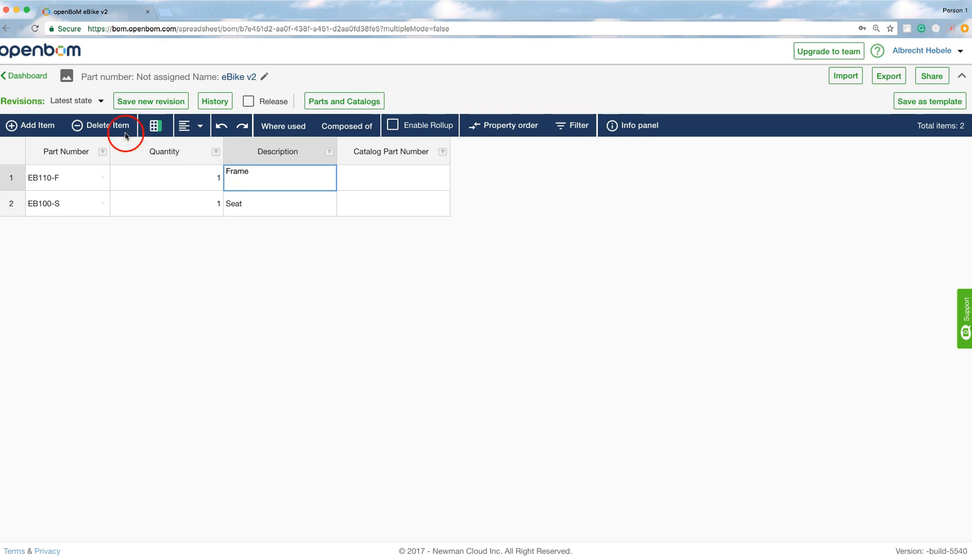
click(31, 125)
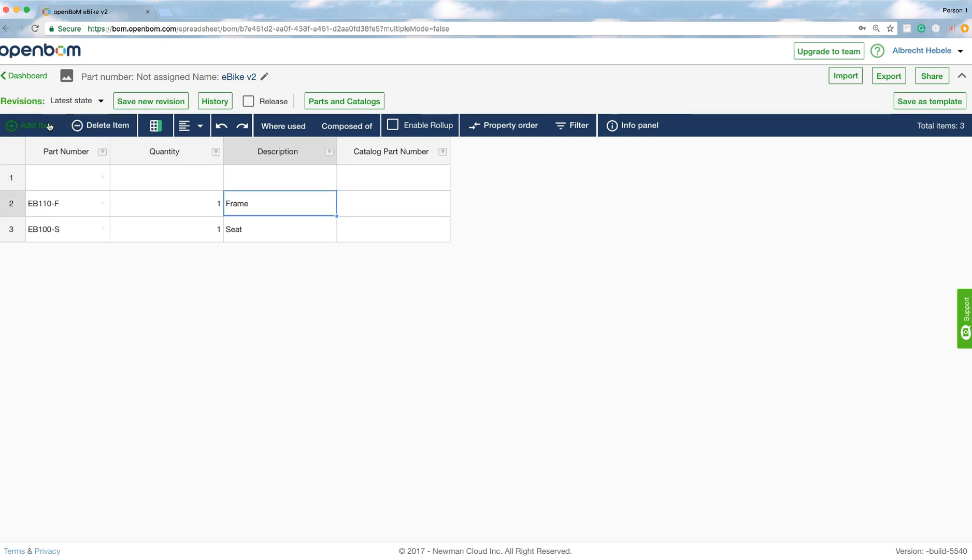
text(EB)
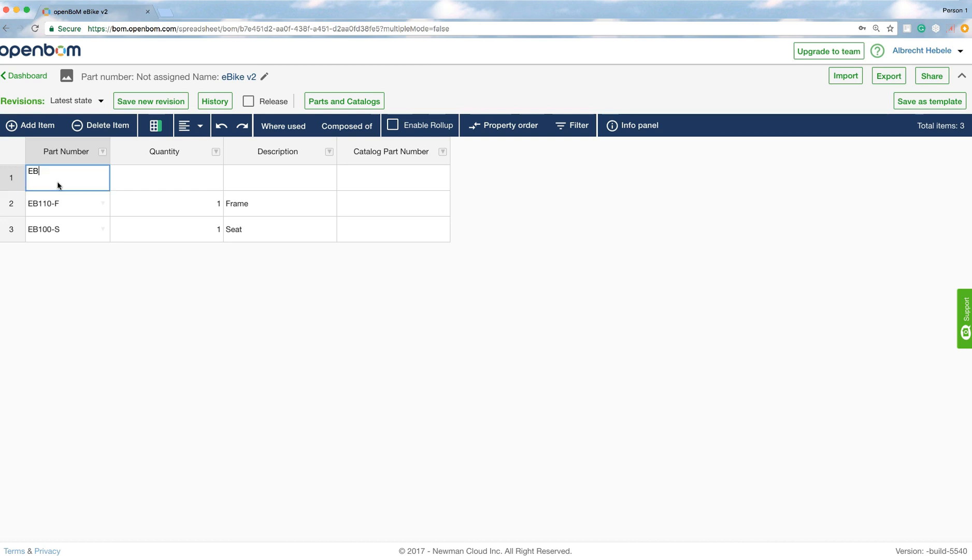
text(120)
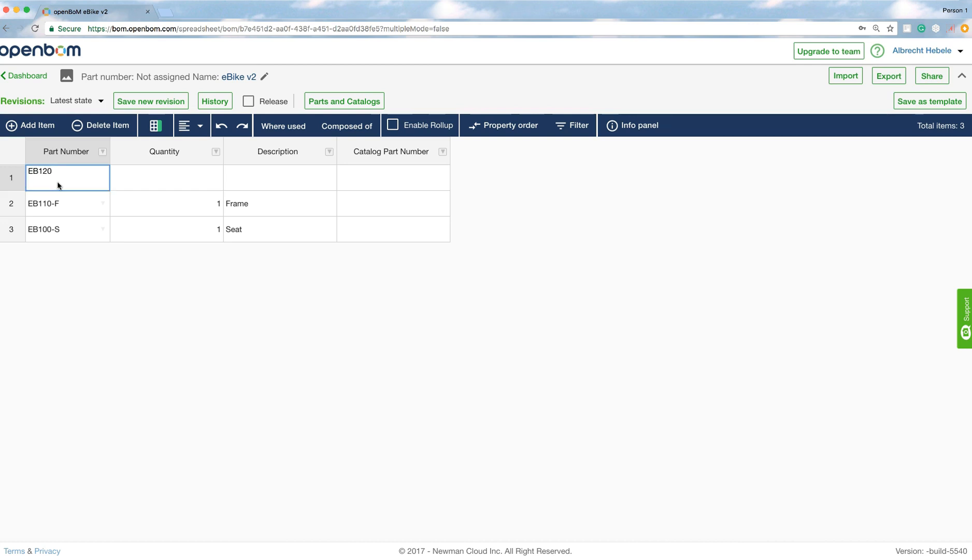
text(-W)
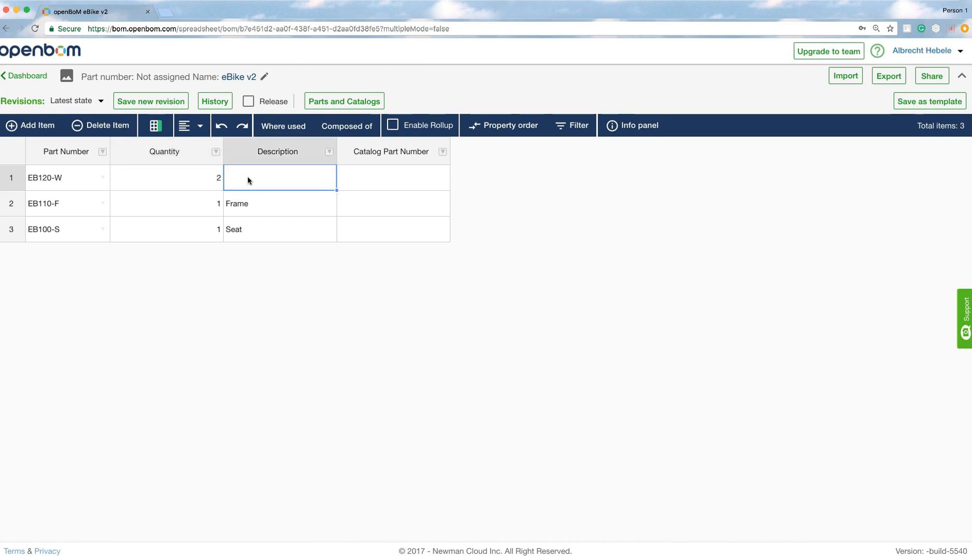
text(Whh)
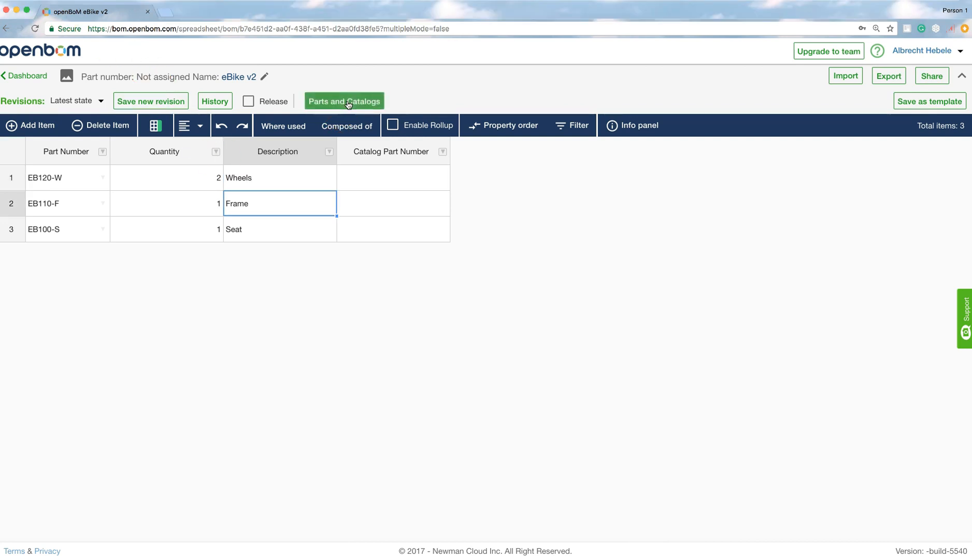
- In Parts and Catalogs, map the BOM to Catalog link to the Catalog Part Number property
click(343, 101)
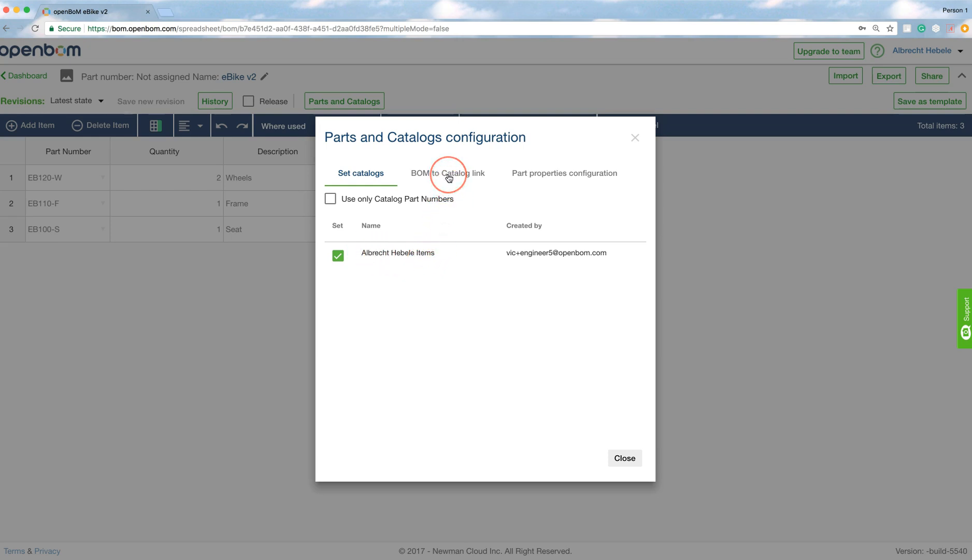
click(446, 173)
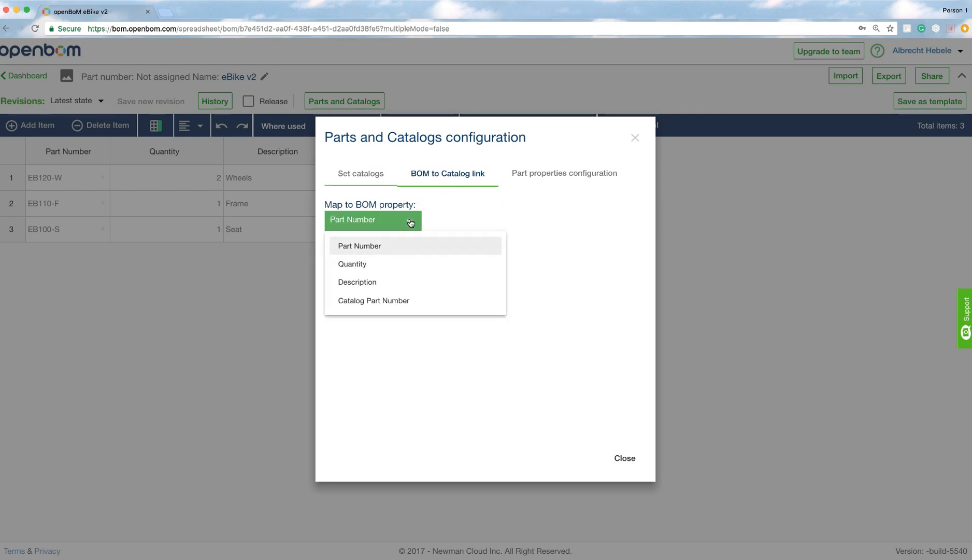
mouse_move(391, 303)
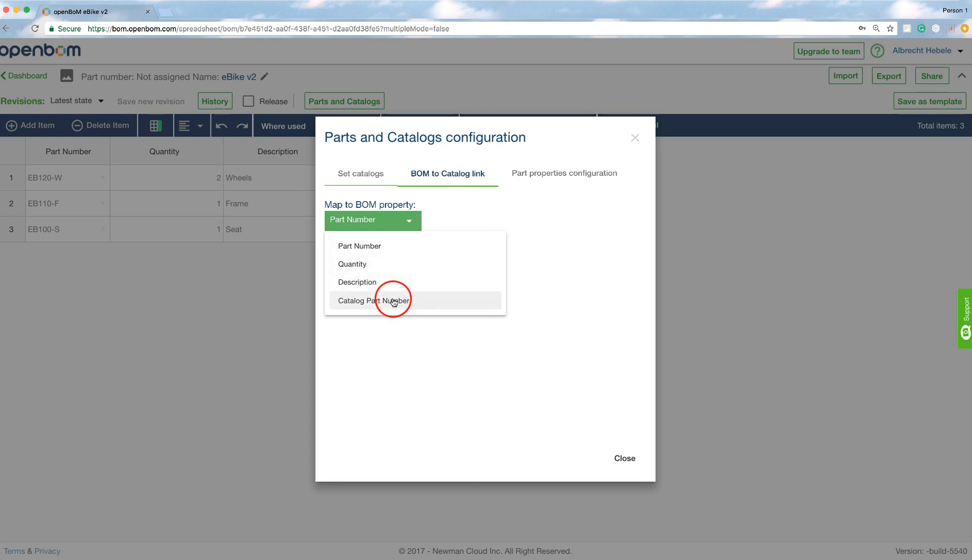
click(374, 300)
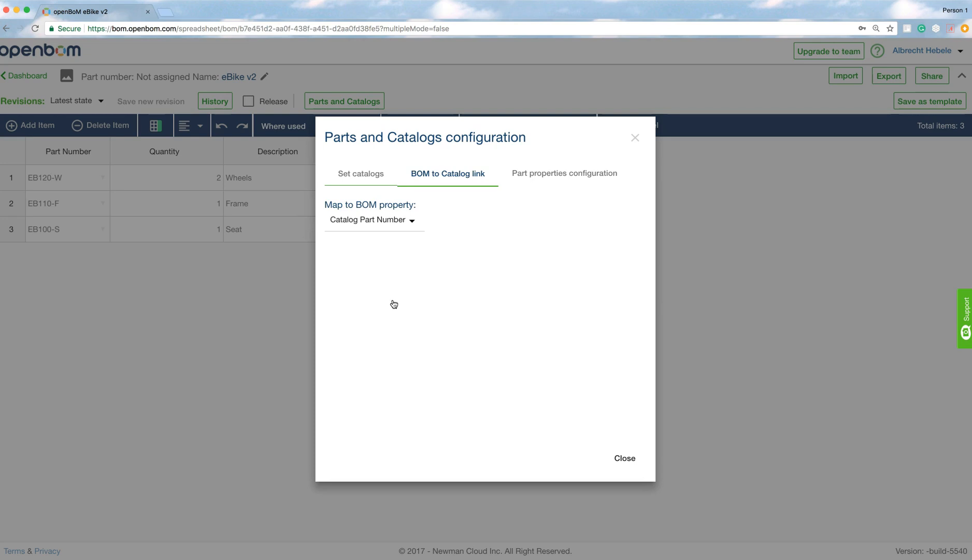
mouse_move(624, 459)
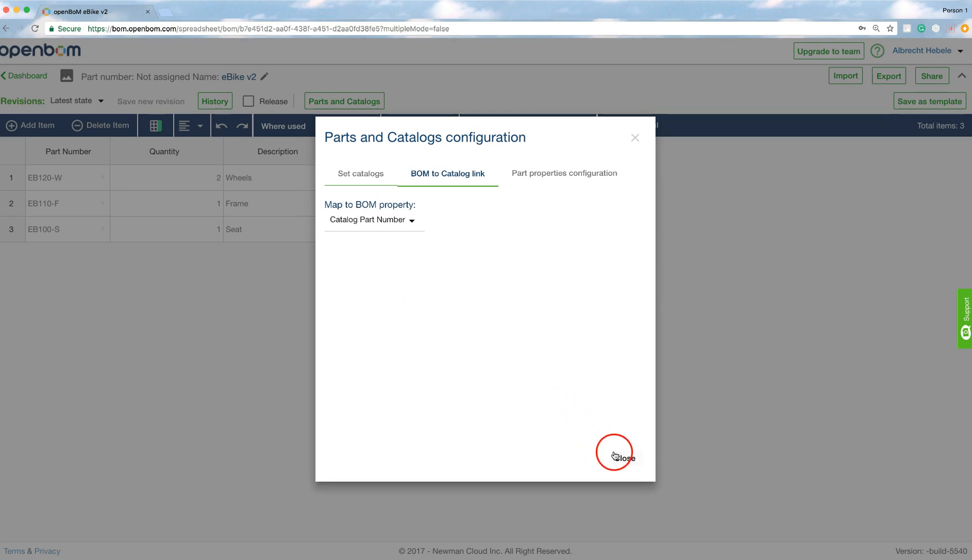
click(617, 458)
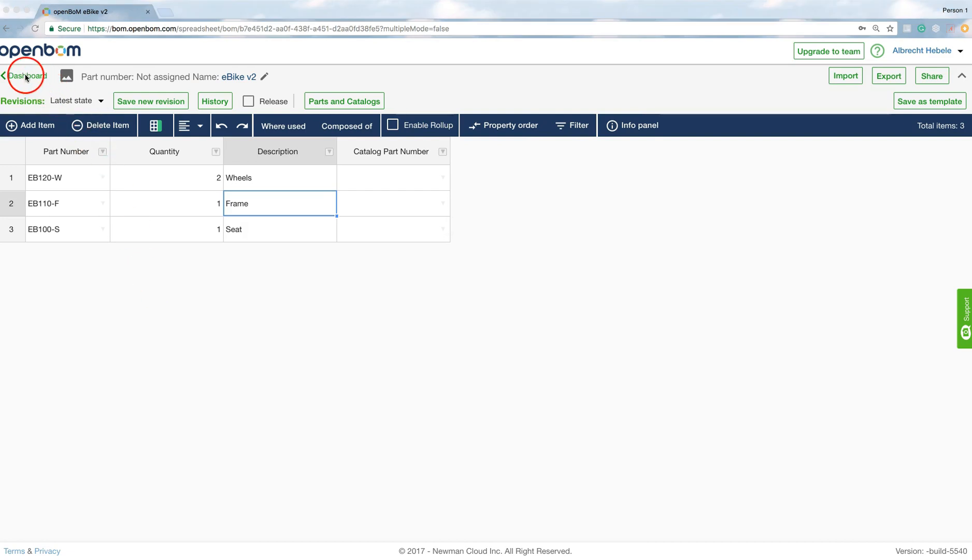
click(25, 76)
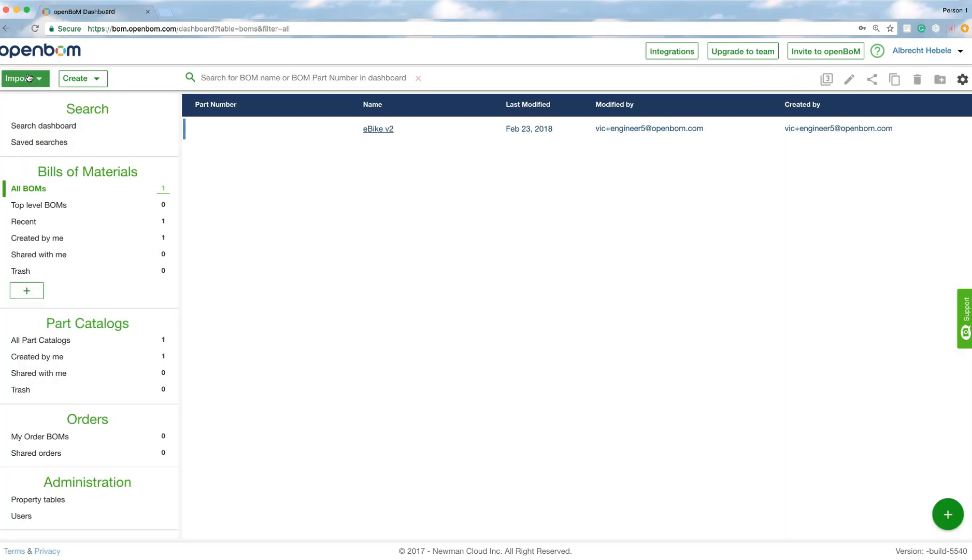
mouse_move(346, 153)
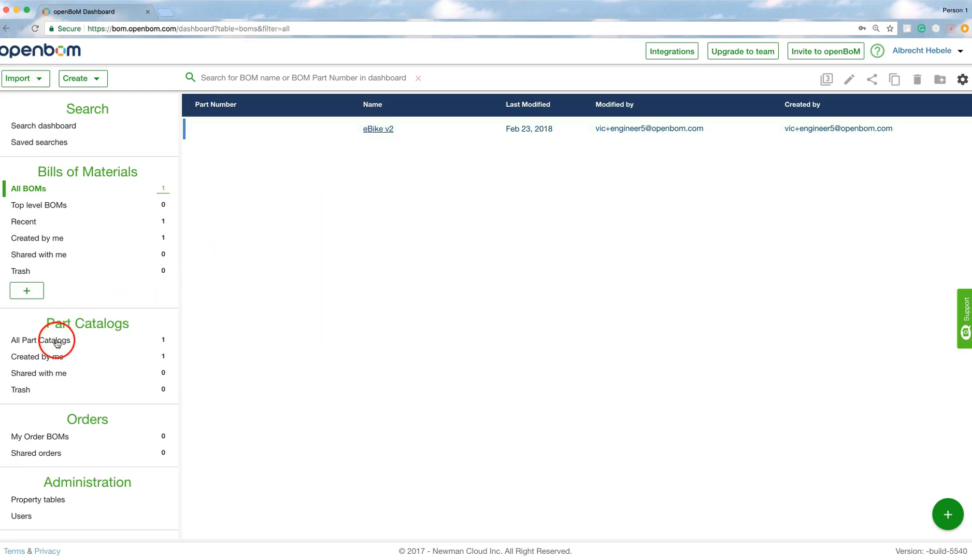
click(42, 340)
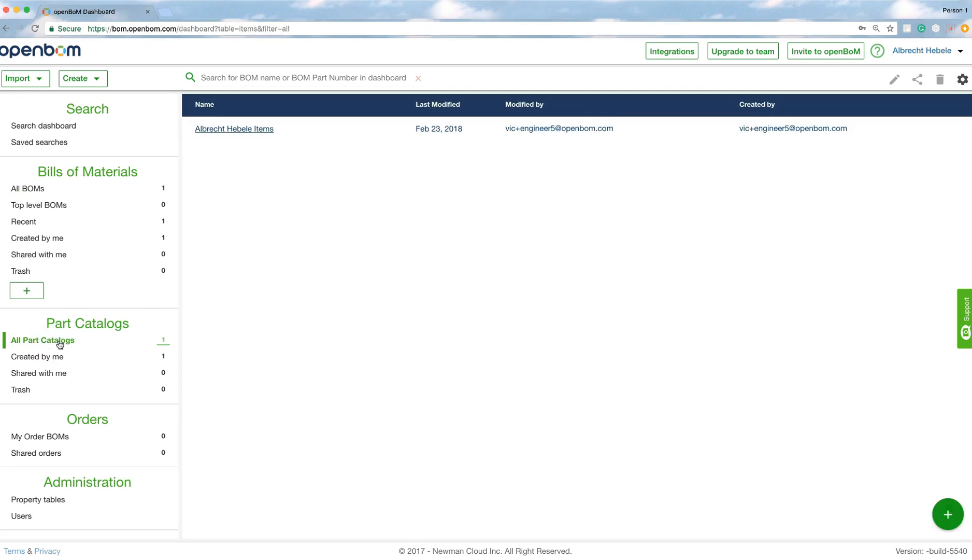
mouse_move(282, 198)
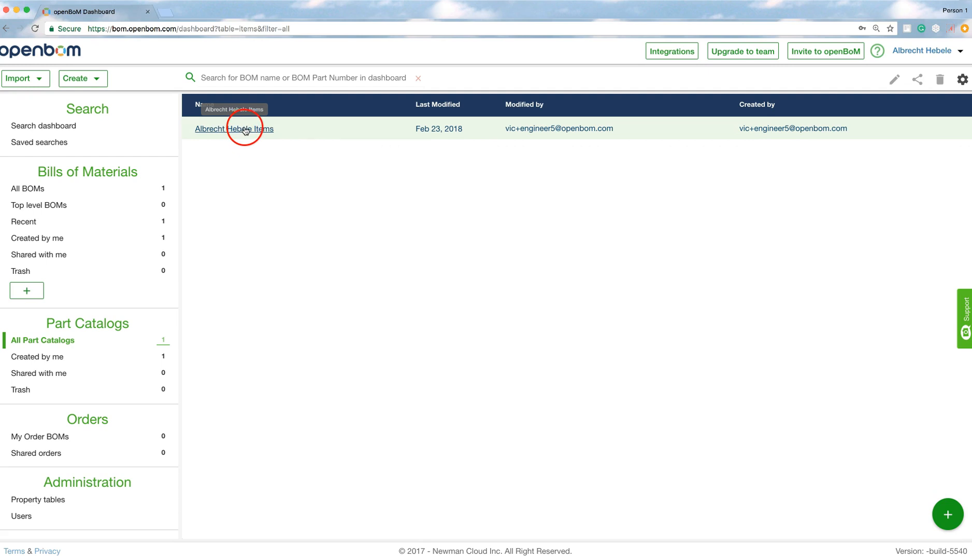
click(234, 128)
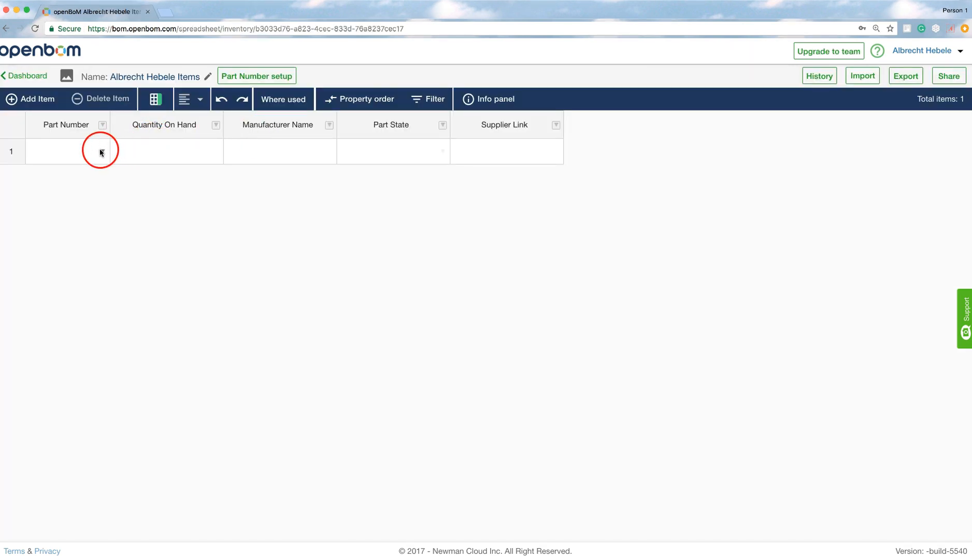
mouse_move(271, 153)
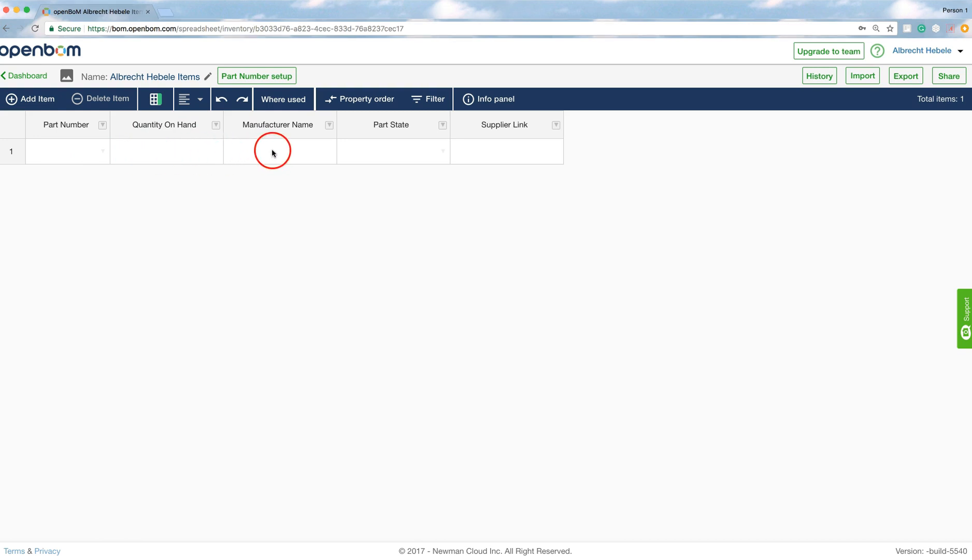
mouse_move(321, 150)
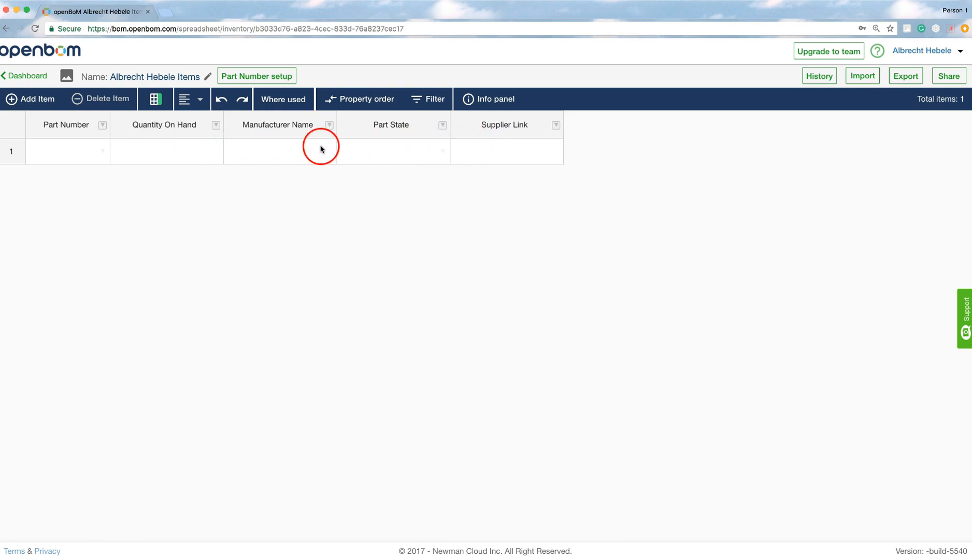
mouse_move(256, 76)
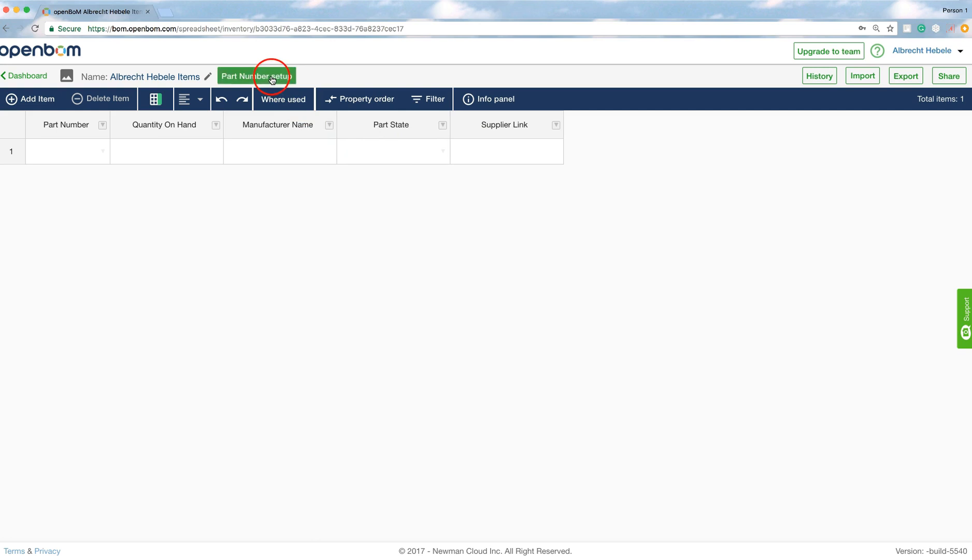
- Build a part number template with a numeric range 0010 to 9999 in steps of 10 and save the options
click(256, 76)
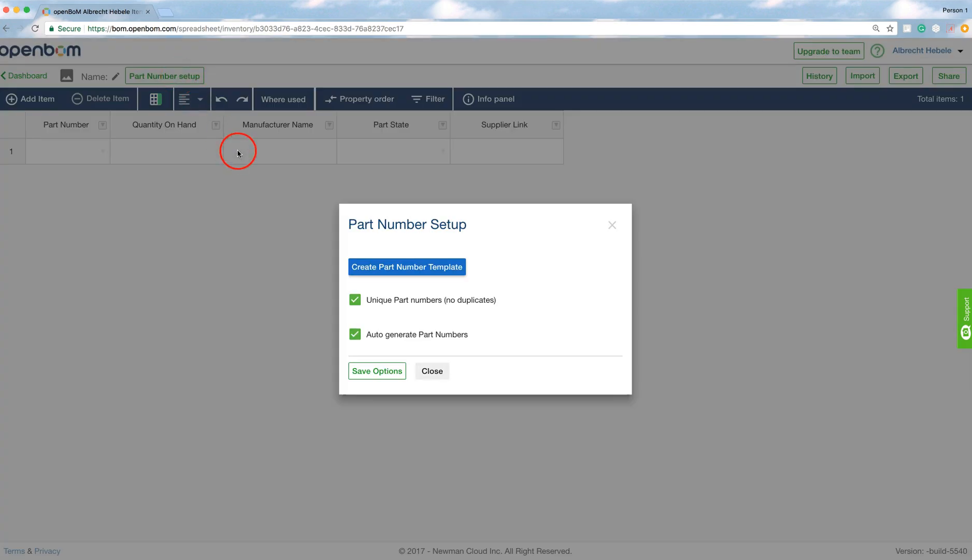
mouse_move(388, 266)
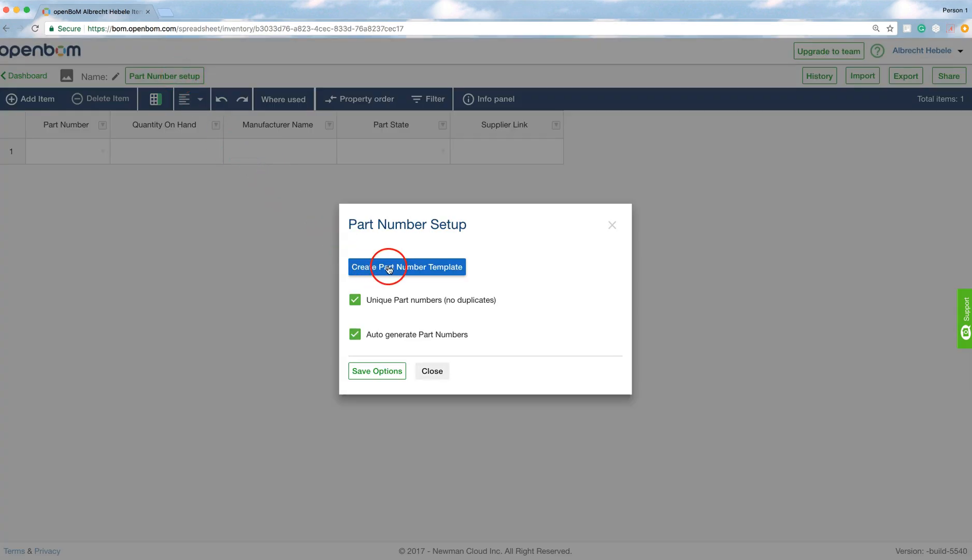
click(406, 267)
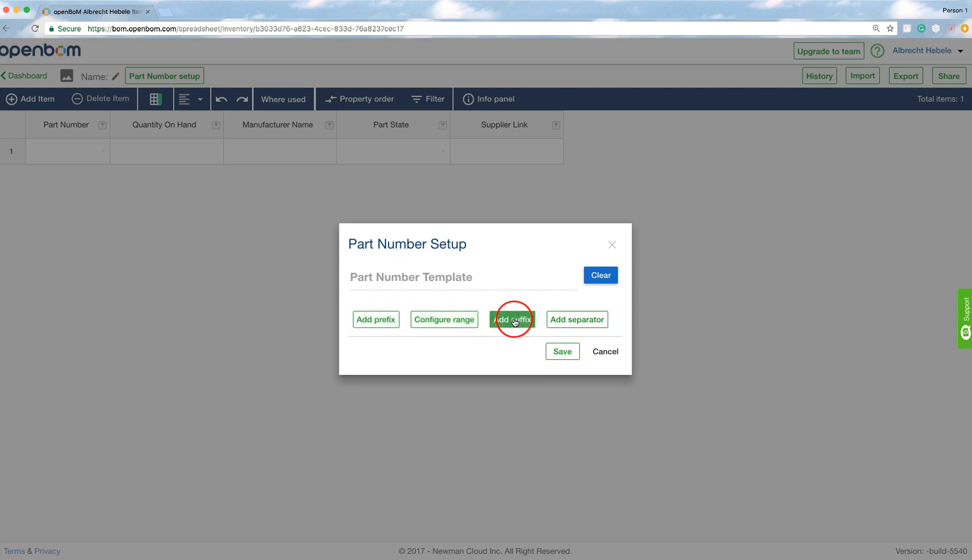
click(512, 319)
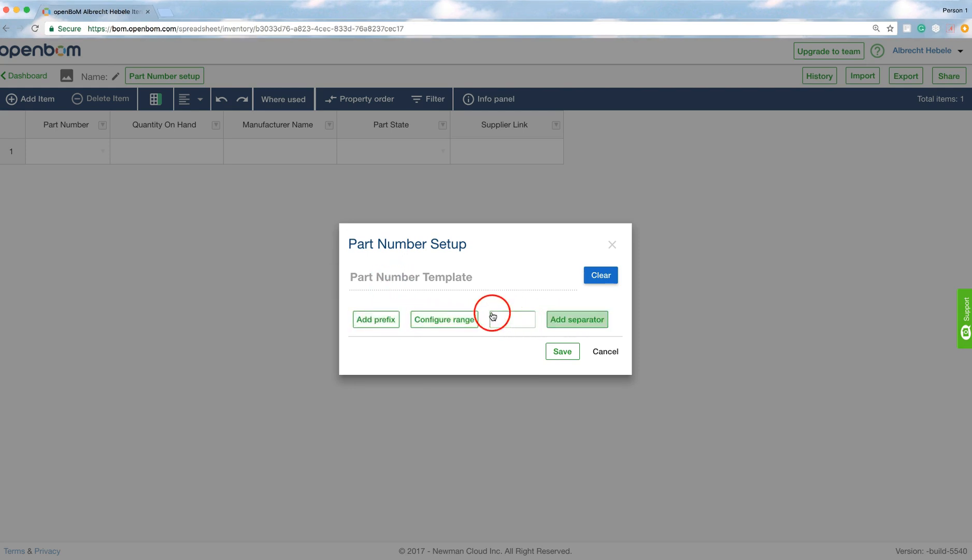
click(442, 319)
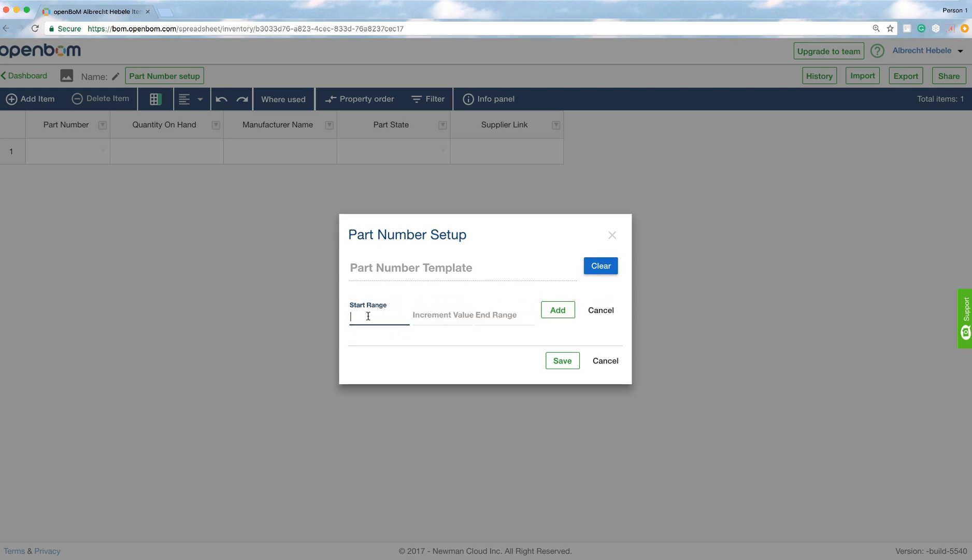
text(0010)
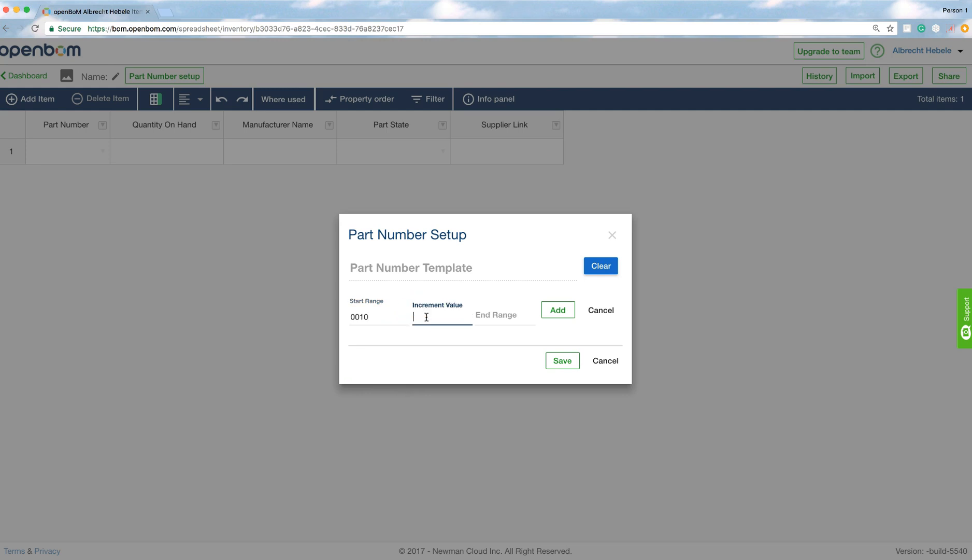
text(10)
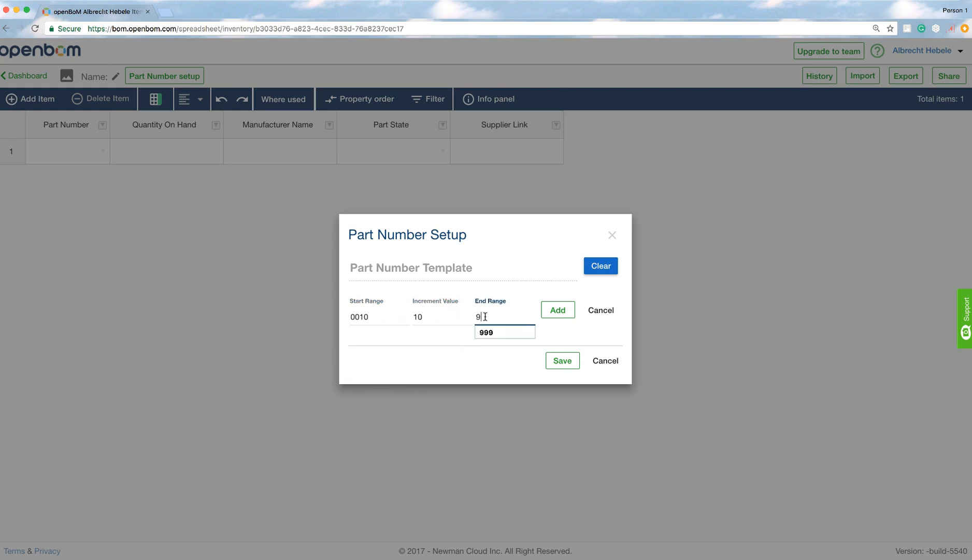
text(999)
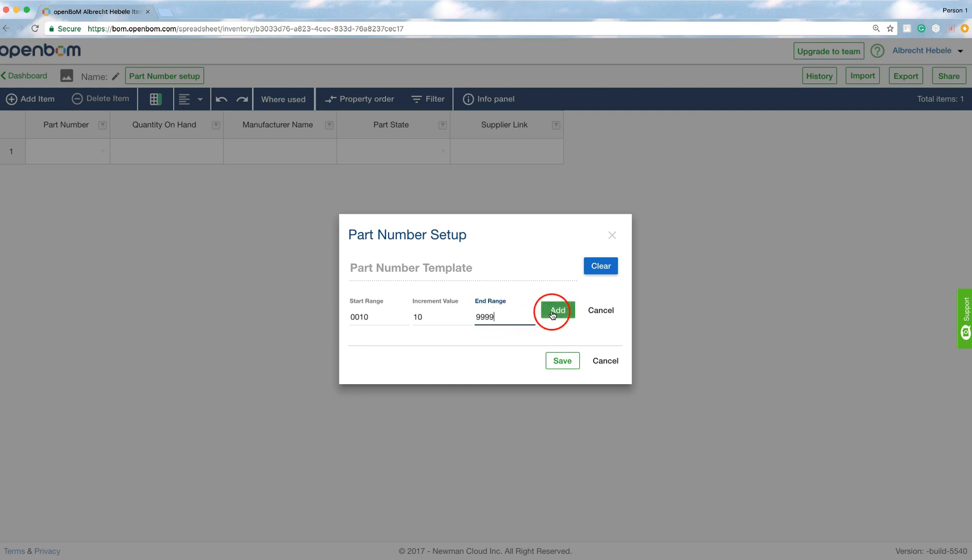
click(556, 310)
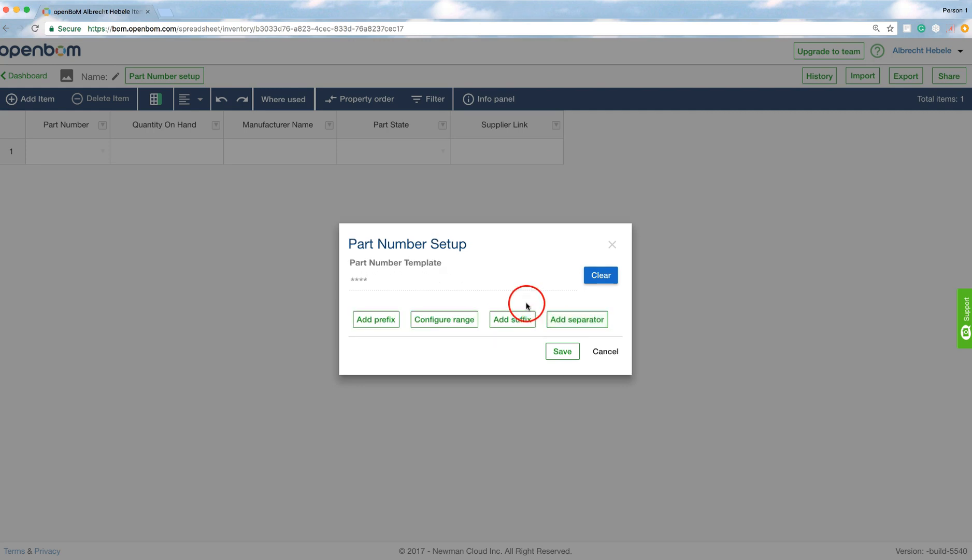
click(561, 350)
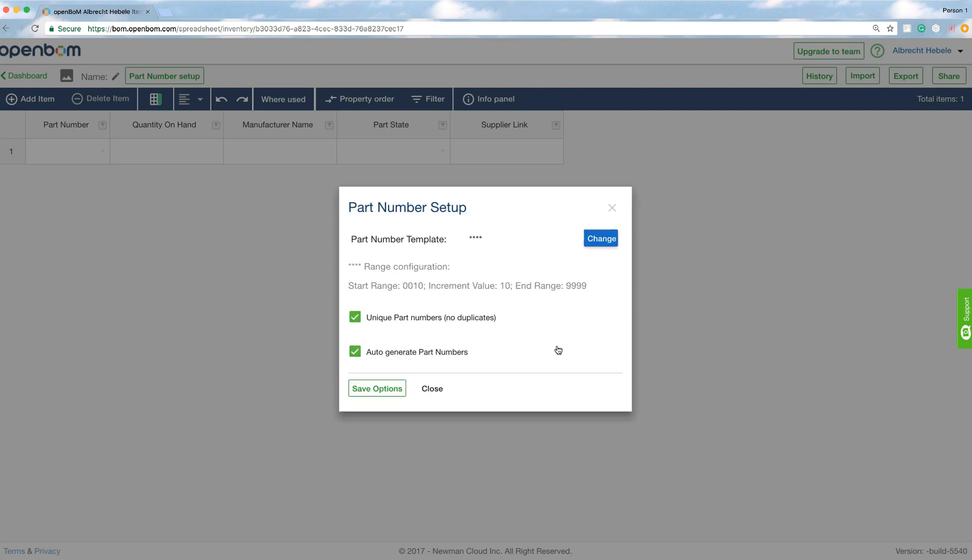
mouse_move(553, 346)
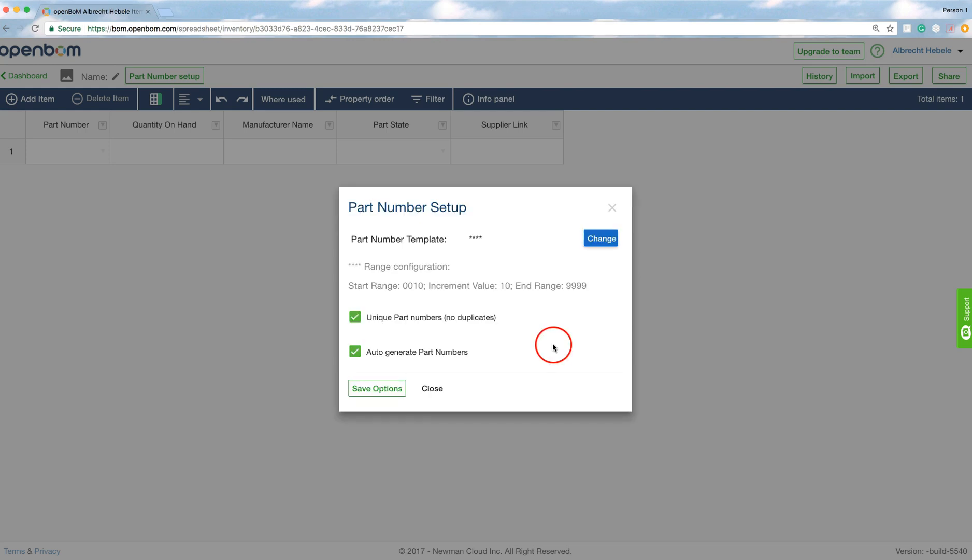
mouse_move(481, 336)
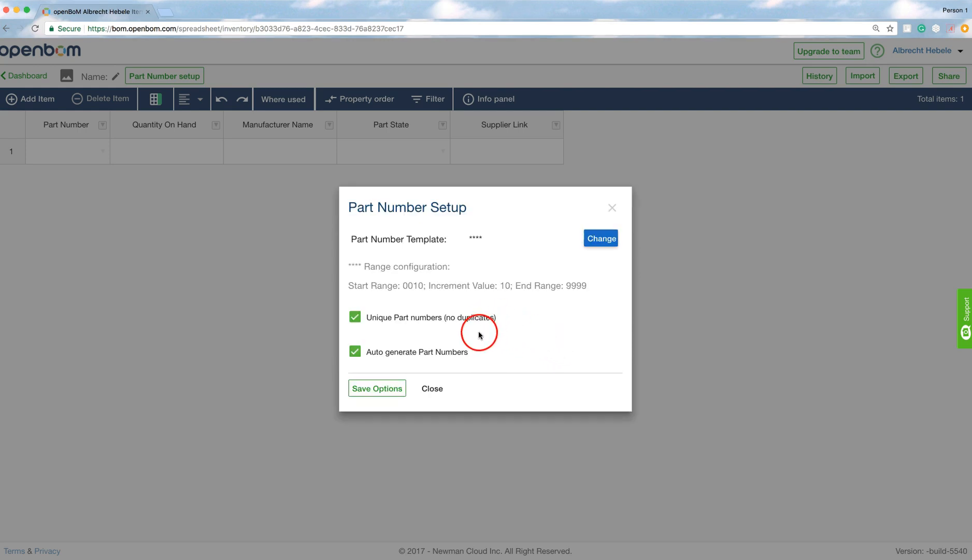
mouse_move(377, 353)
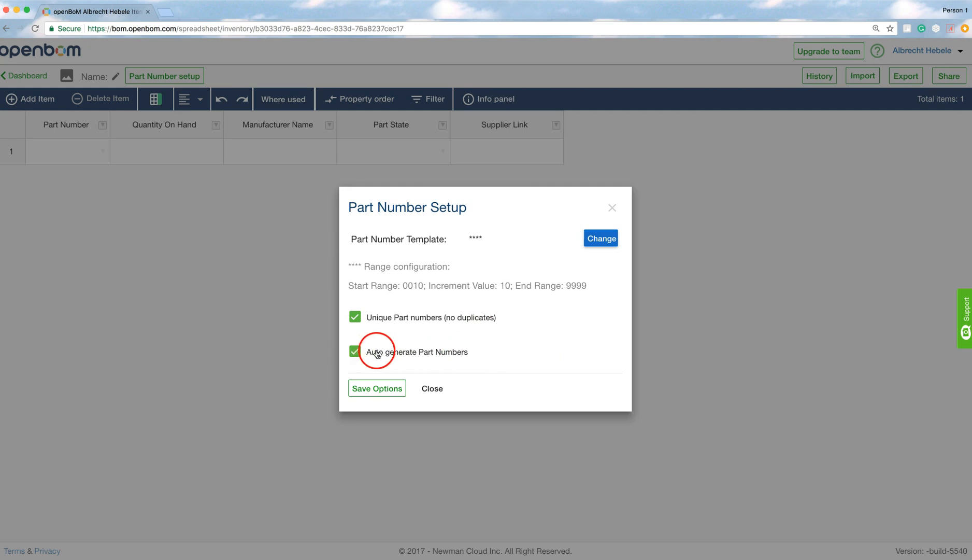
click(377, 388)
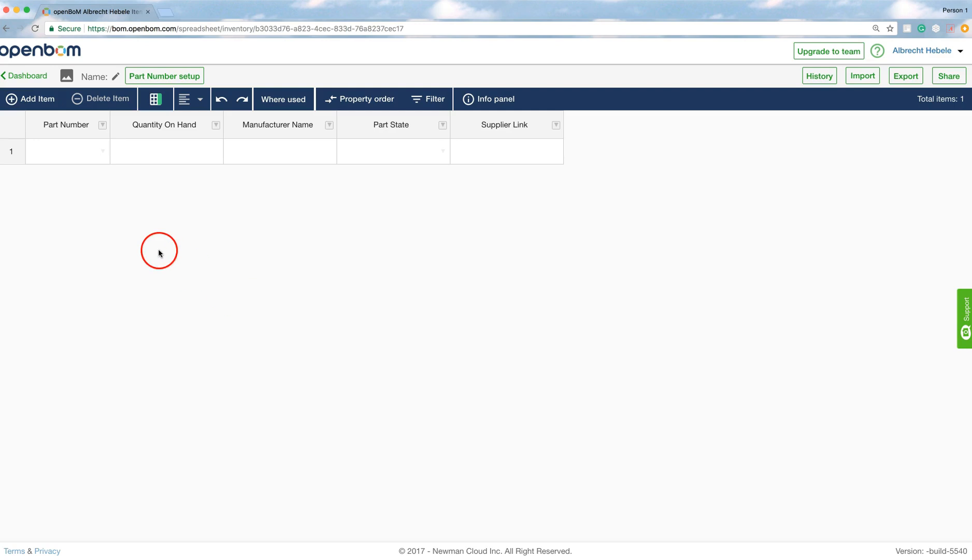
- From the dashboard's All BOMs list, open the eBike v2 bill of materials
click(23, 76)
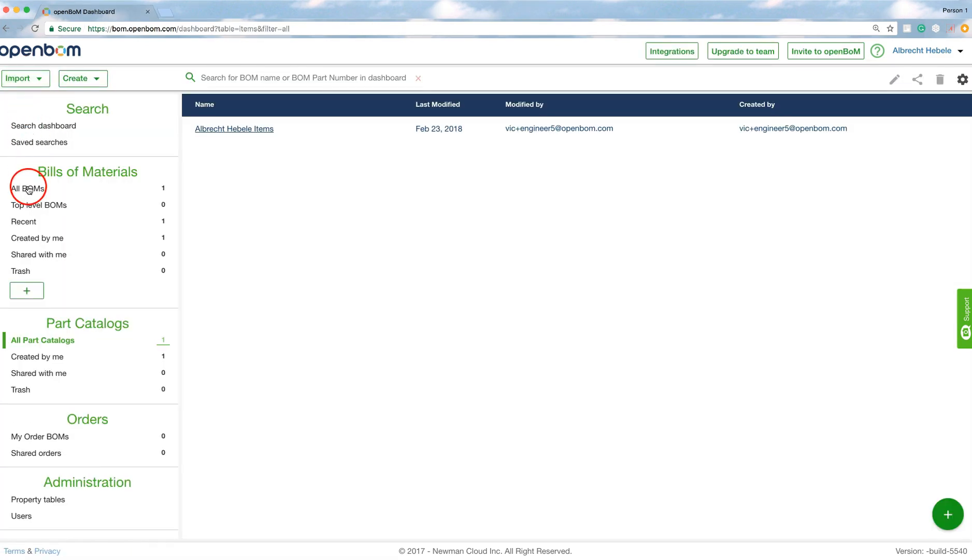
click(27, 188)
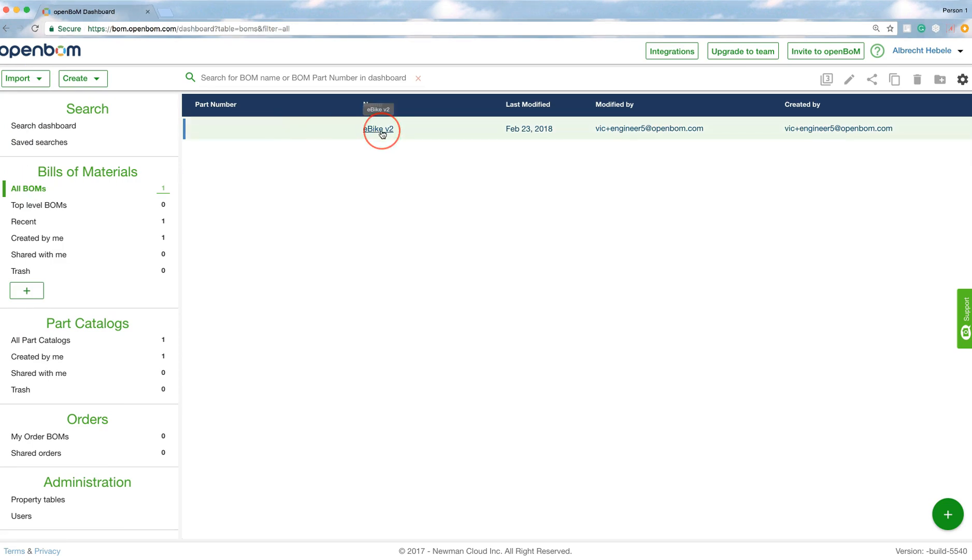
click(379, 128)
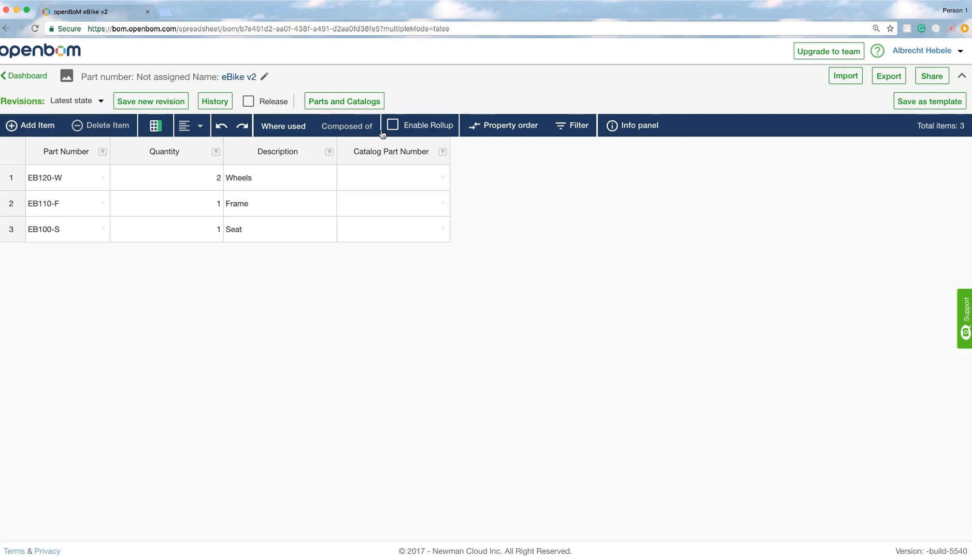
mouse_move(392, 179)
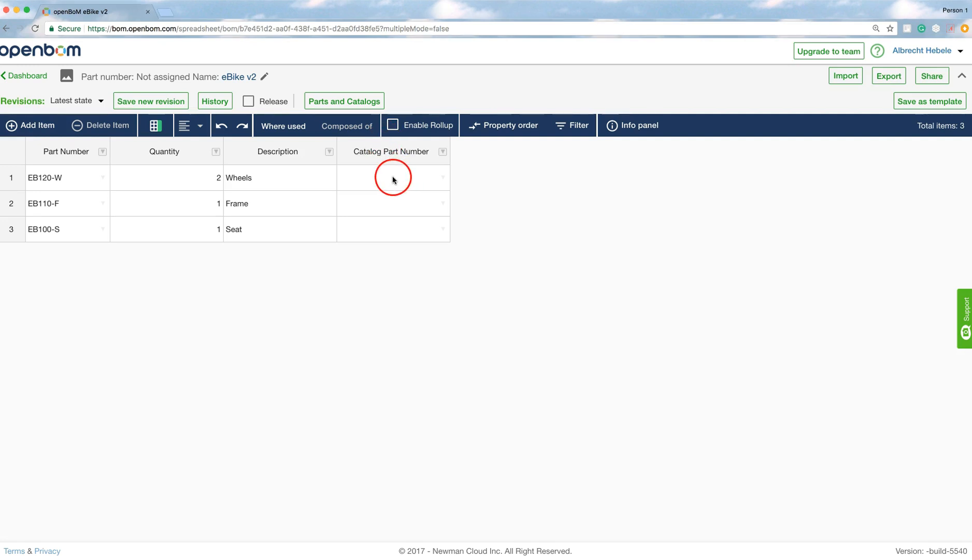
mouse_move(390, 151)
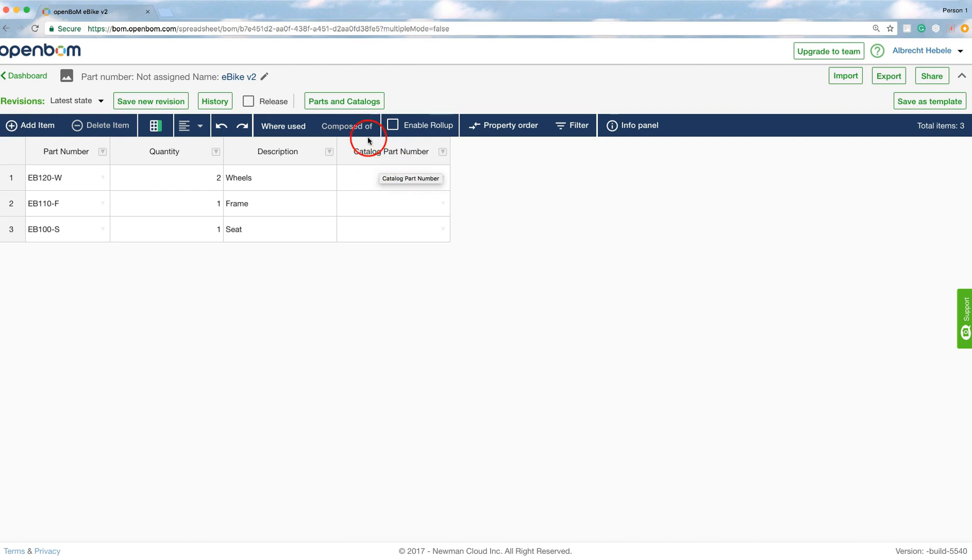
- In Parts and Catalogs, view the BOM-to-catalog link mapped on Catalog Part Number
click(343, 101)
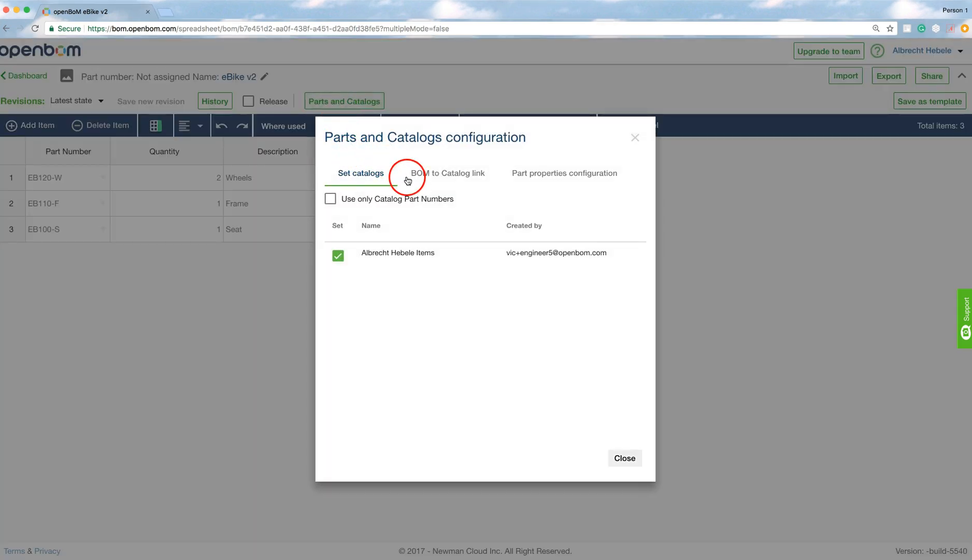
click(446, 173)
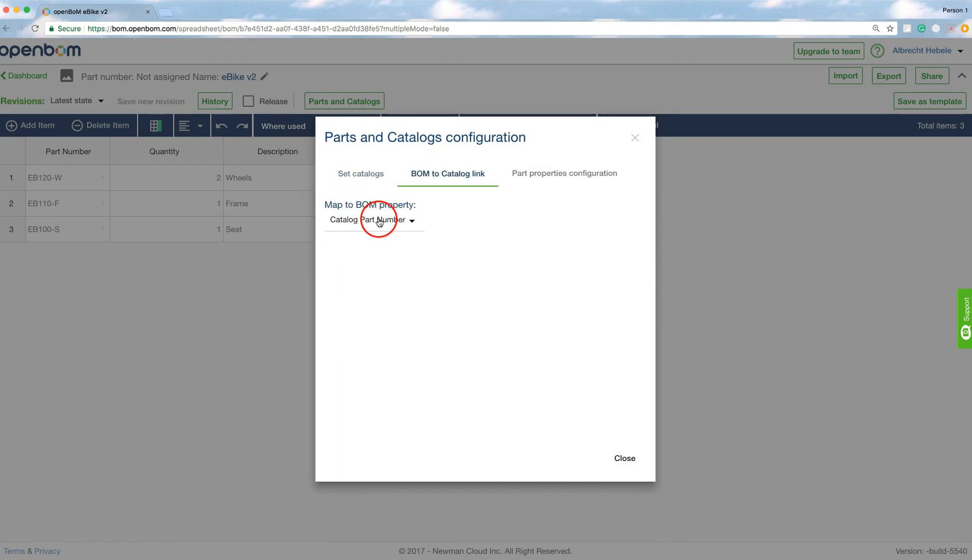
mouse_move(593, 167)
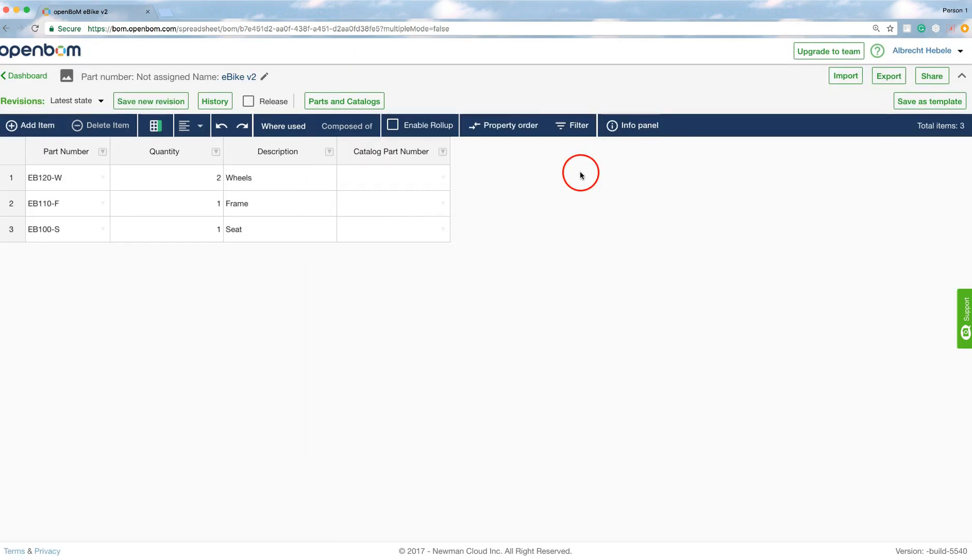
click(393, 177)
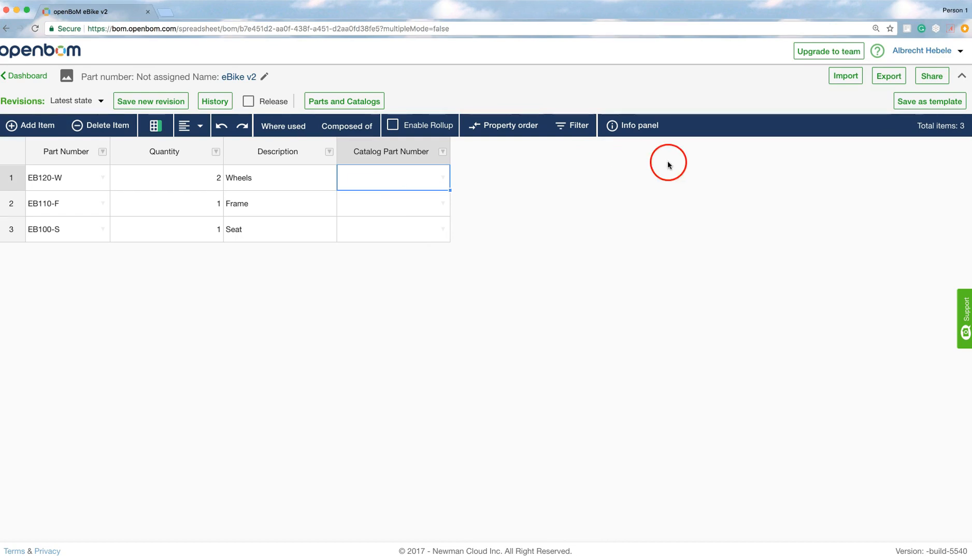
click(639, 126)
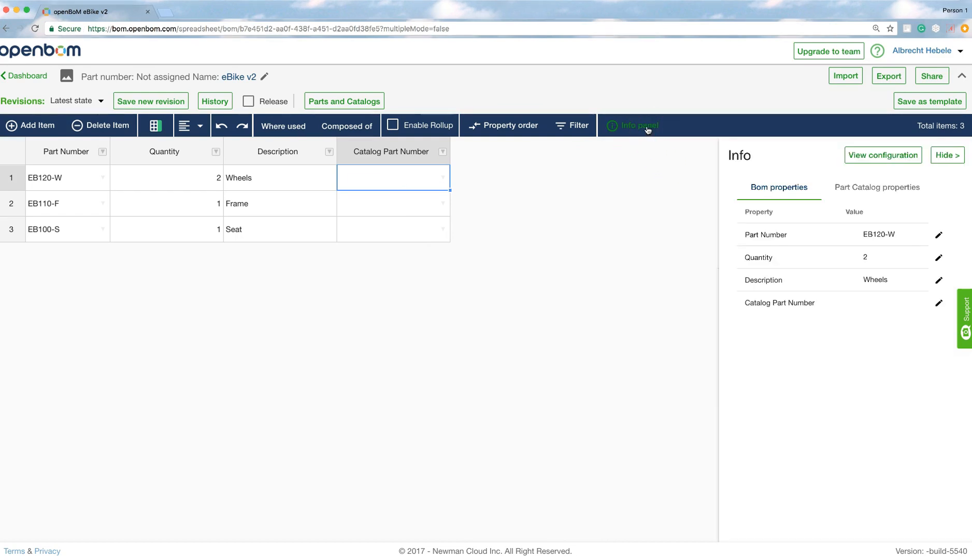
mouse_move(798, 170)
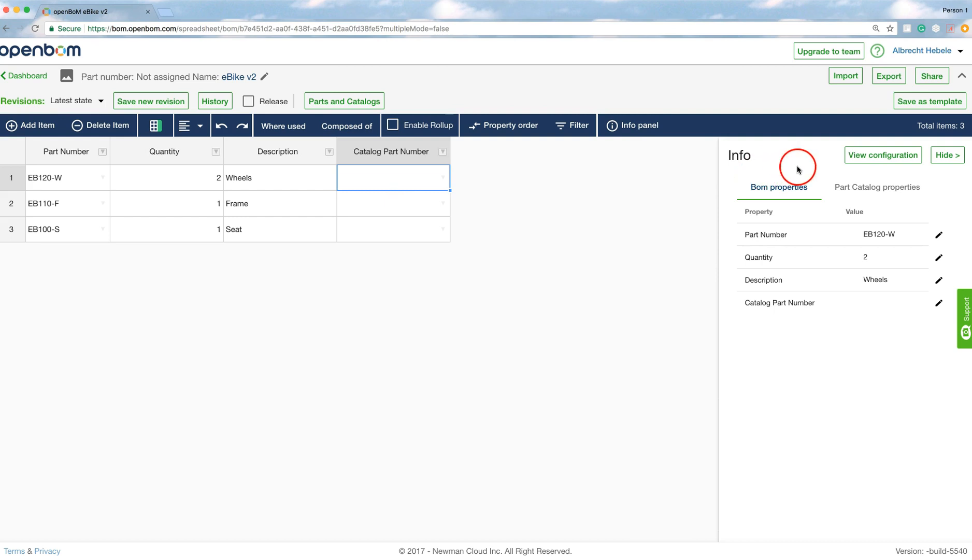
mouse_move(861, 191)
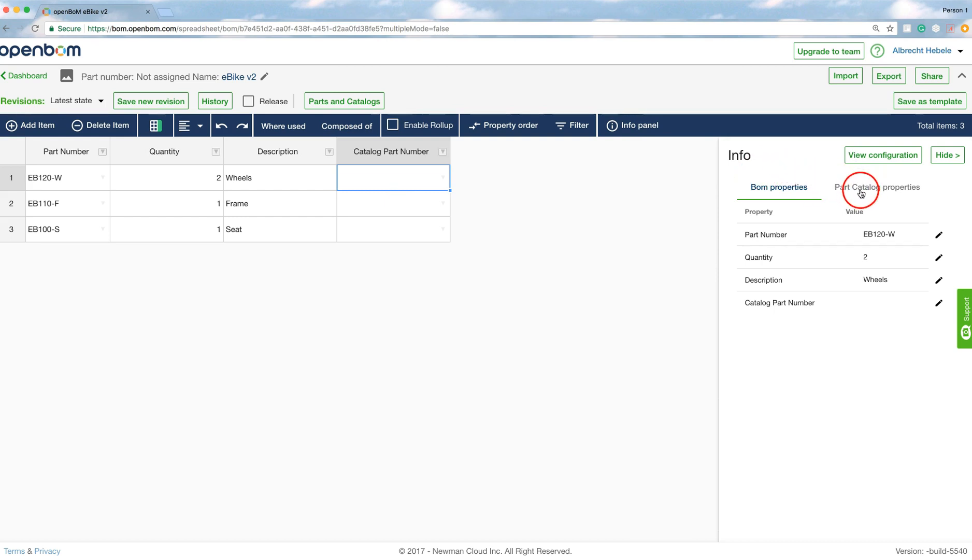
click(877, 188)
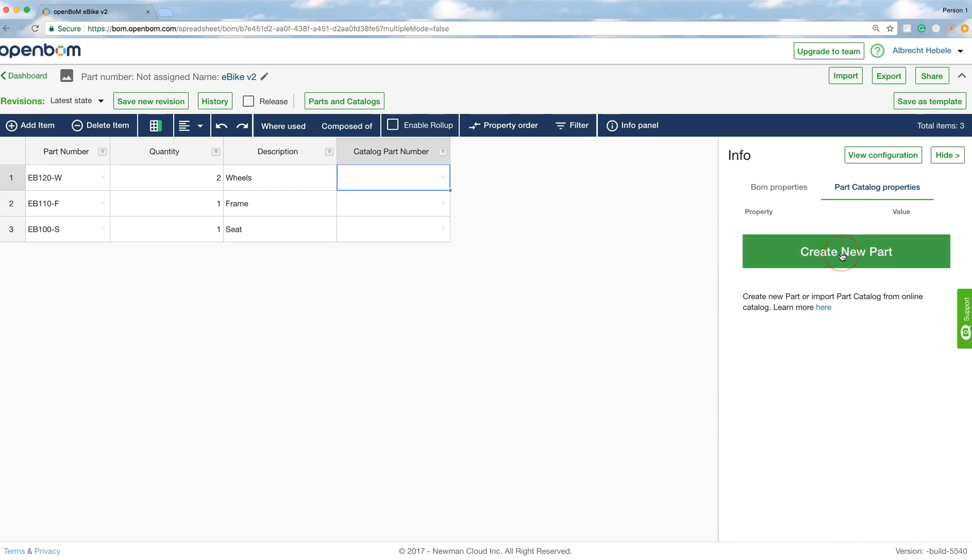
click(846, 251)
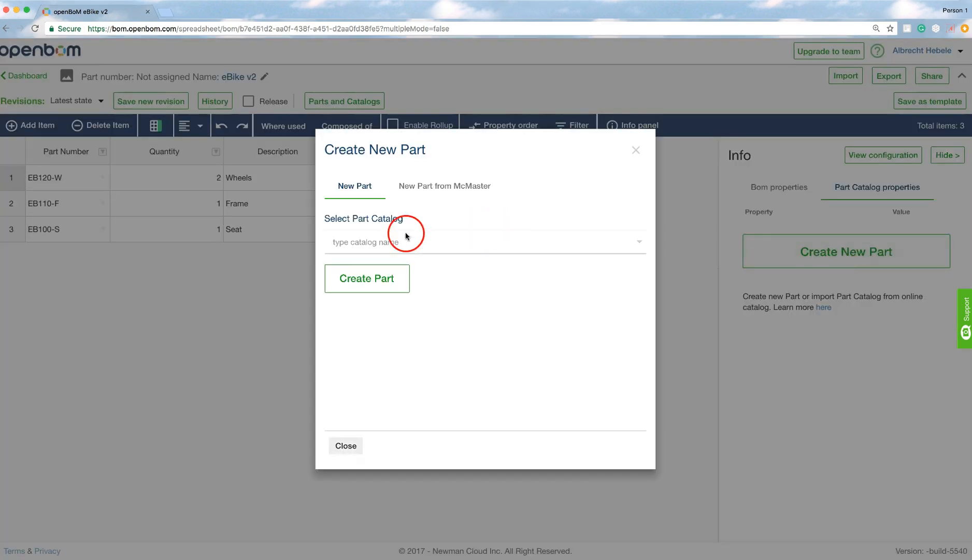
click(485, 242)
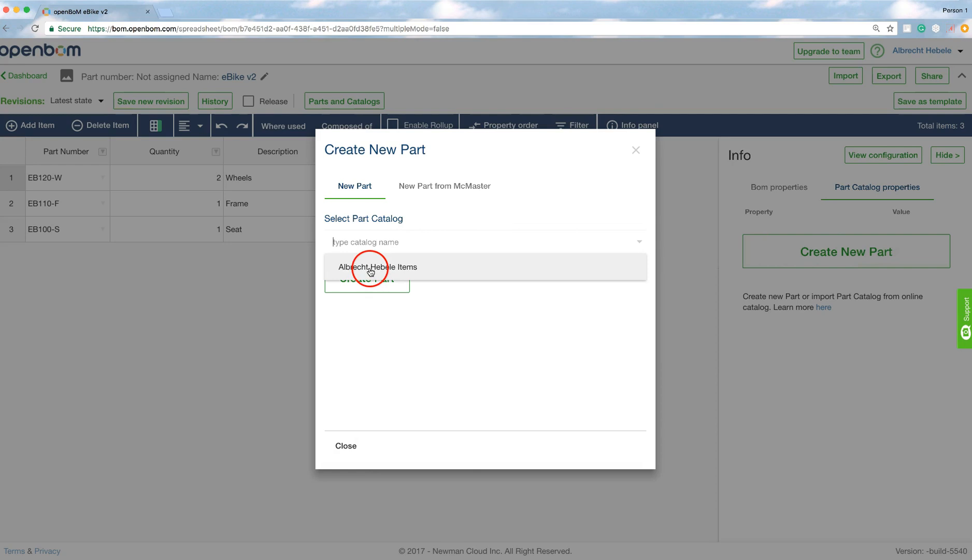
click(377, 267)
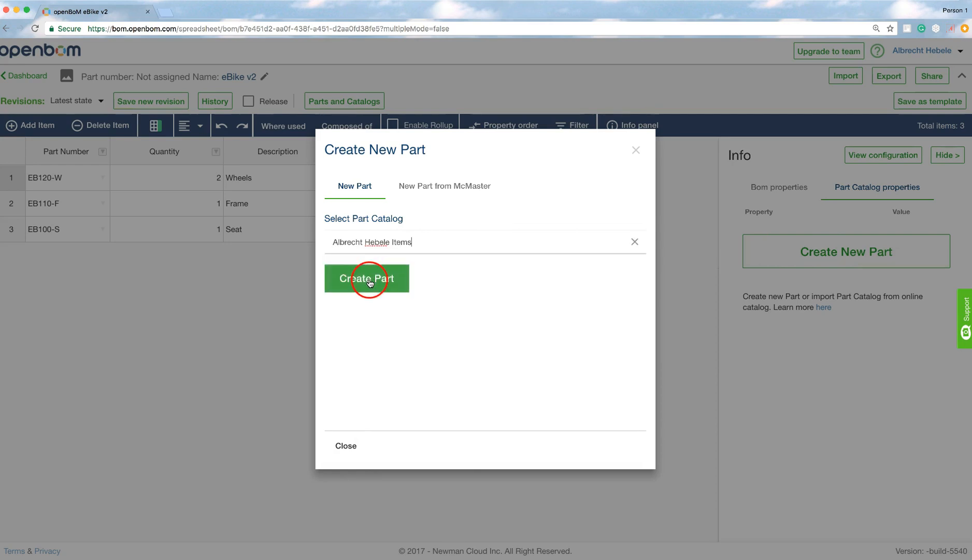
click(367, 279)
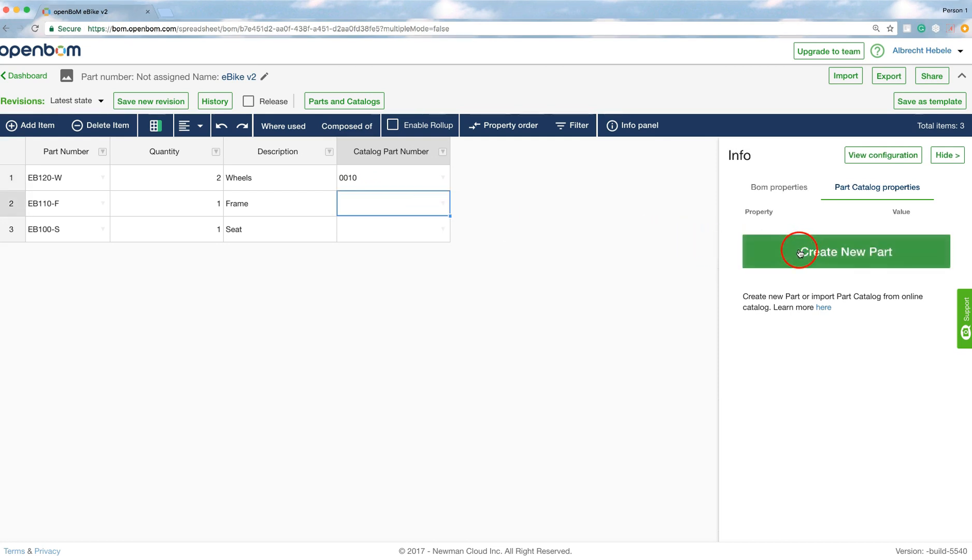
click(845, 251)
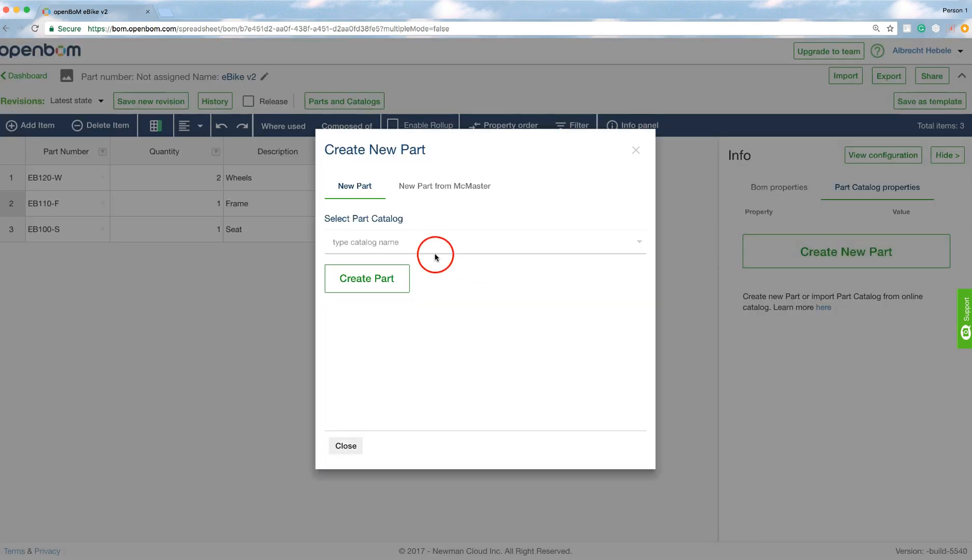
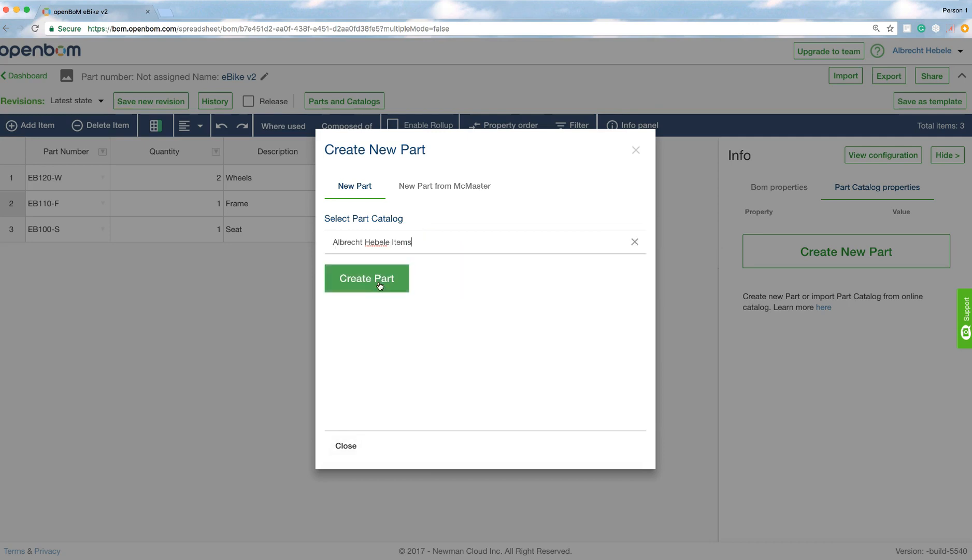
click(367, 279)
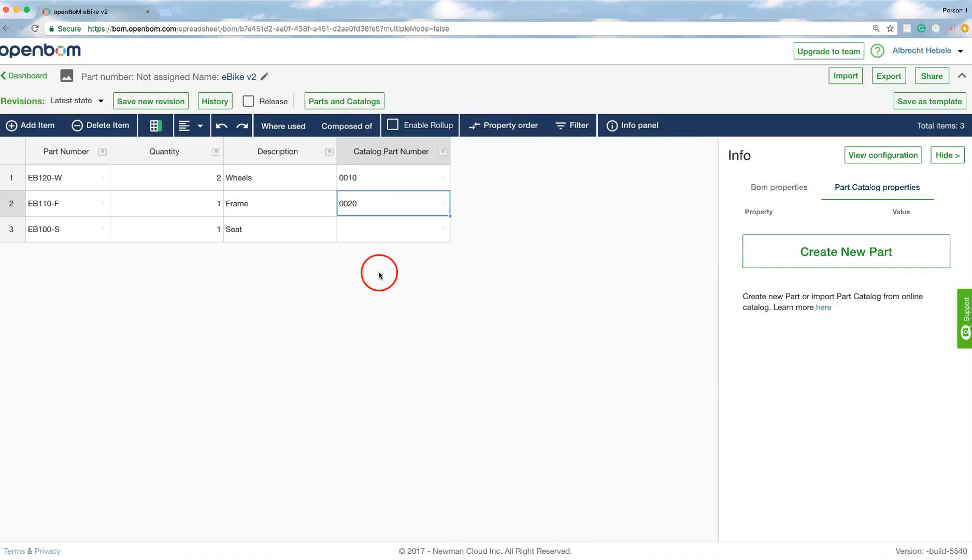
click(393, 229)
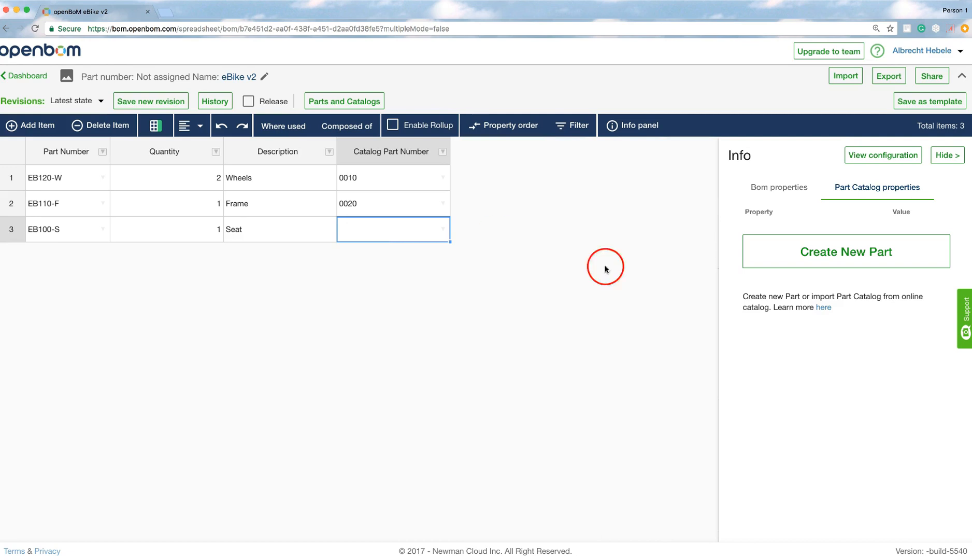
click(845, 250)
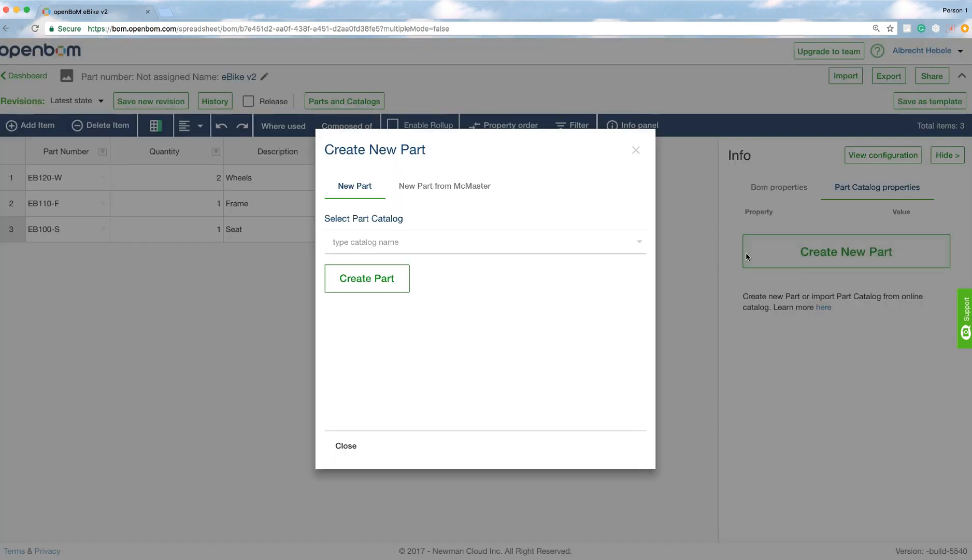
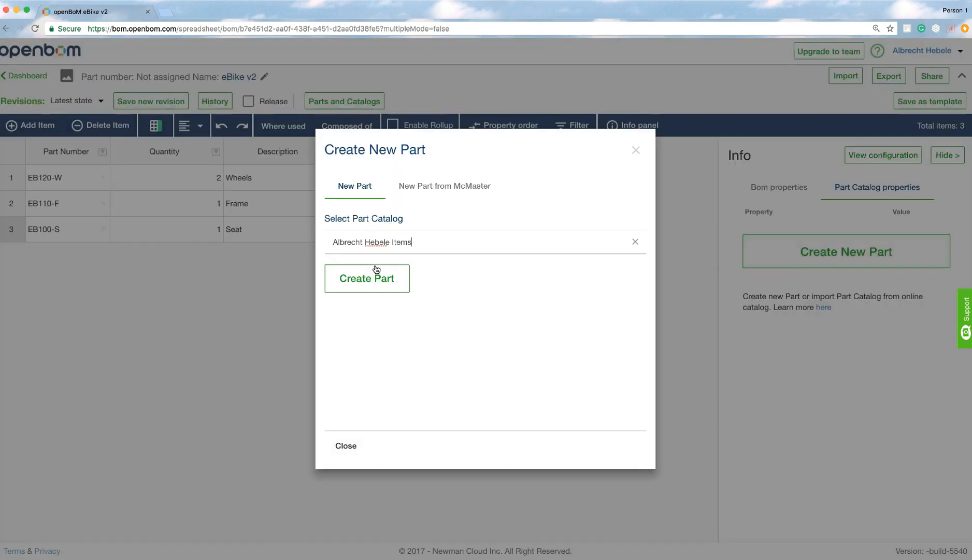
click(367, 277)
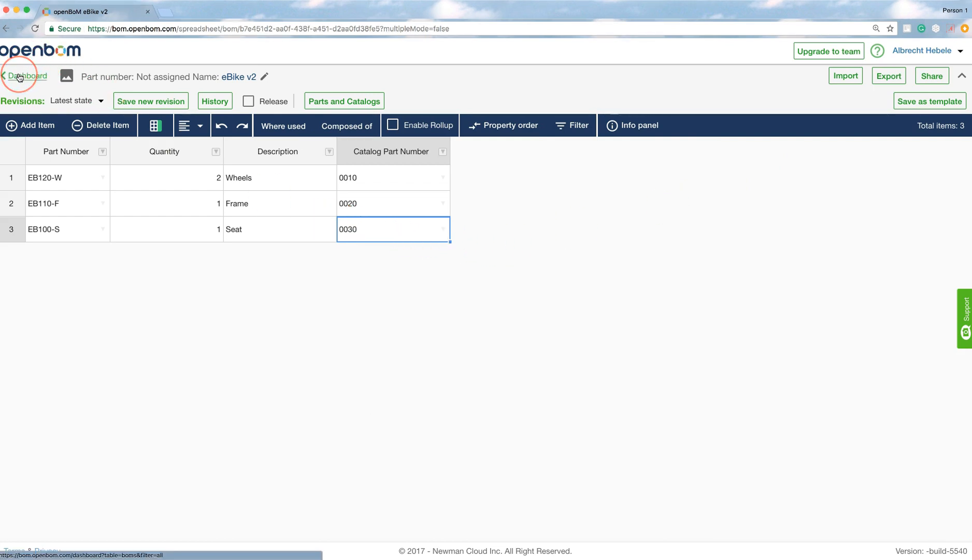
click(26, 76)
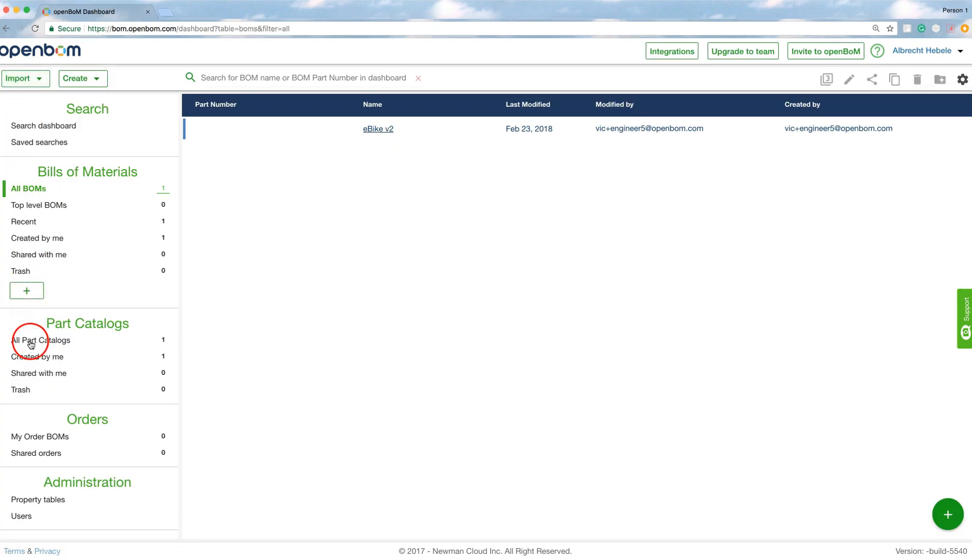
click(42, 340)
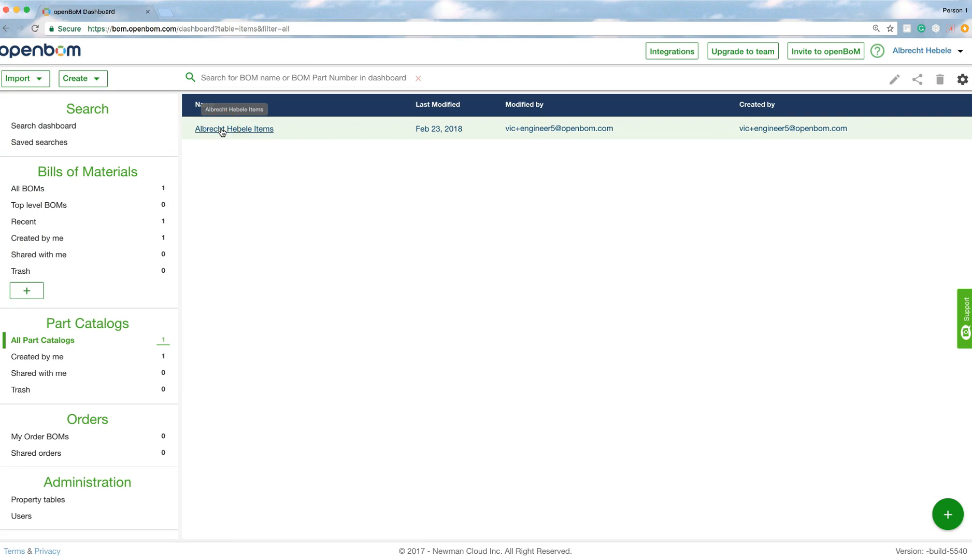
click(234, 128)
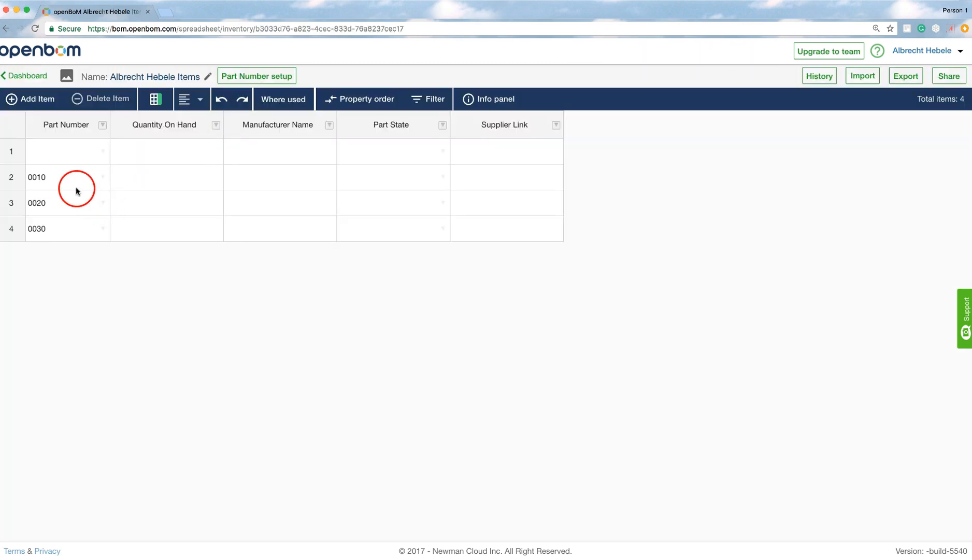
mouse_move(291, 249)
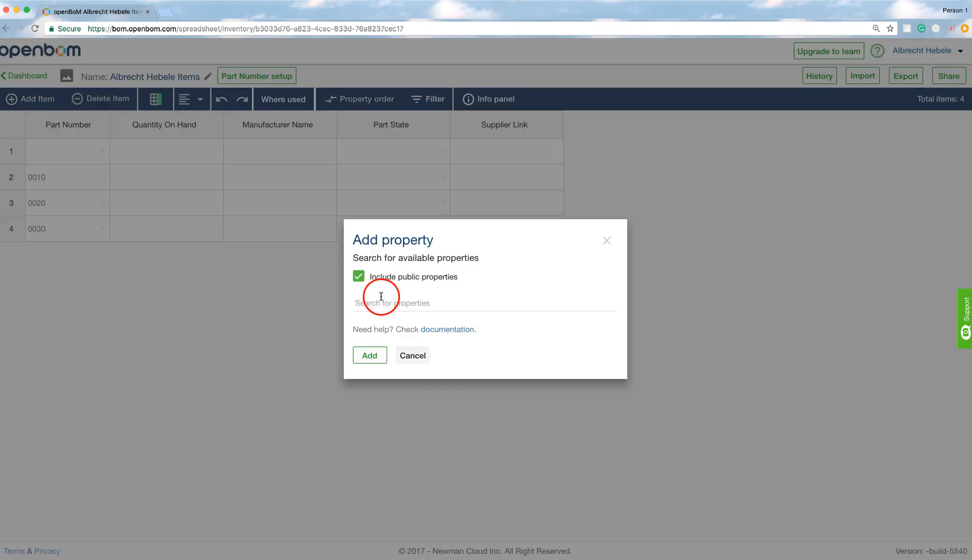
- Add the plain Unit Cost property as a new catalog column
text(Unit Cost)
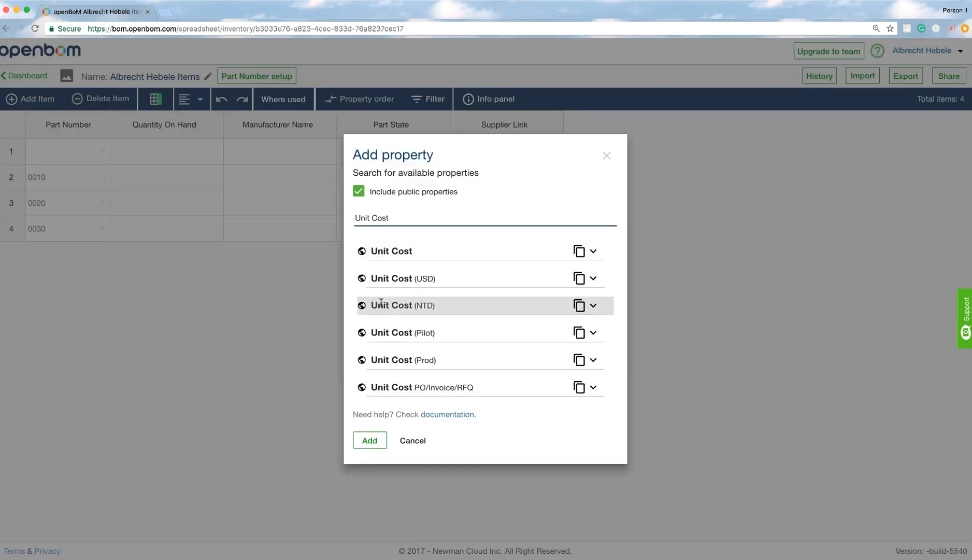
click(391, 251)
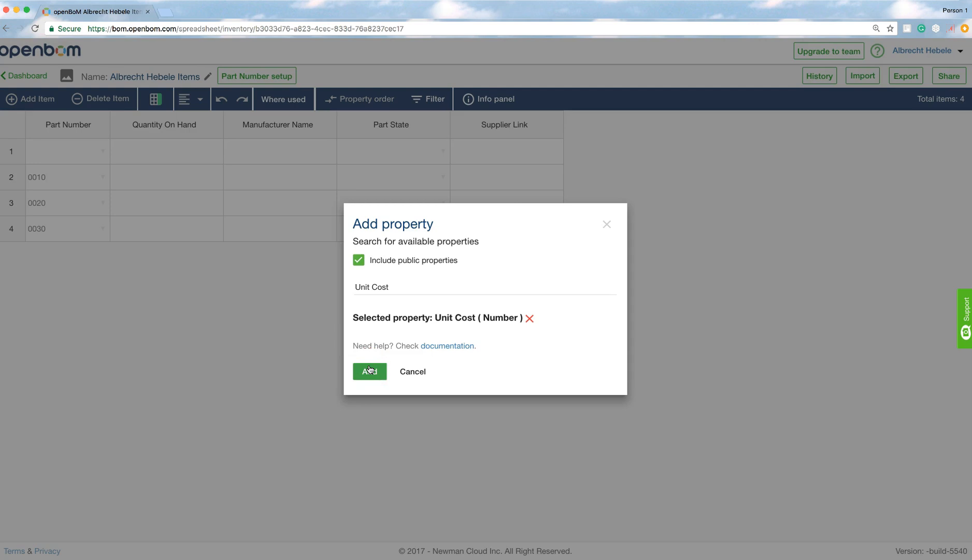
click(369, 371)
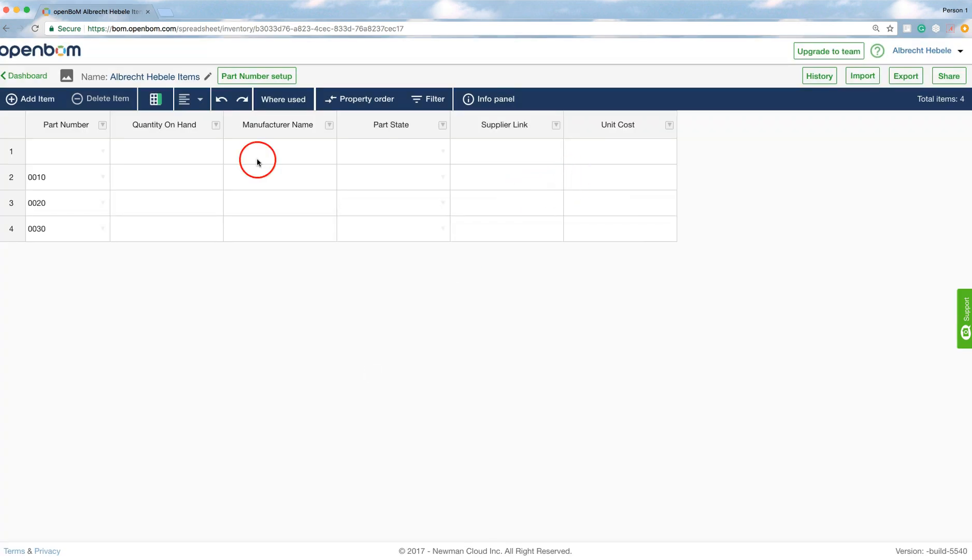
- Give part 0010 manufacturer Jensen Bike Mfg Inc and unit cost 11.5
click(166, 176)
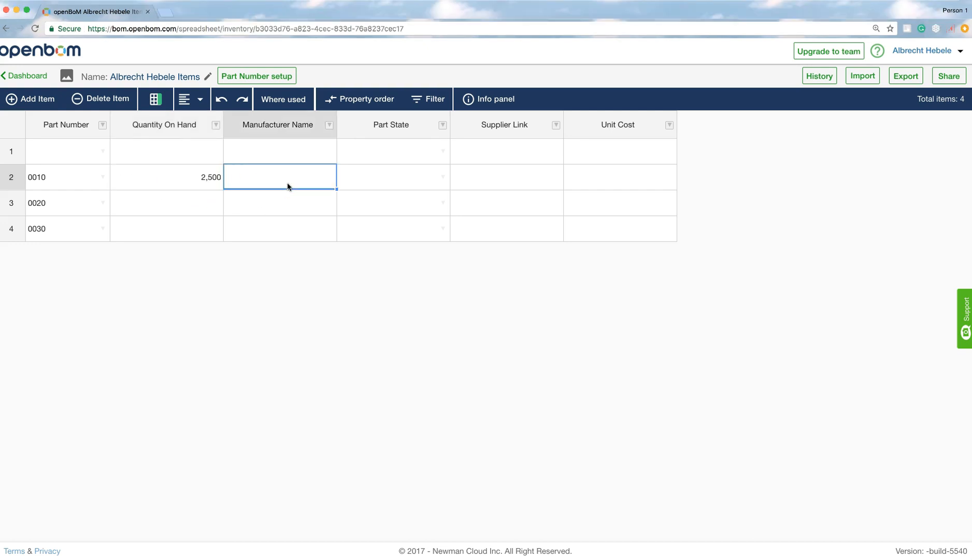
text(Jensen Bike)
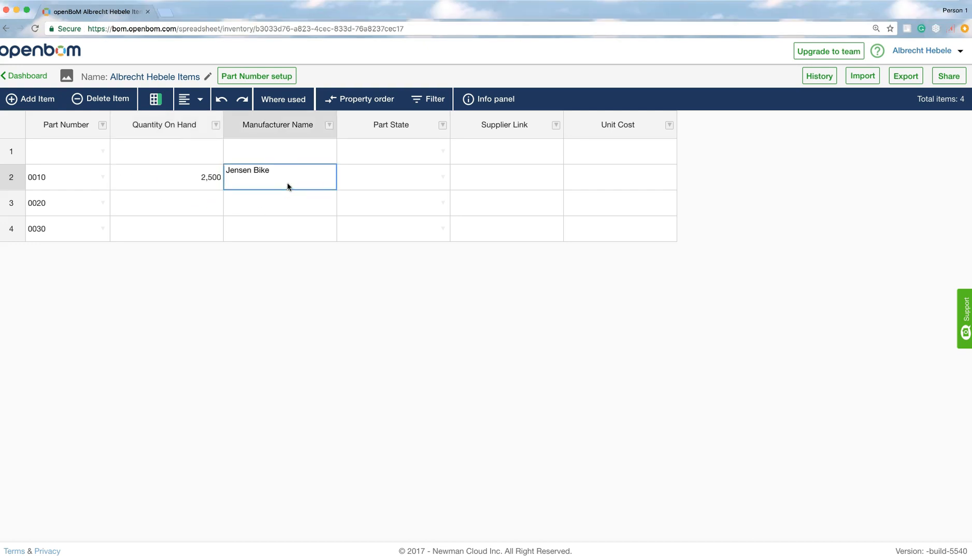
text(Mfg Inc)
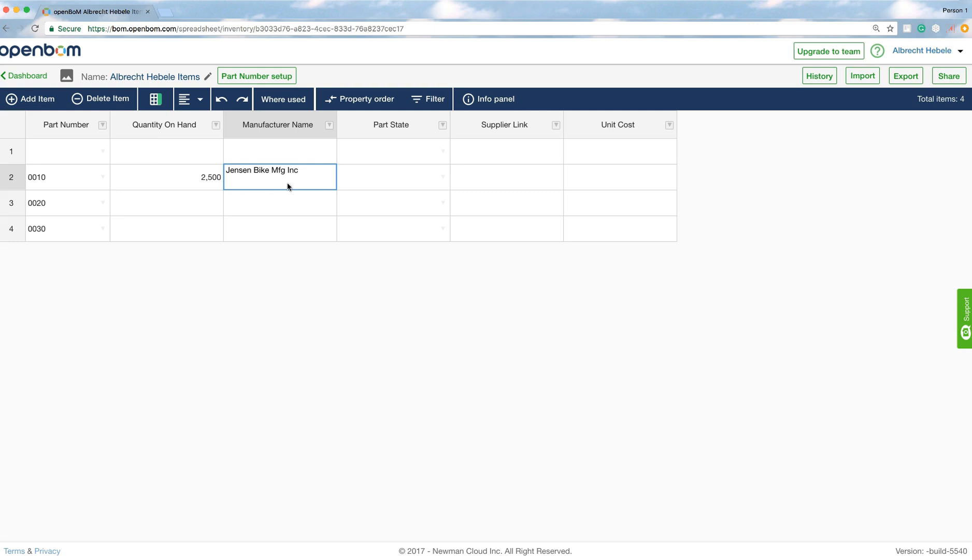
click(619, 176)
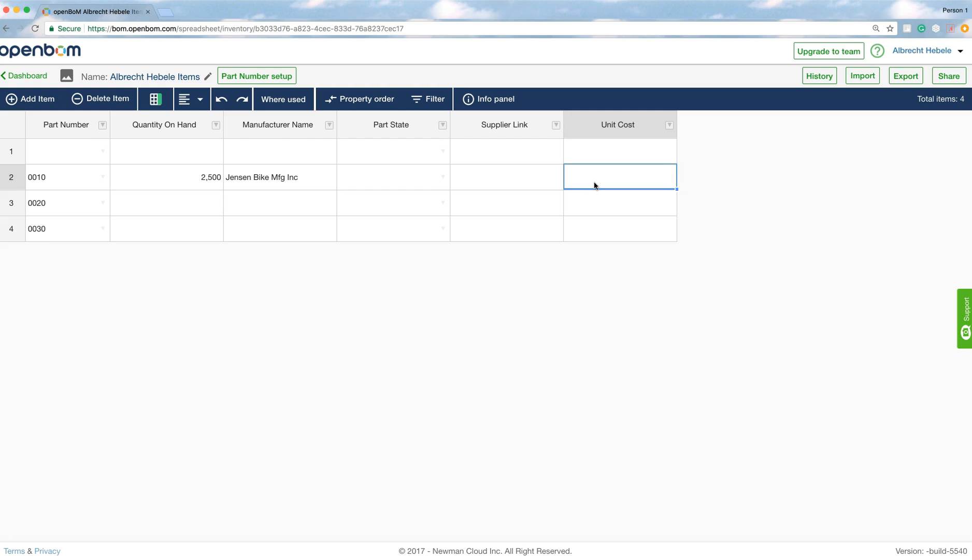
text(11.5)
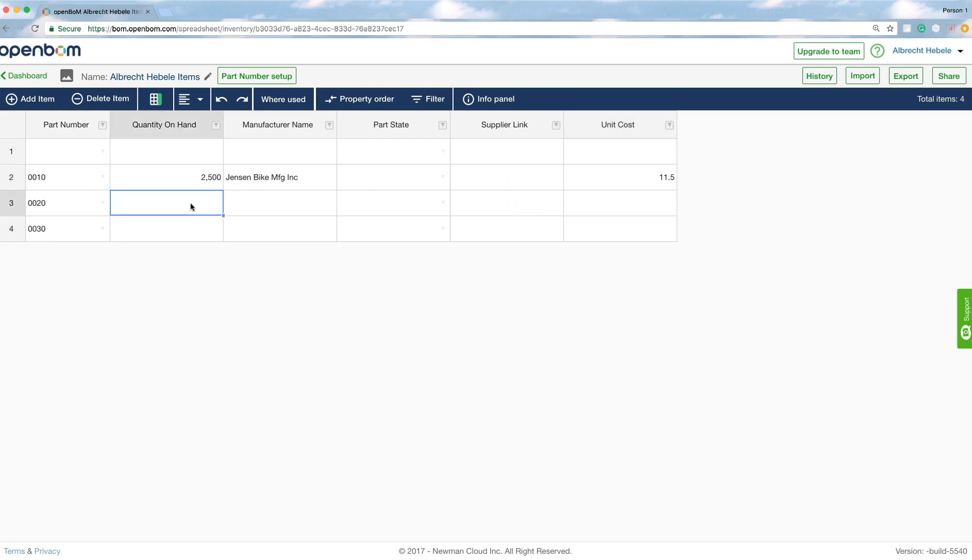
- Give part 0020 quantity on hand 1700, manufacturer Dawson Inc and unit cost 47.5
text(1700)
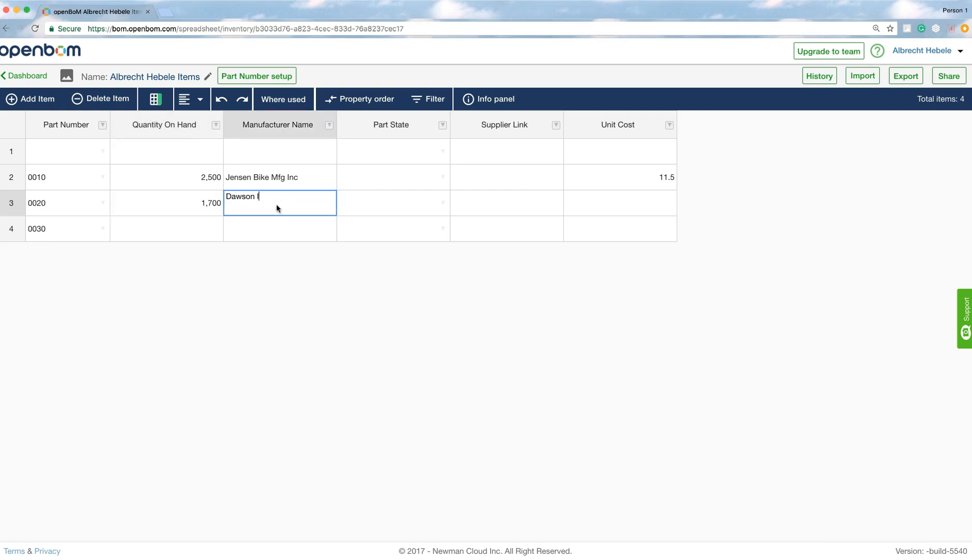
click(619, 204)
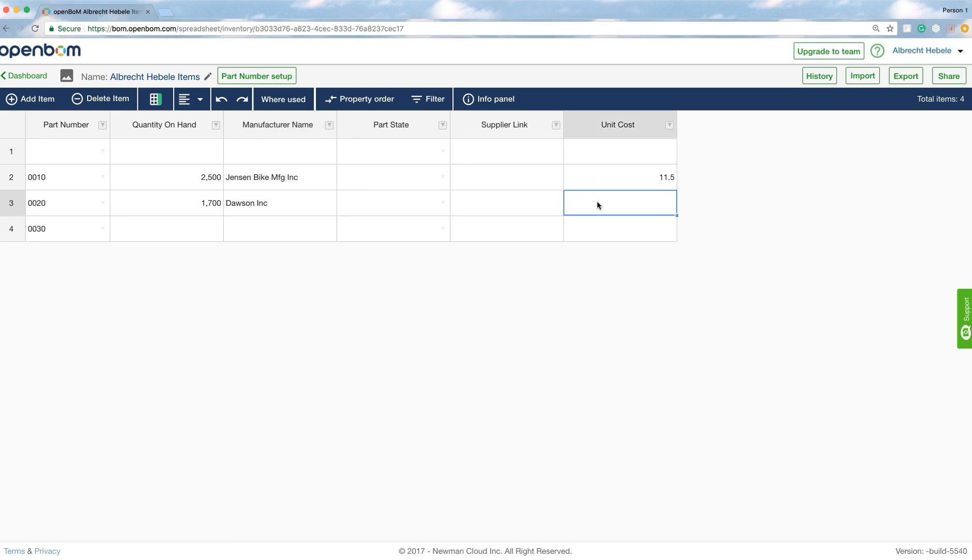
text(47)
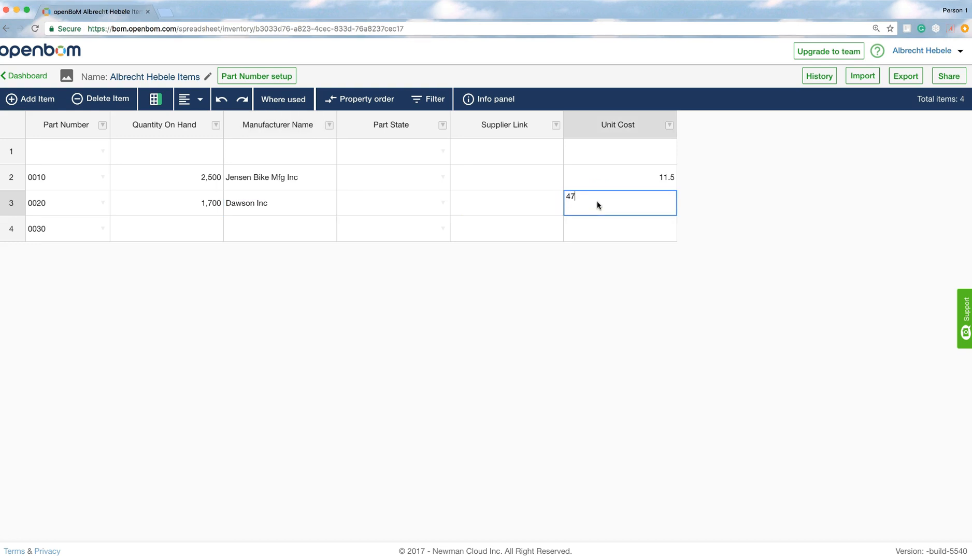
text(.5)
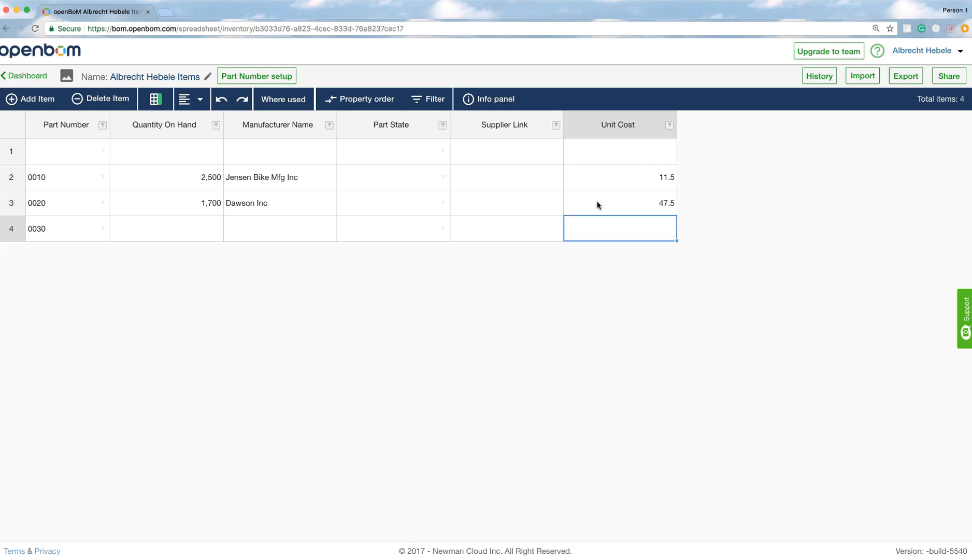
- Give part 0030 quantity on hand 2000, Jensen manufacturer and unit cost 12.5
click(166, 228)
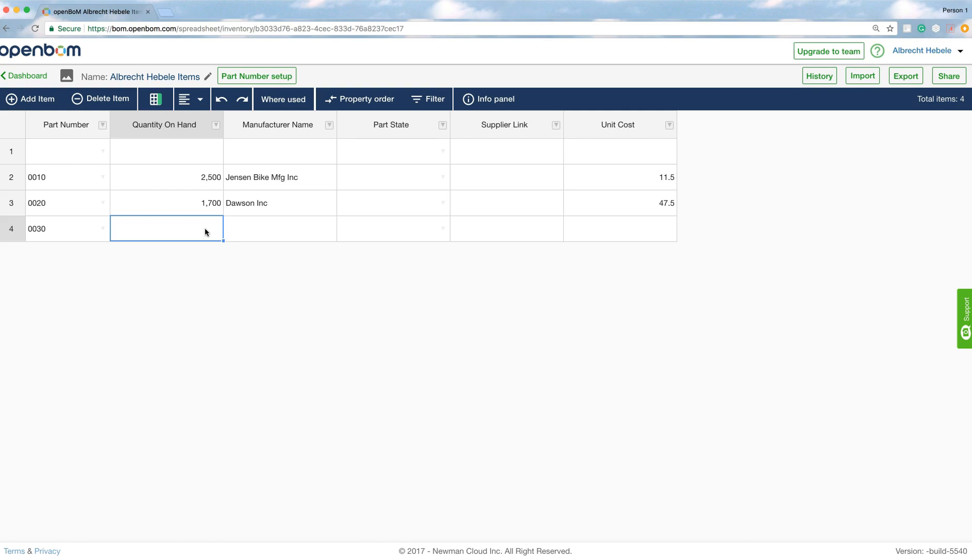
text(2000)
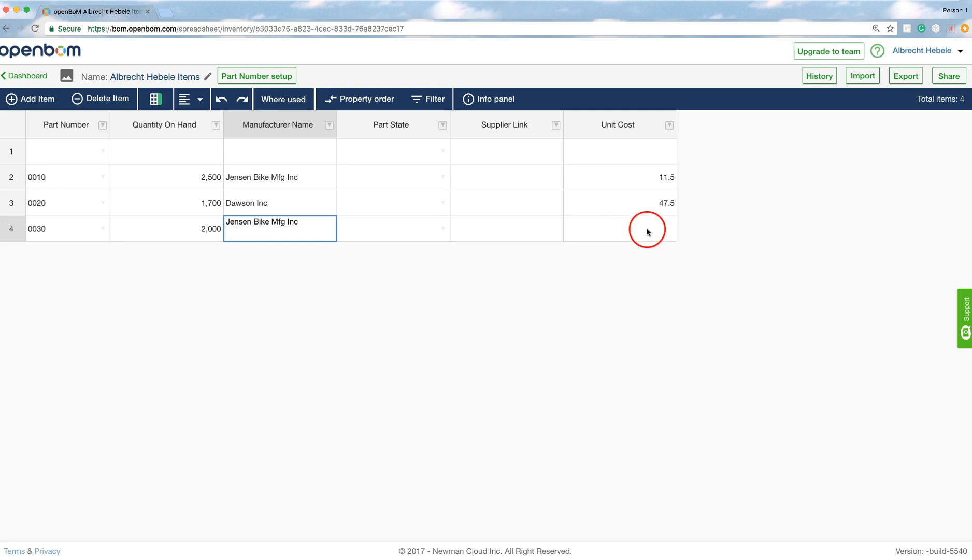
click(618, 228)
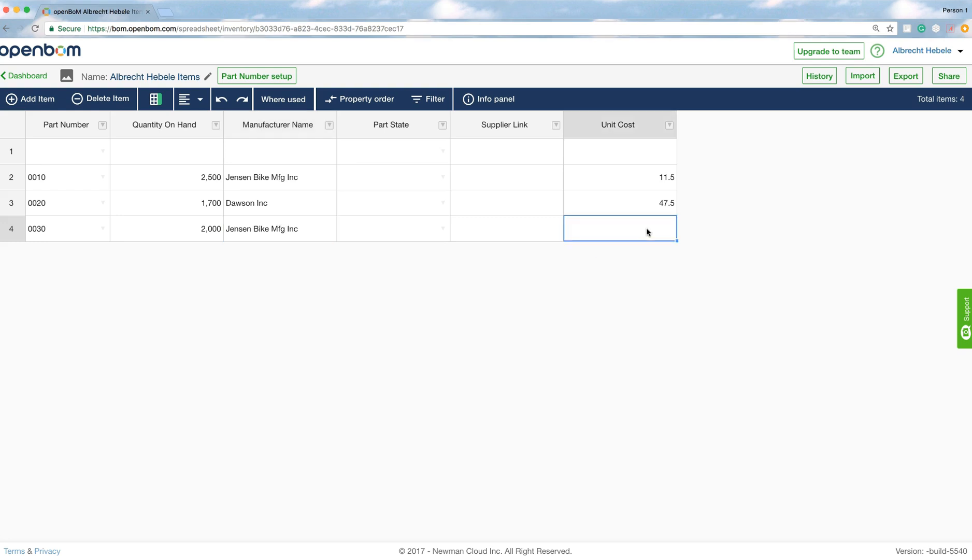
text(12.5)
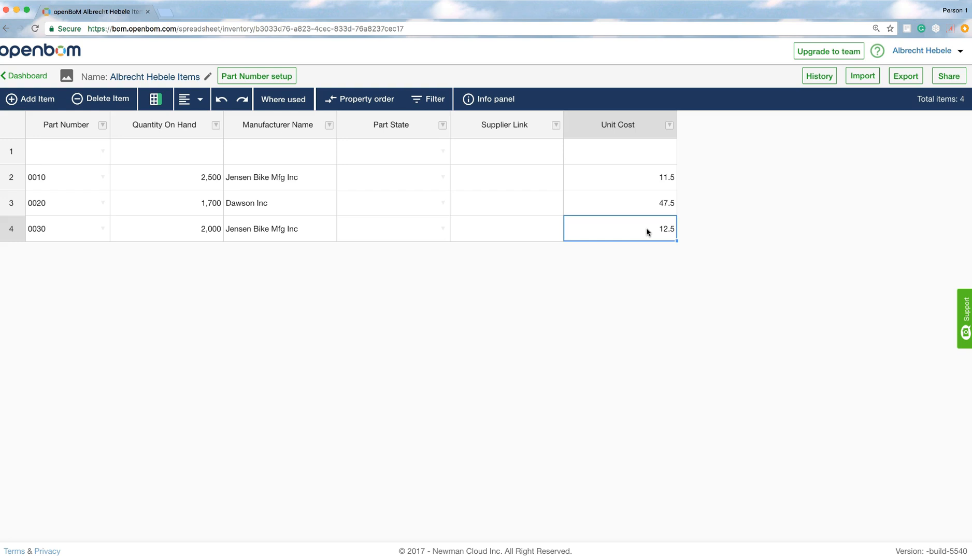
mouse_move(182, 124)
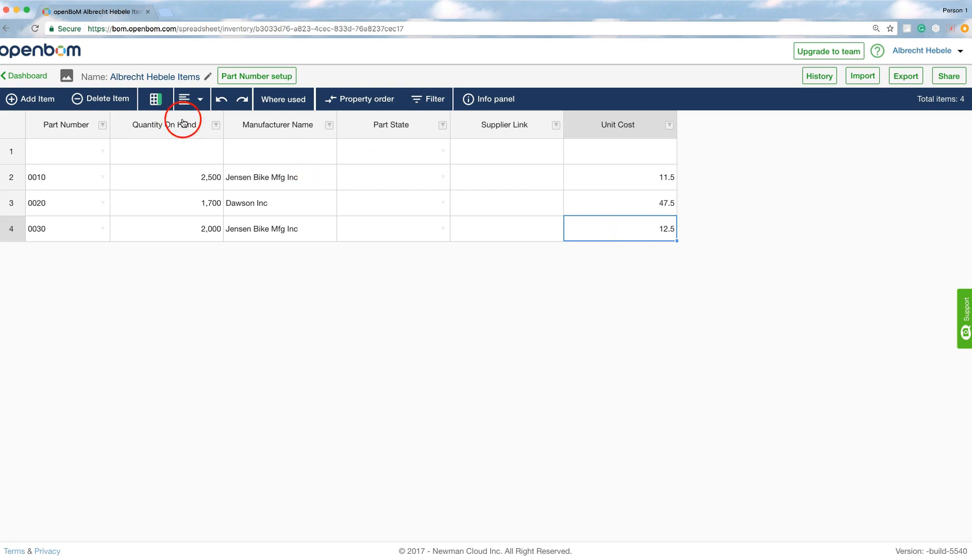
mouse_move(27, 74)
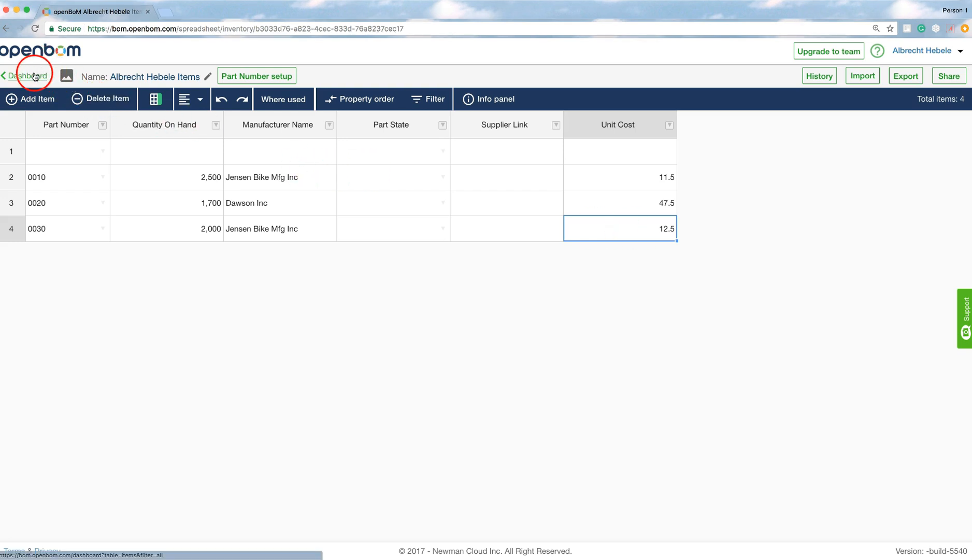
- From the dashboard's All BOMs list, reopen the eBike v2 bill of materials
click(28, 76)
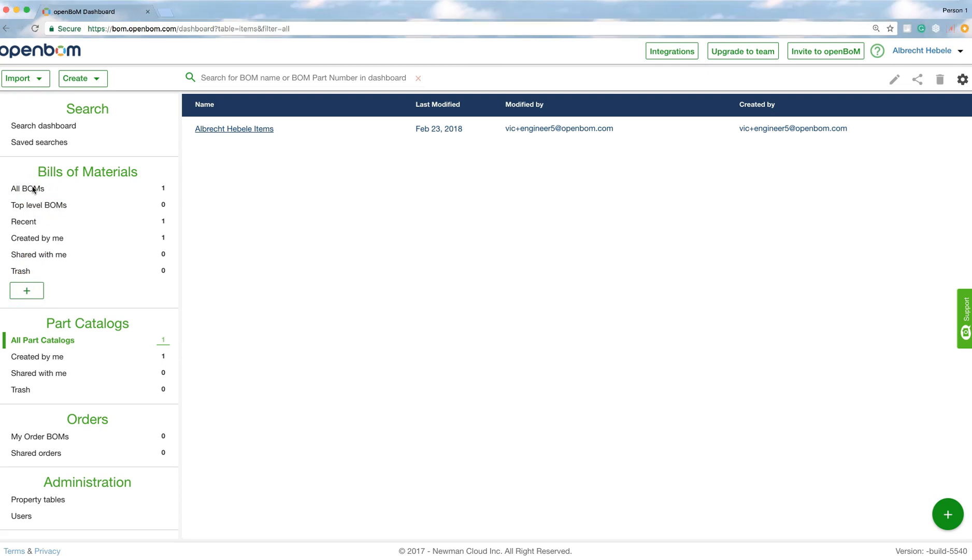
click(27, 188)
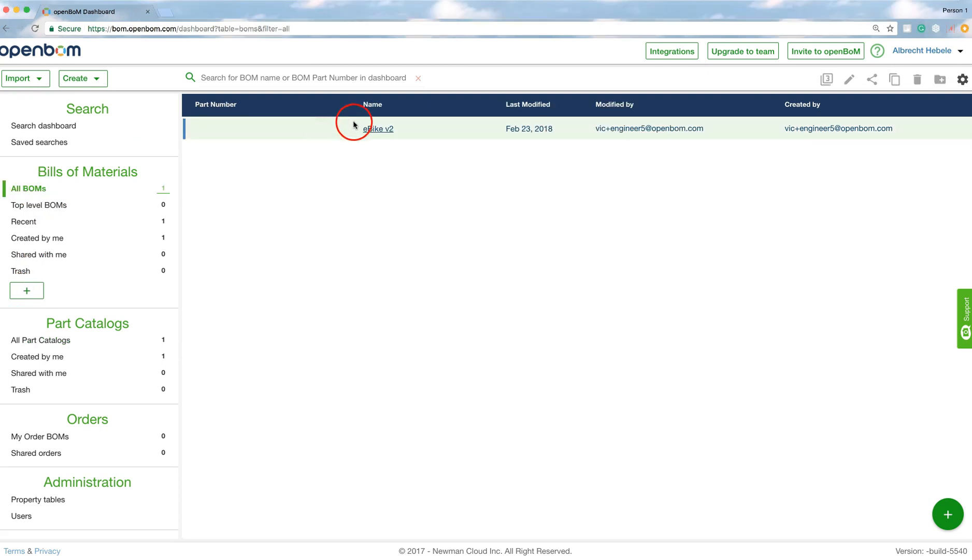
click(380, 128)
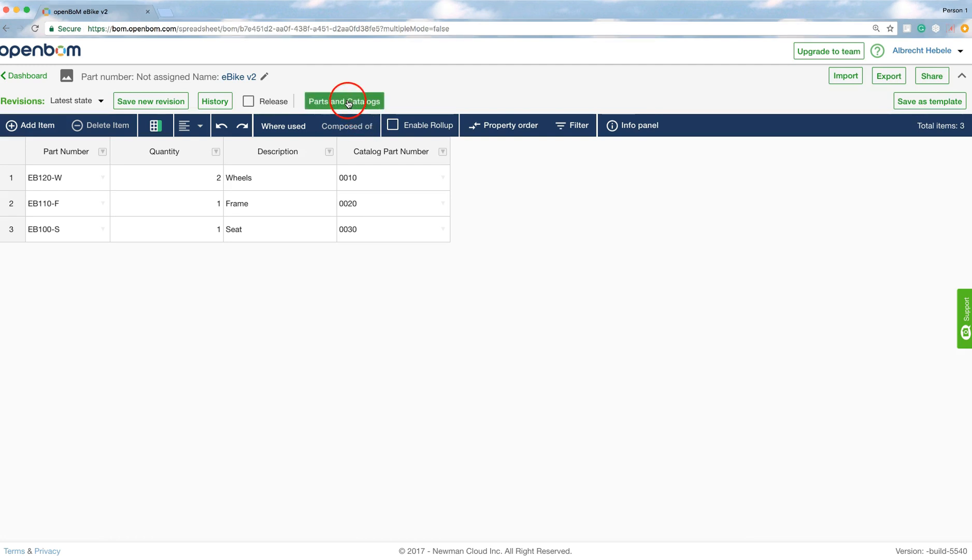
click(344, 100)
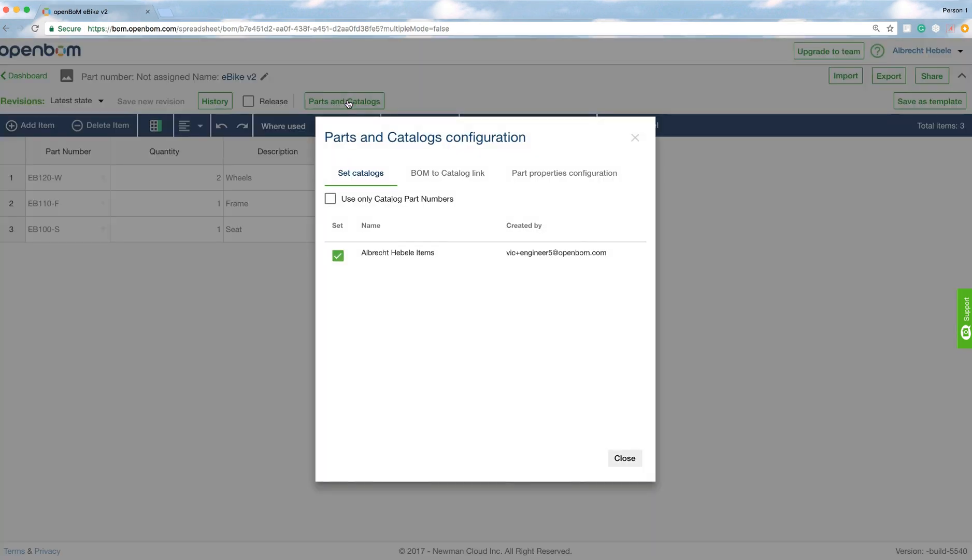
mouse_move(530, 175)
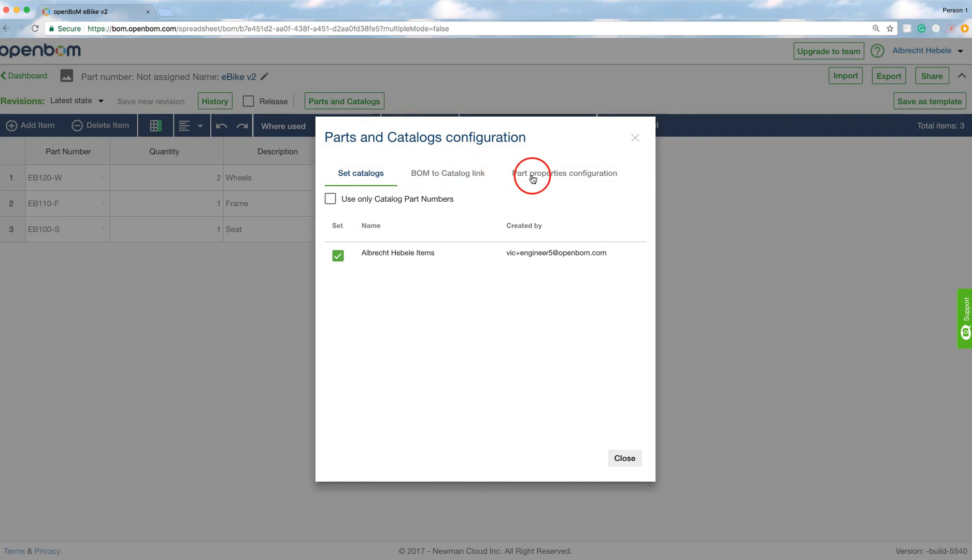
click(564, 173)
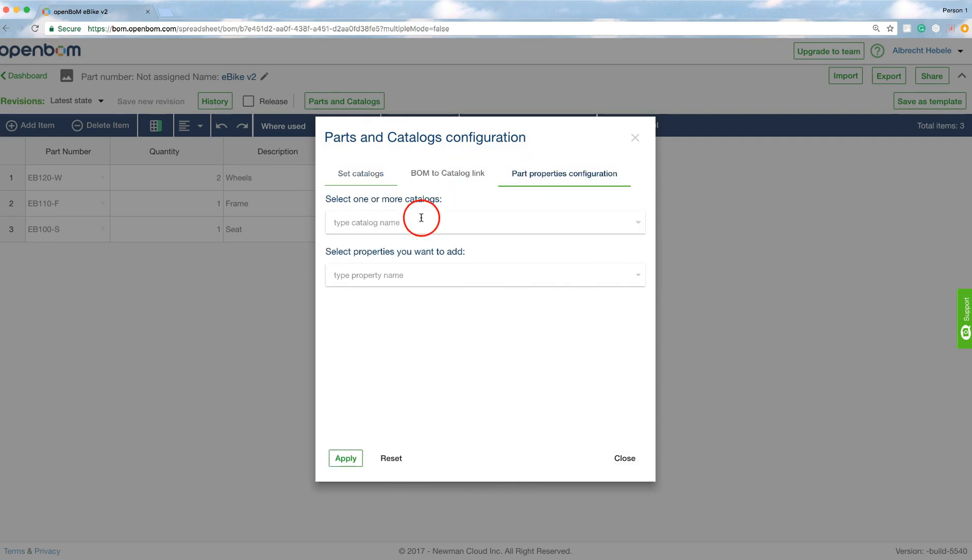
click(484, 221)
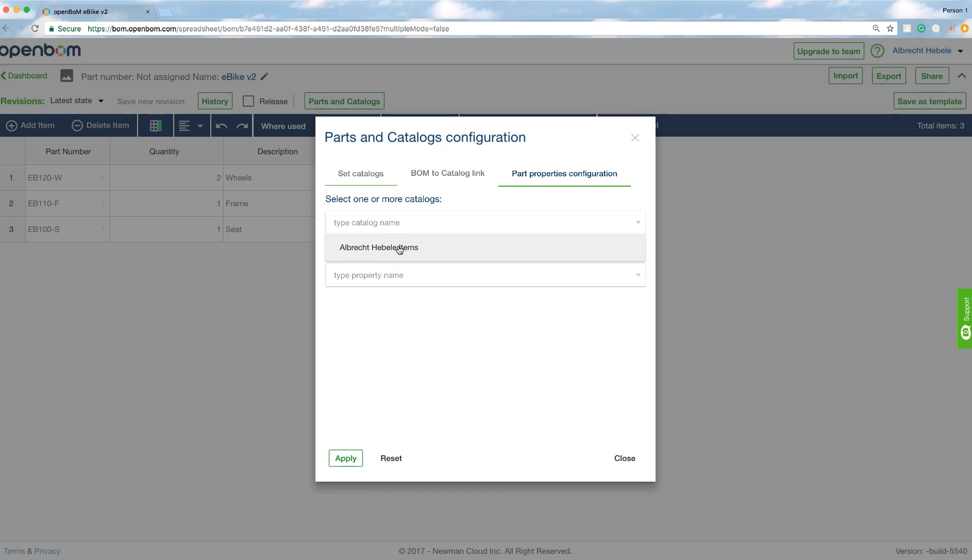
click(378, 247)
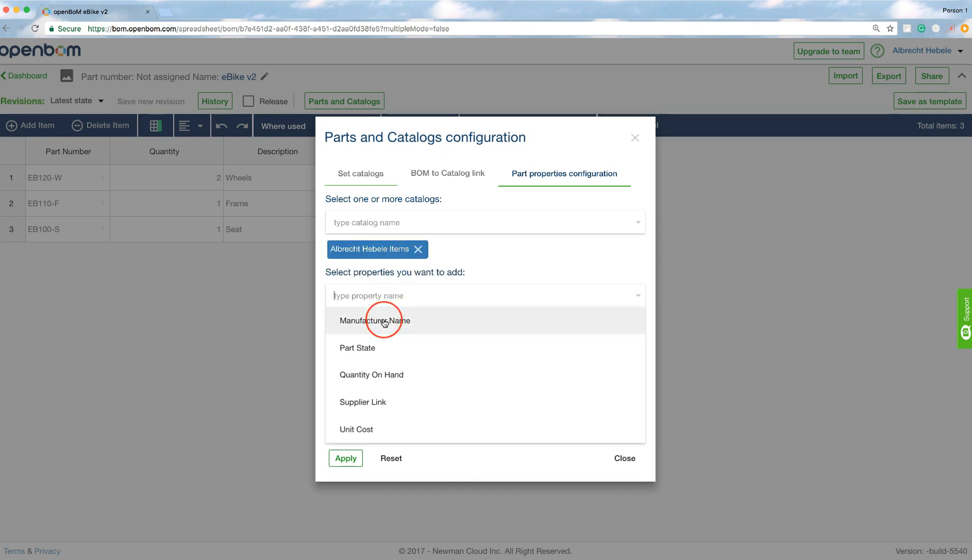
click(375, 320)
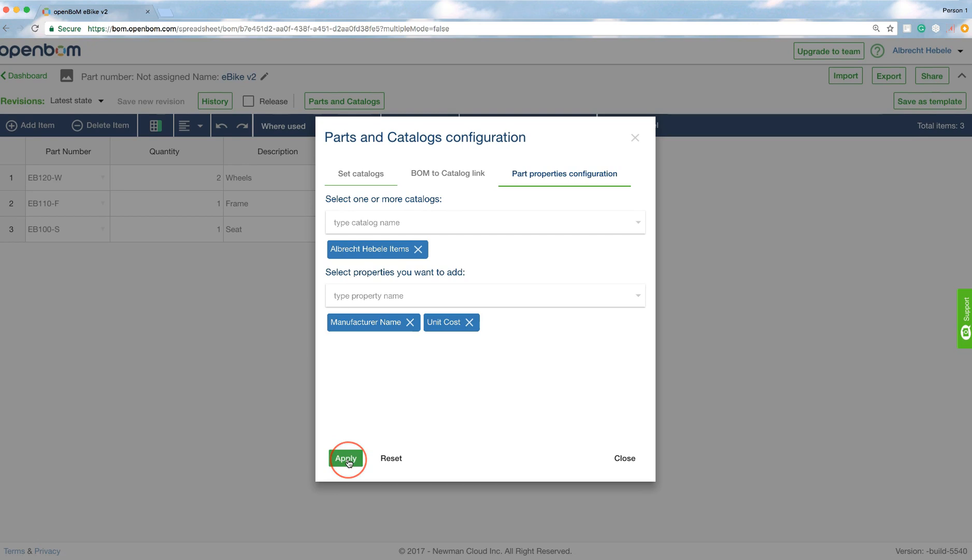
click(346, 458)
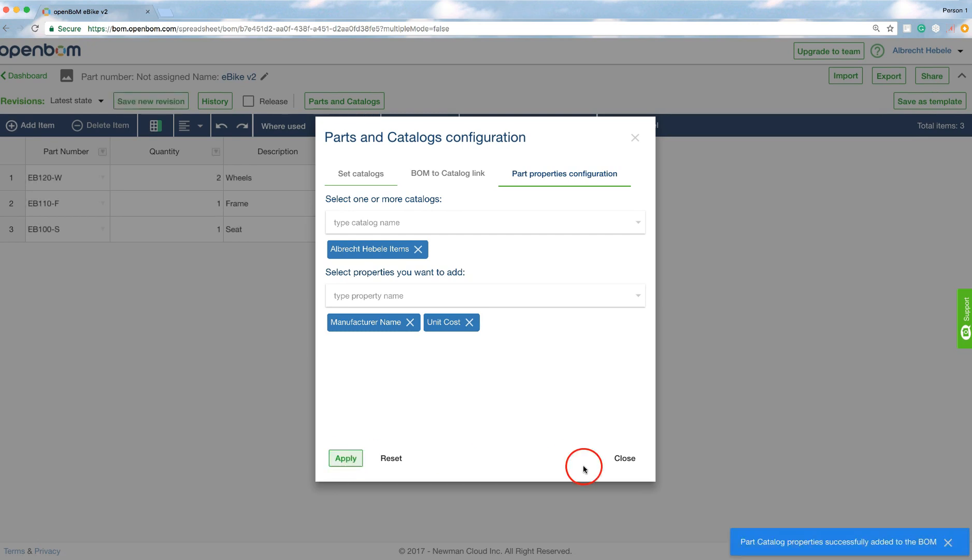
click(624, 459)
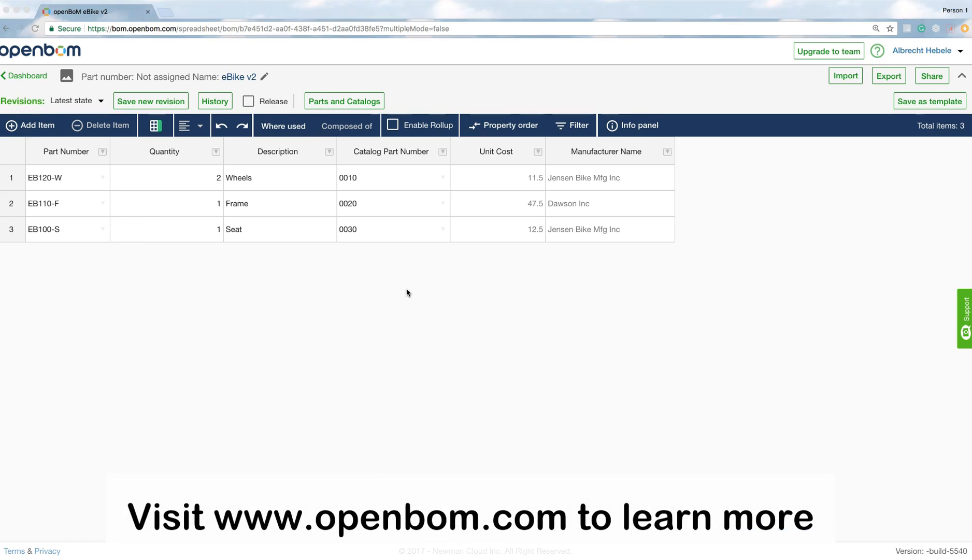
mouse_move(46, 53)
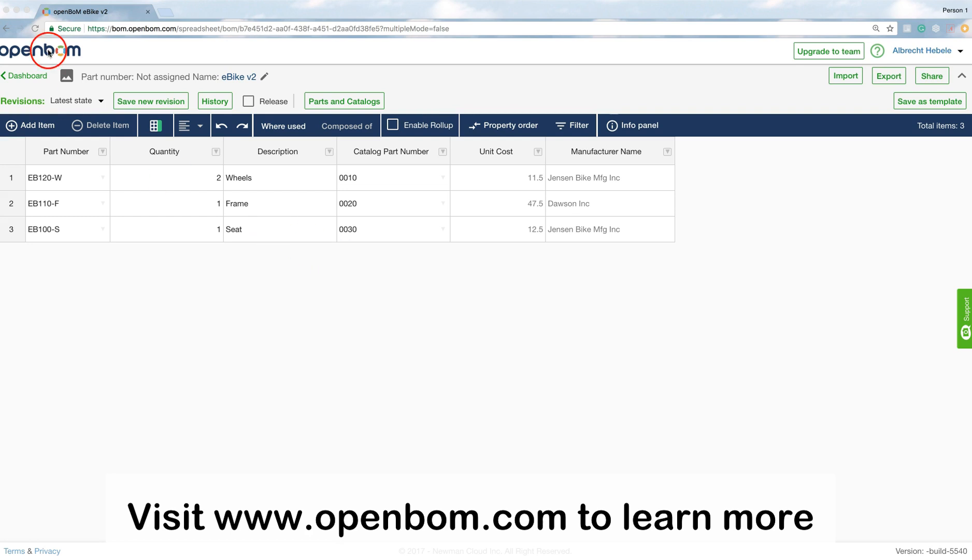